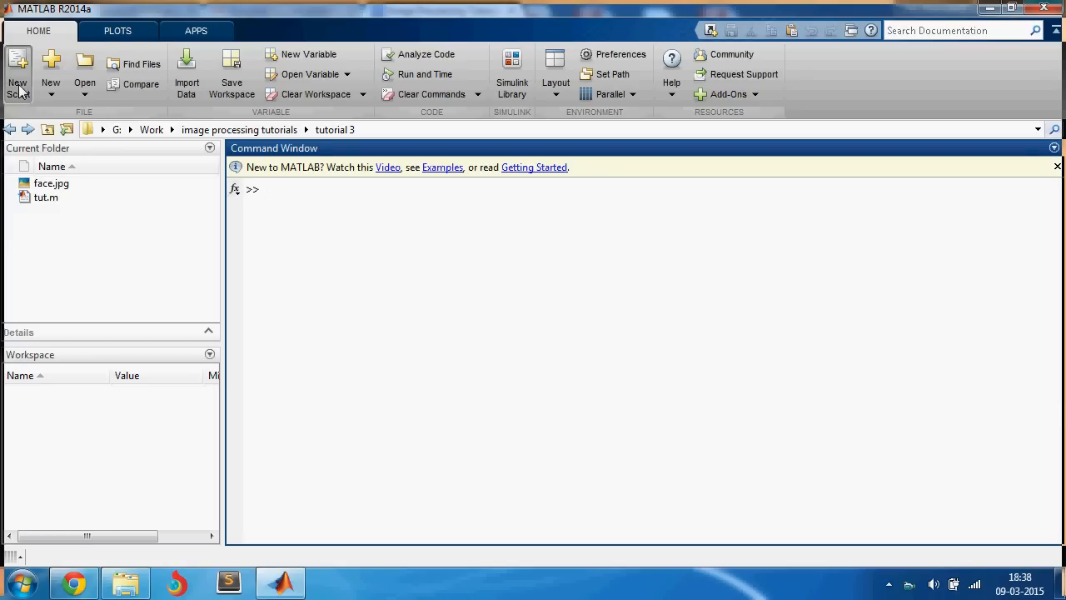
# - Write a new script with a = imread('face.jpg'); and imshow(a); and run it
pyautogui.click(17, 74)
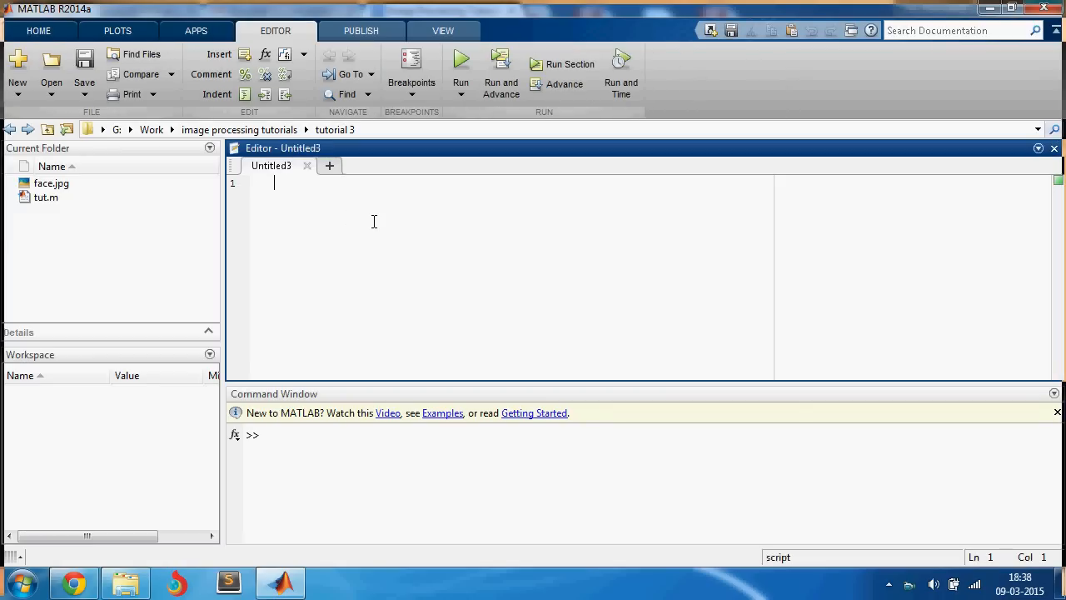
pyautogui.write('a')
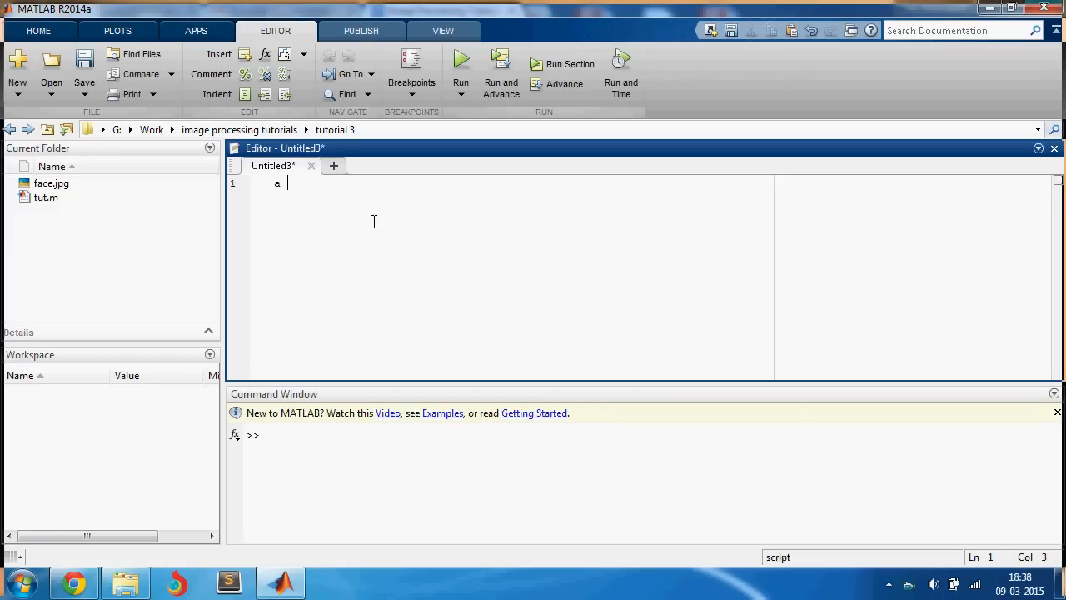
pyautogui.write('= im')
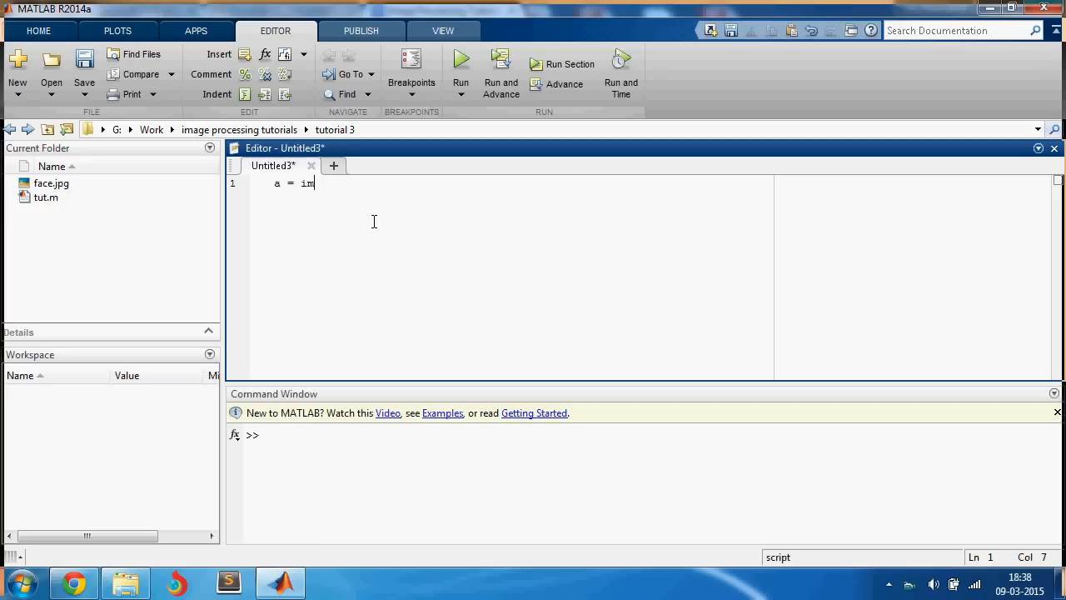
pyautogui.write("read('face.")
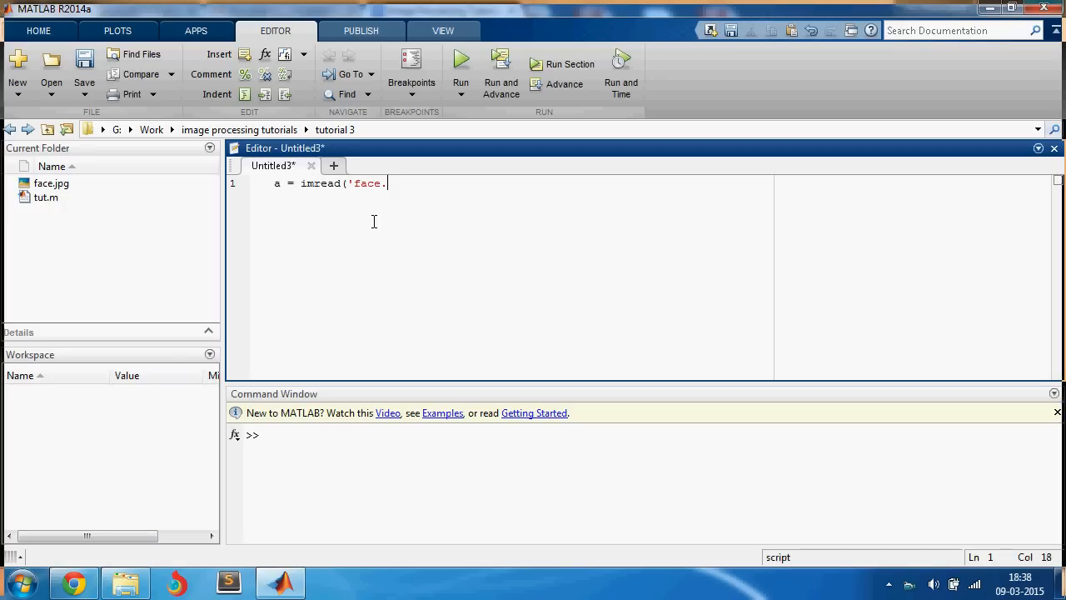
pyautogui.write("jpg');")
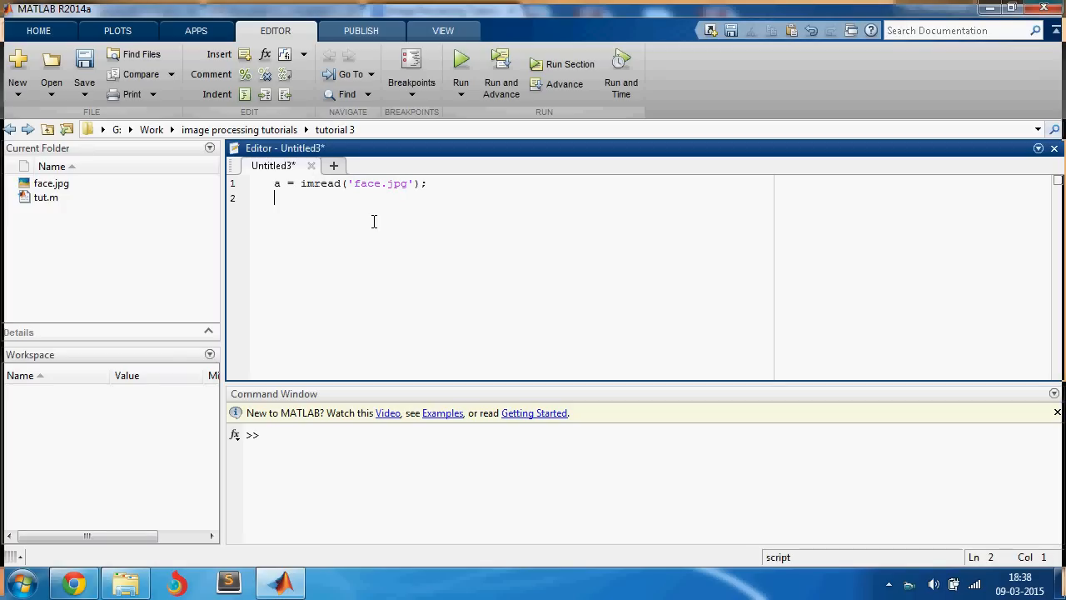
pyautogui.write('imshow(a);')
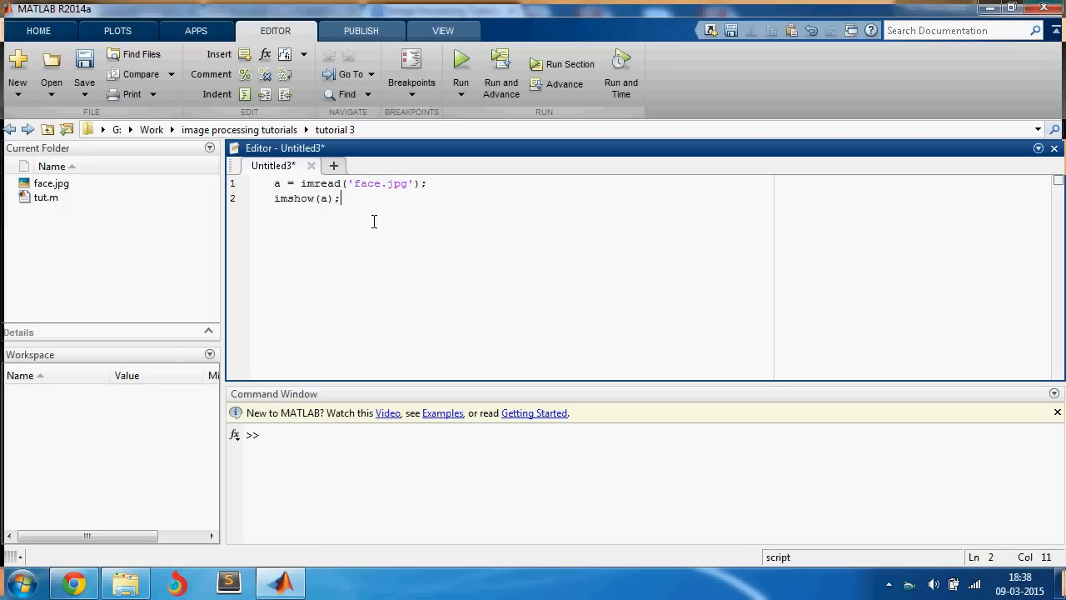
pyautogui.click(83, 66)
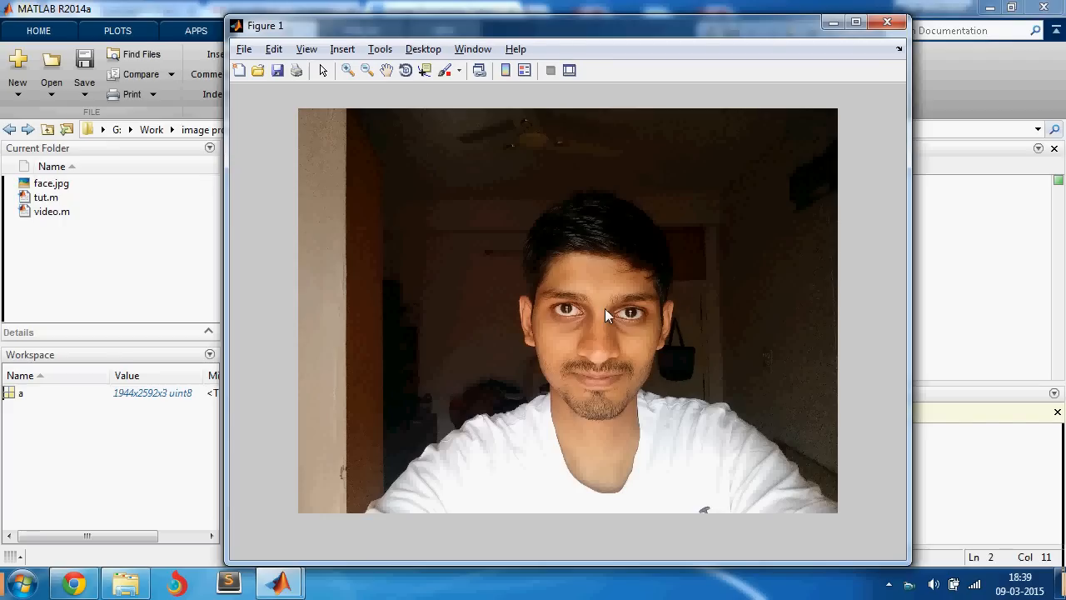
pyautogui.moveTo(886, 23)
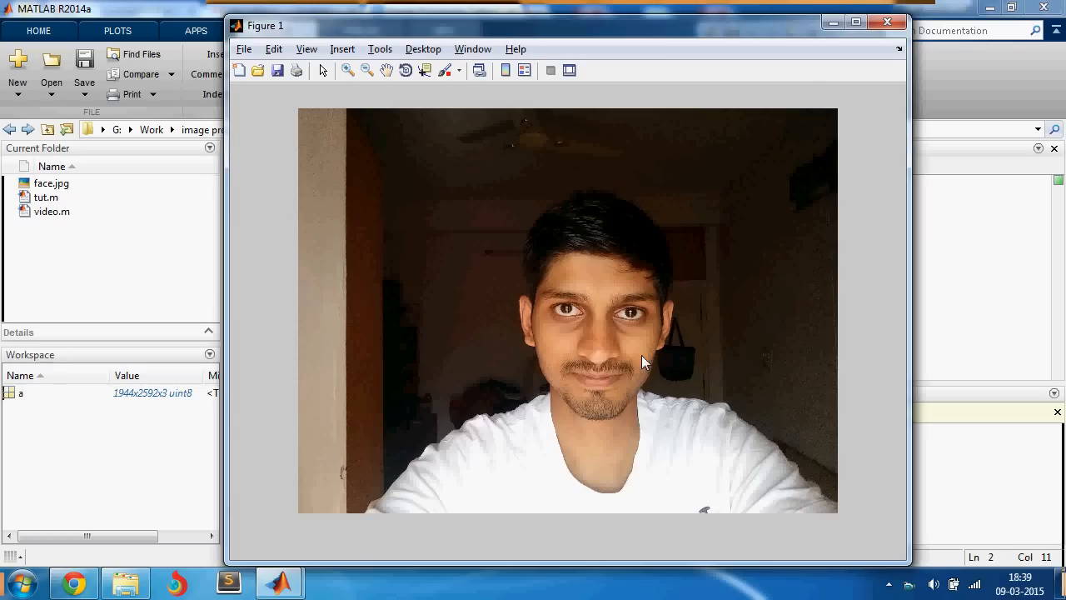
pyautogui.moveTo(681, 185)
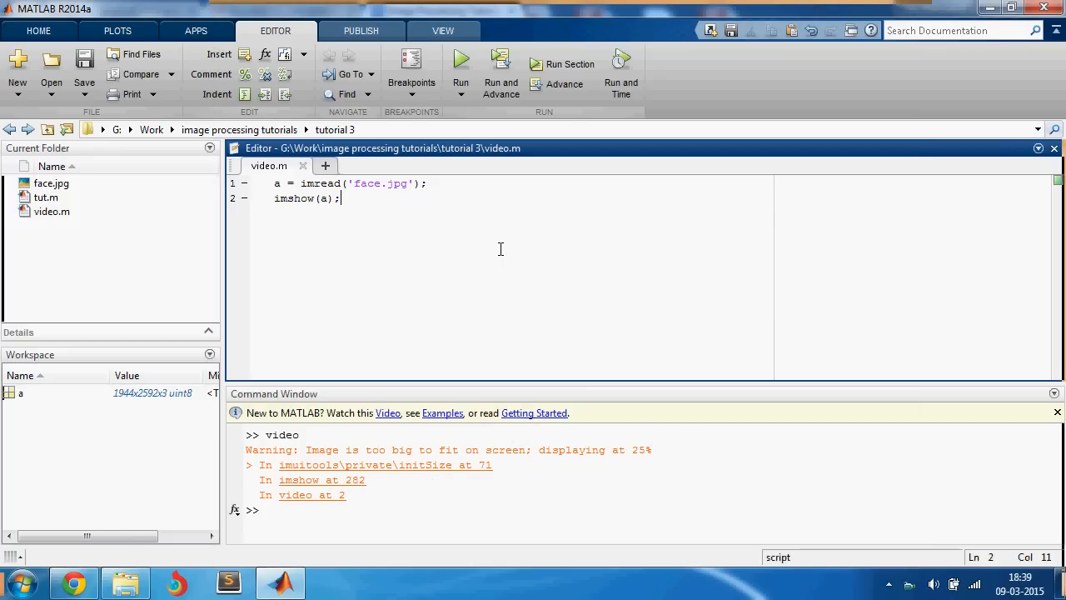
pyautogui.moveTo(80, 406)
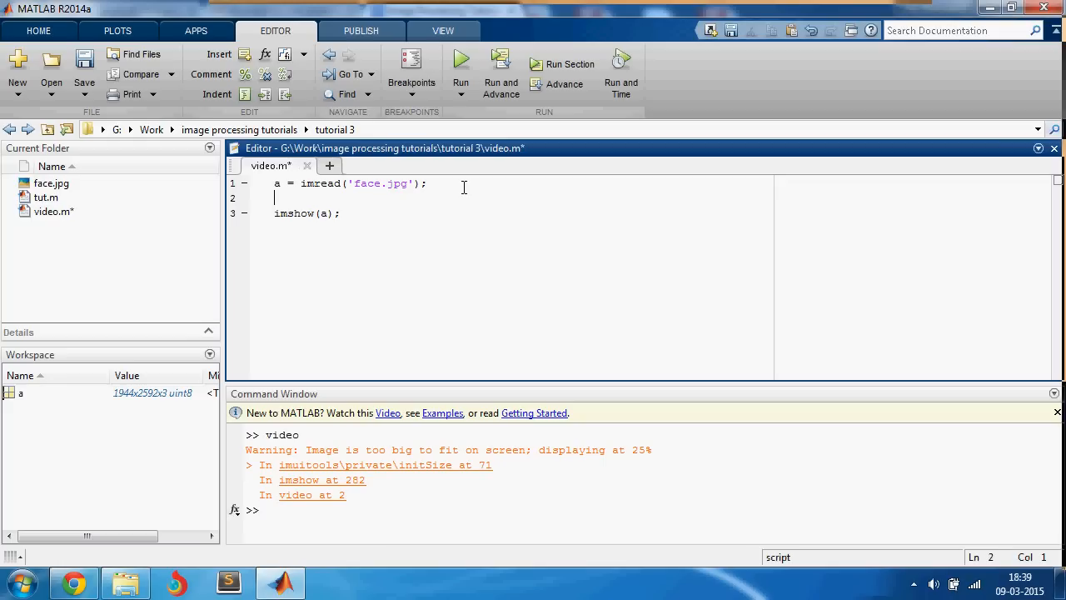
# - Insert a = imresize(a,0.3); after the imread line and rerun video.m
pyautogui.write('a = im')
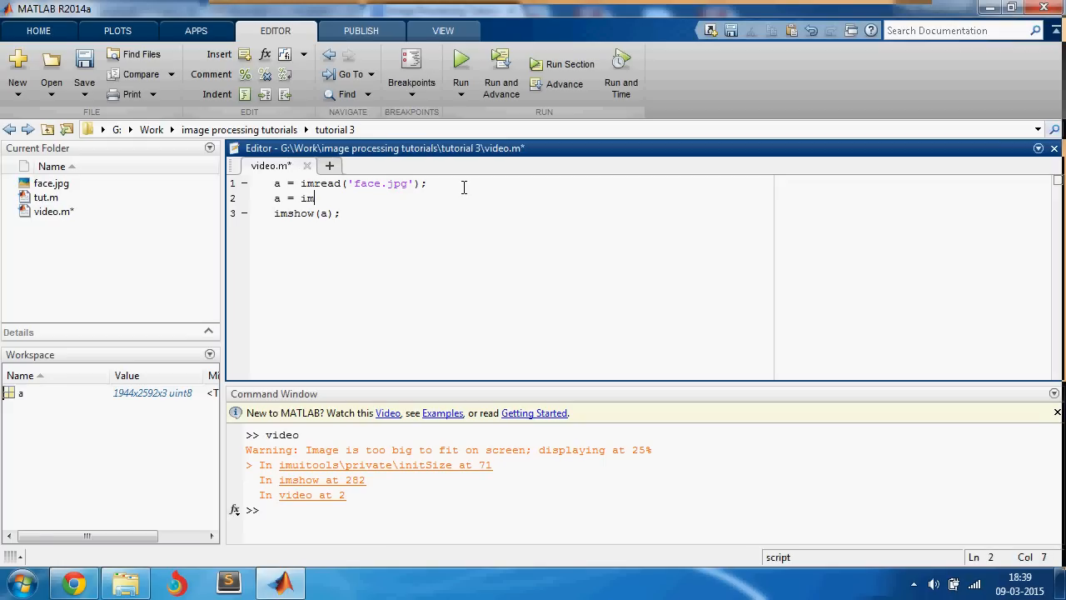
pyautogui.write('resize(')
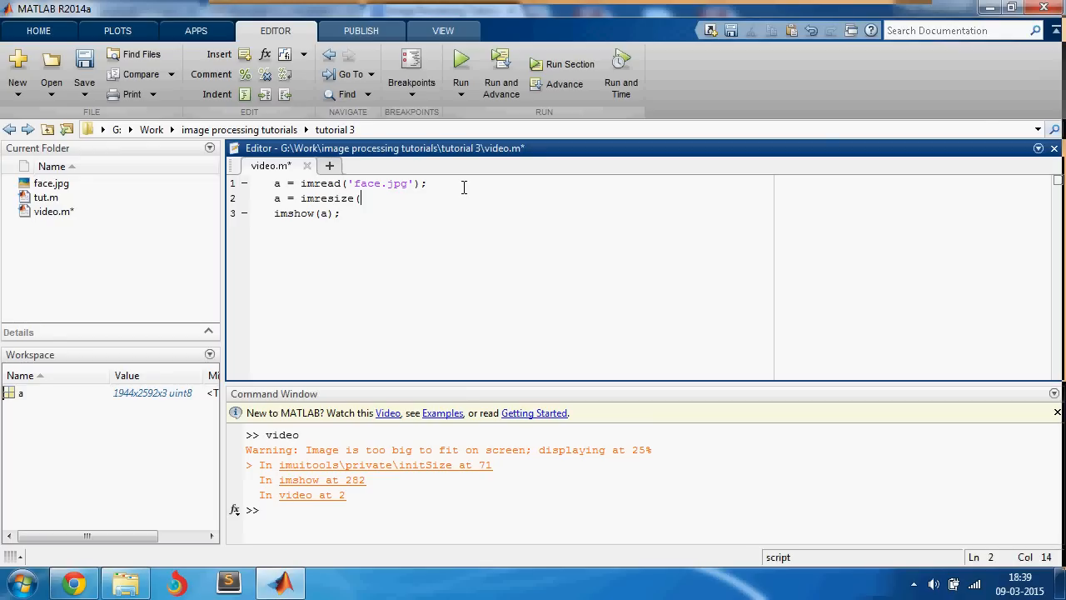
pyautogui.write(',0')
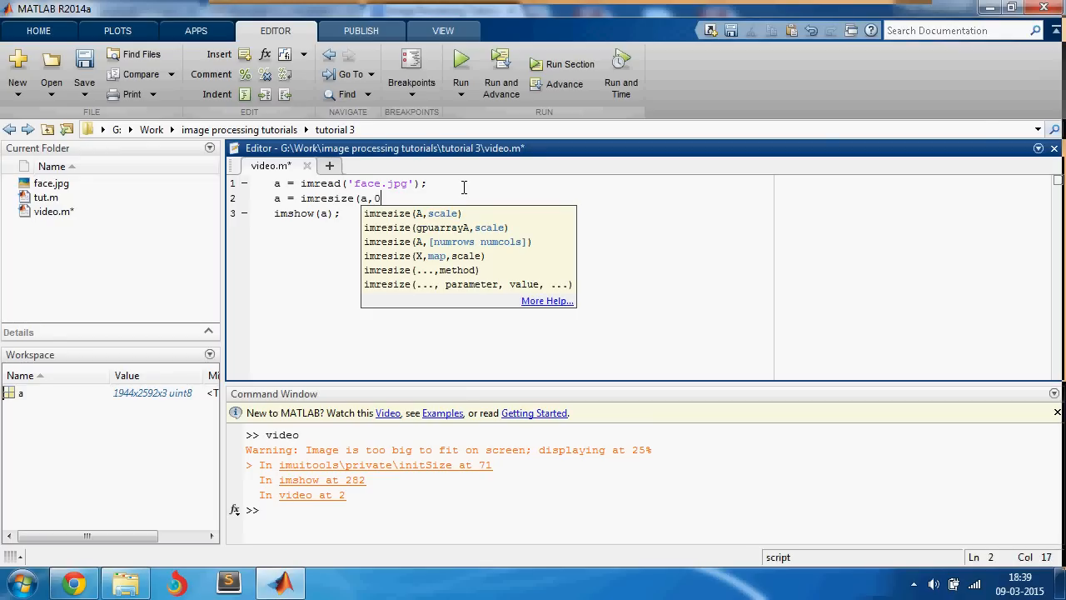
pyautogui.write('.3);')
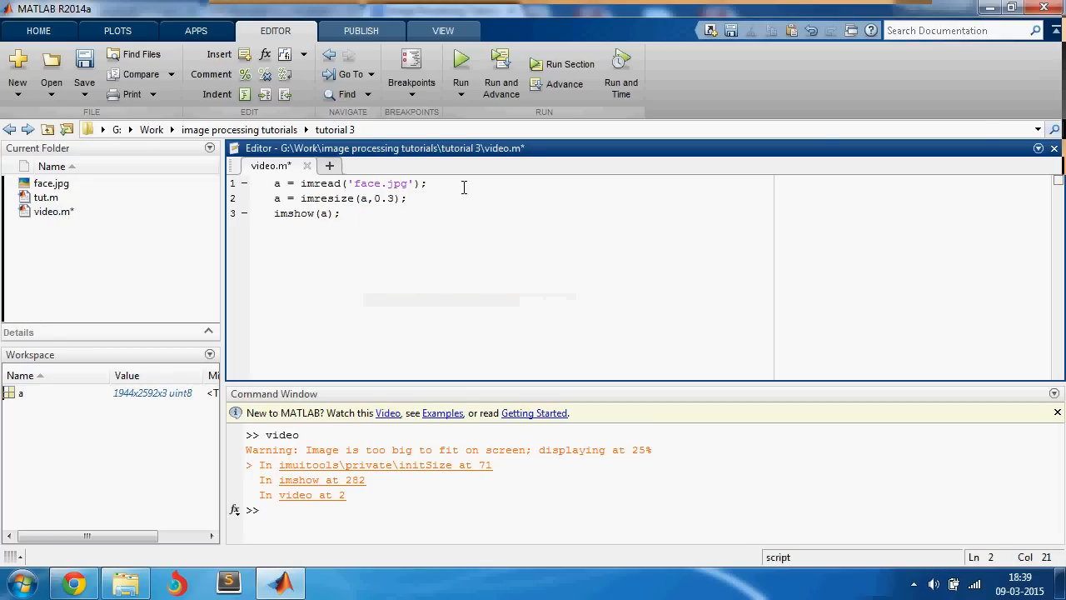
pyautogui.click(460, 58)
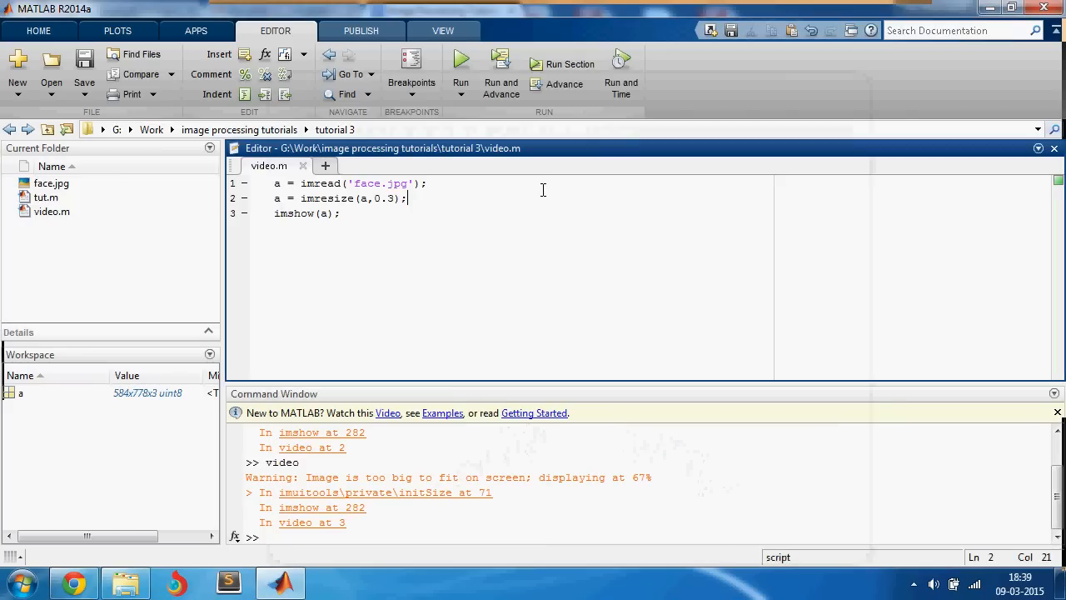
pyautogui.press('enter')
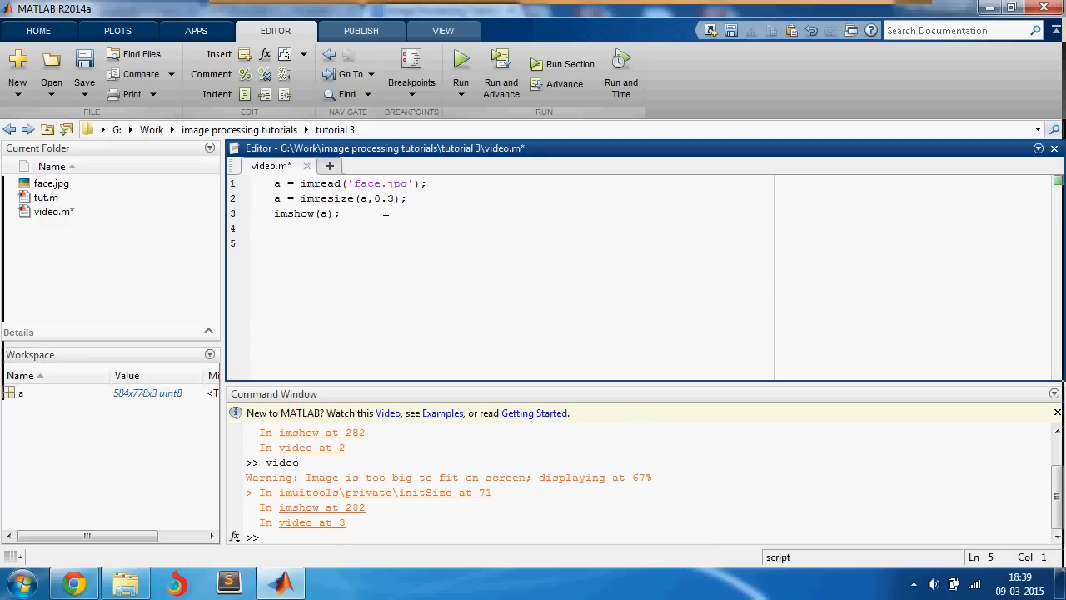
# - Add detector = vision.CascadeObjectDetector; and begin the bbox line below it
pyautogui.write('dec')
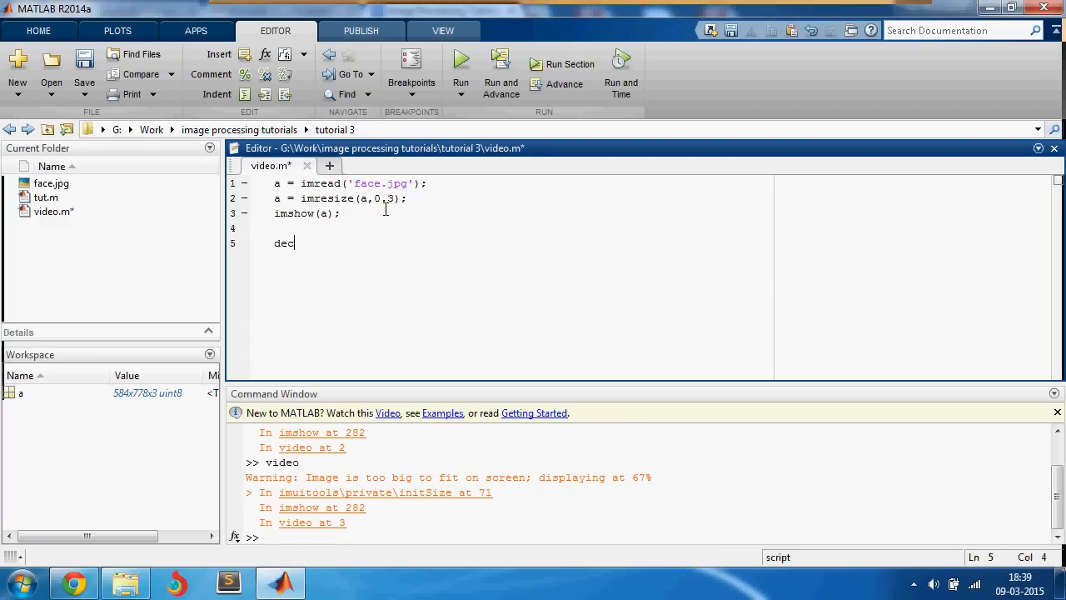
pyautogui.write('tect')
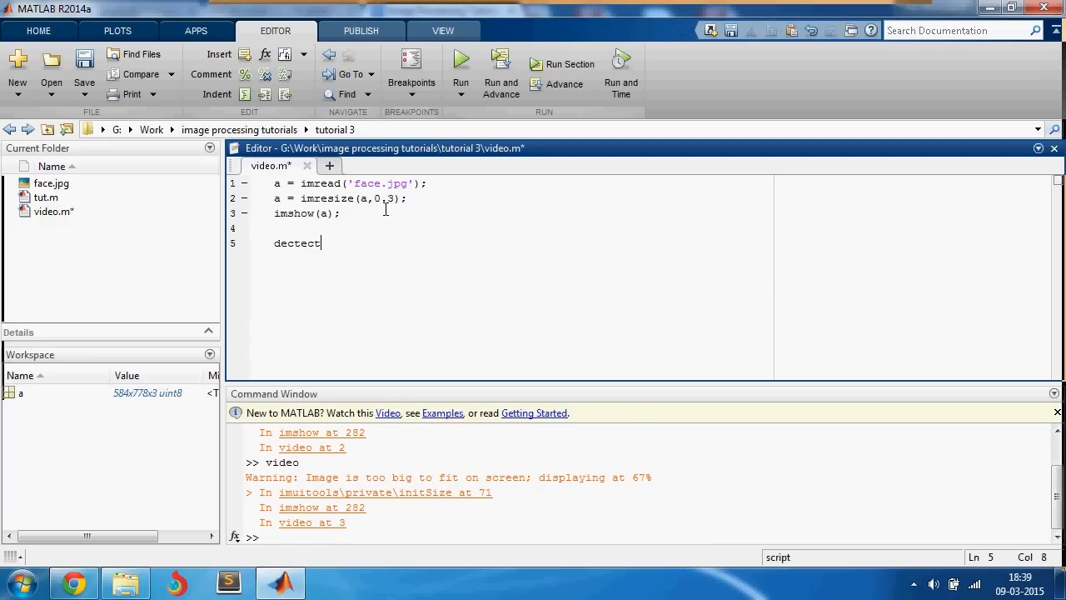
pyautogui.write('or')
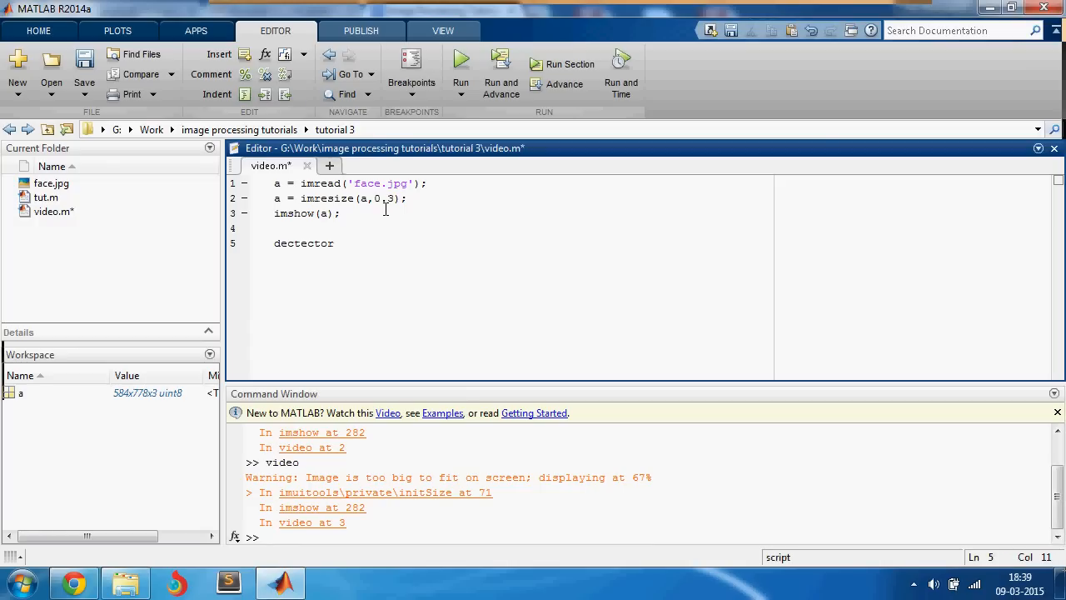
pyautogui.click(300, 243)
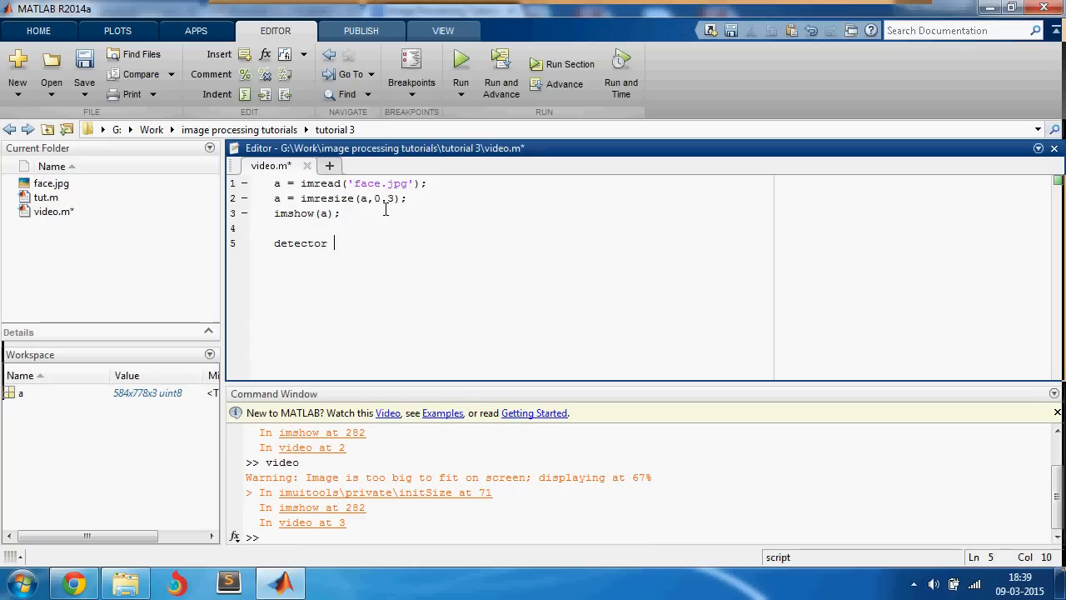
pyautogui.write('=')
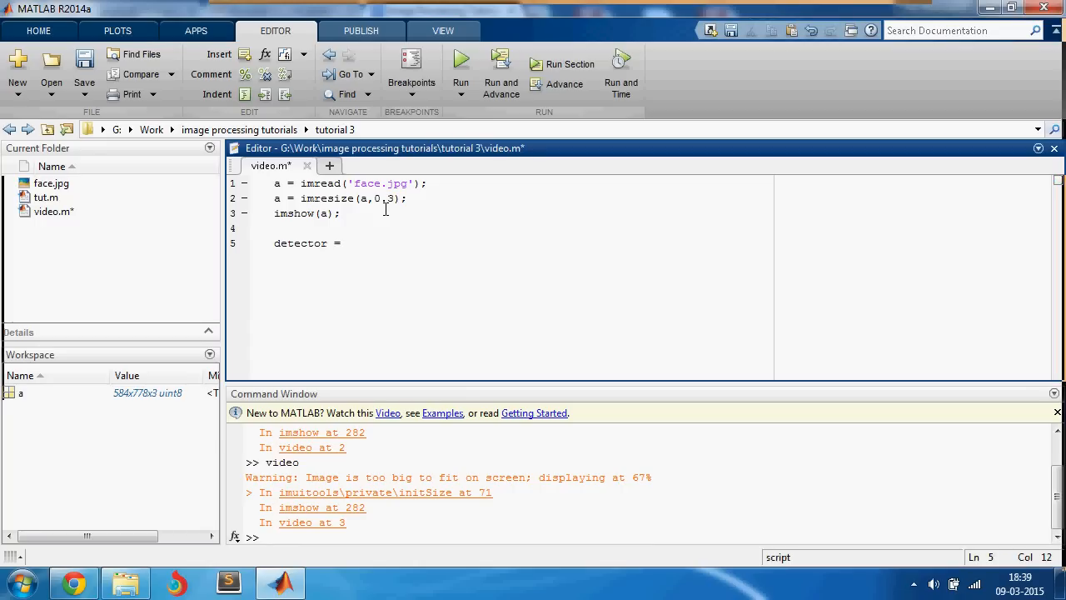
pyautogui.write('vision.')
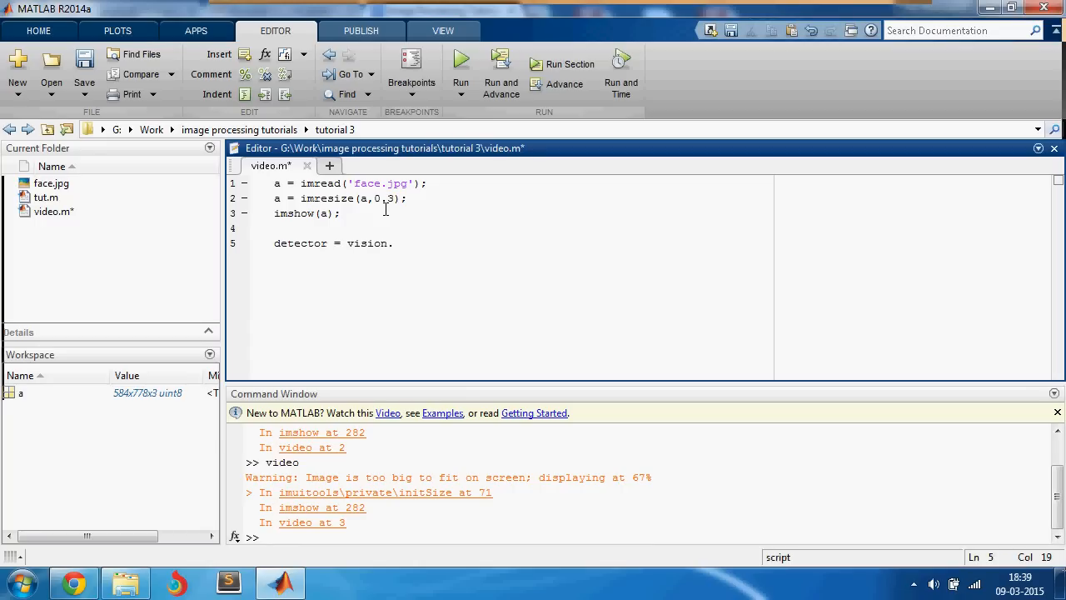
pyautogui.write('Casc')
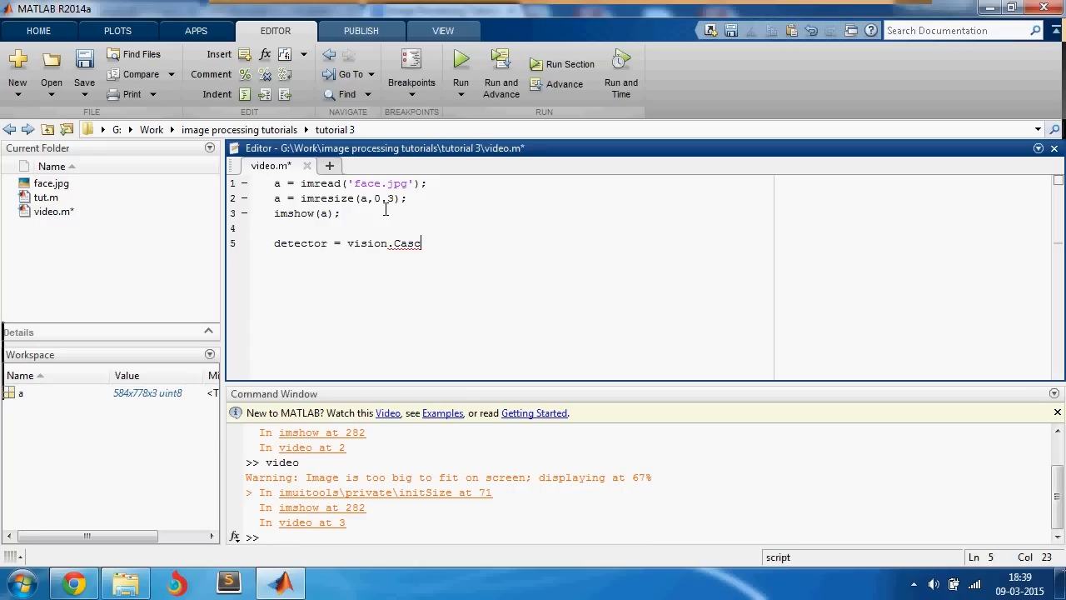
pyautogui.write('adeO')
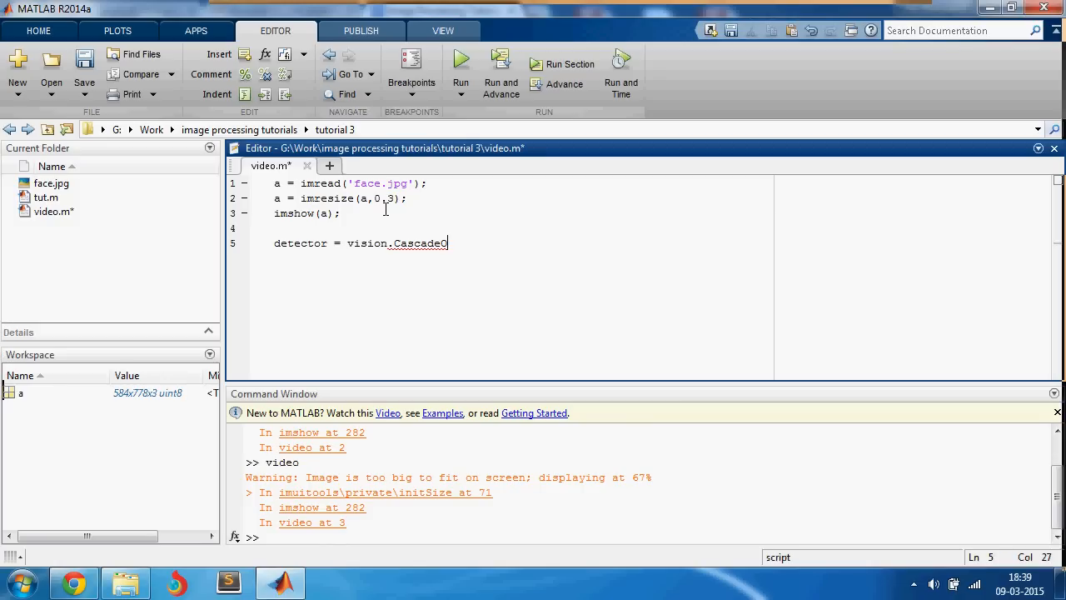
pyautogui.write('bjectDetector;')
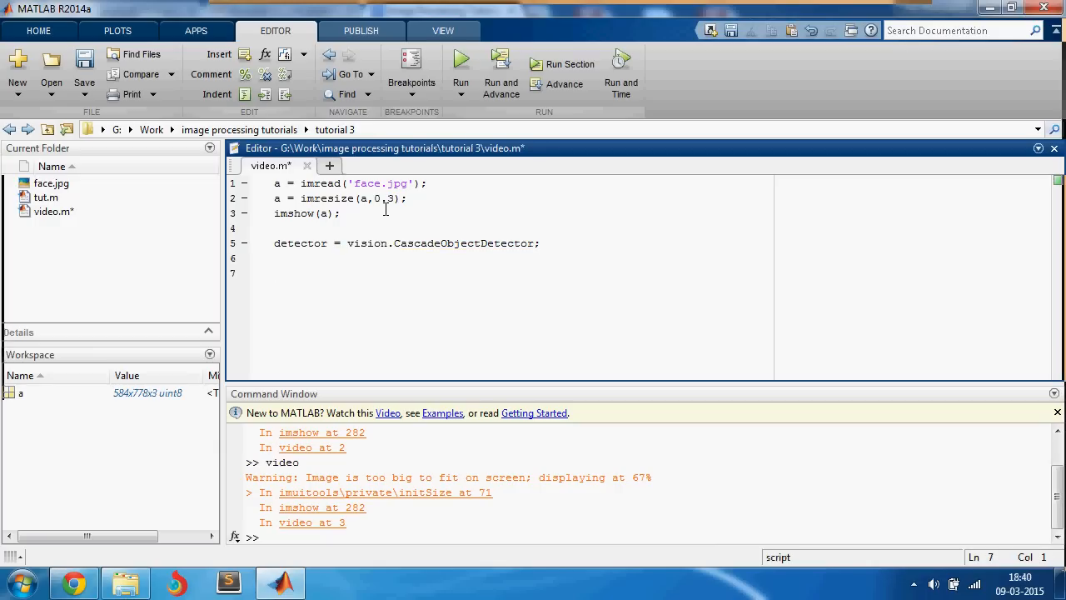
pyautogui.write('bbox')
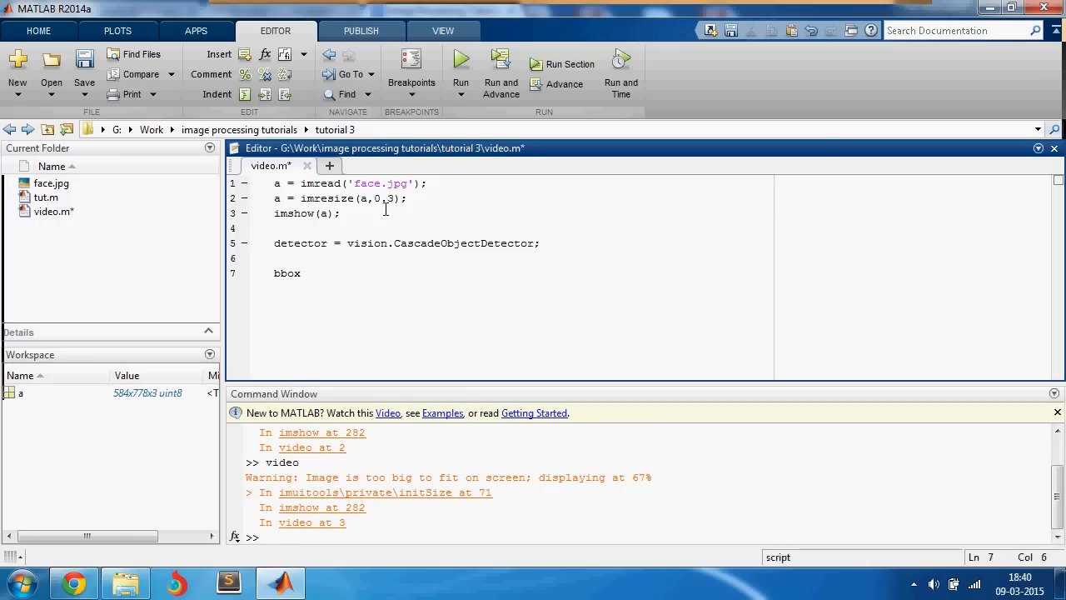
# - Complete the line as bbox = step(detector, a); running the detector on image a
pyautogui.write('=')
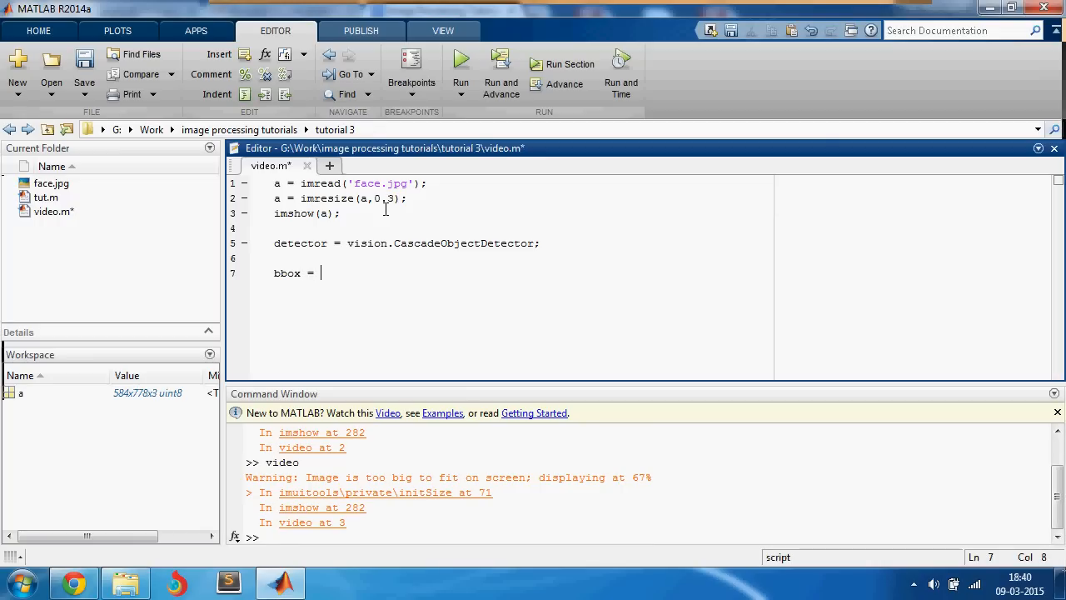
pyautogui.write('step(')
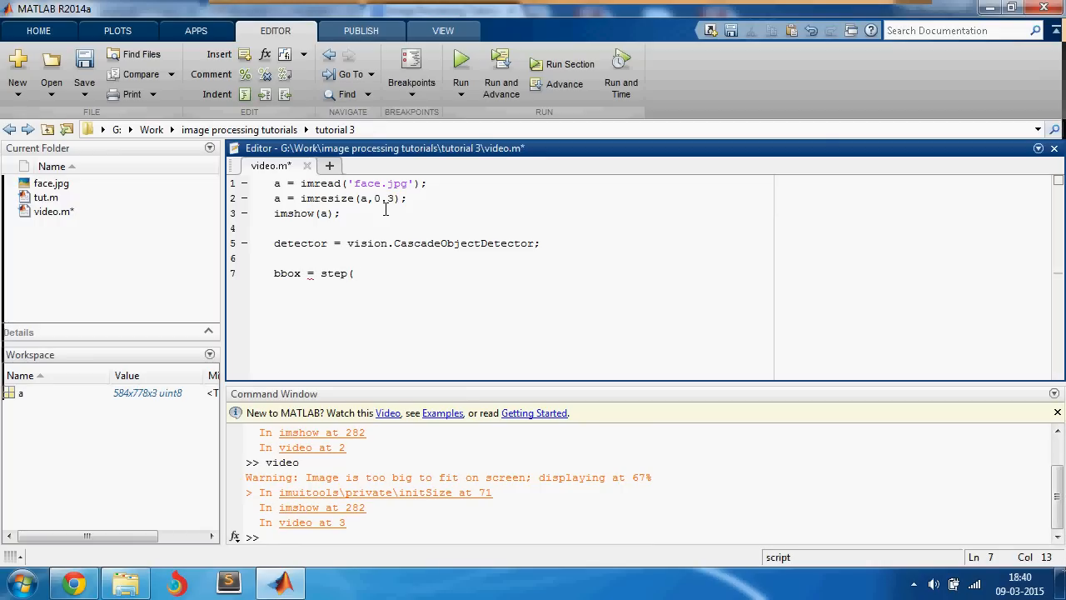
pyautogui.click(390, 243)
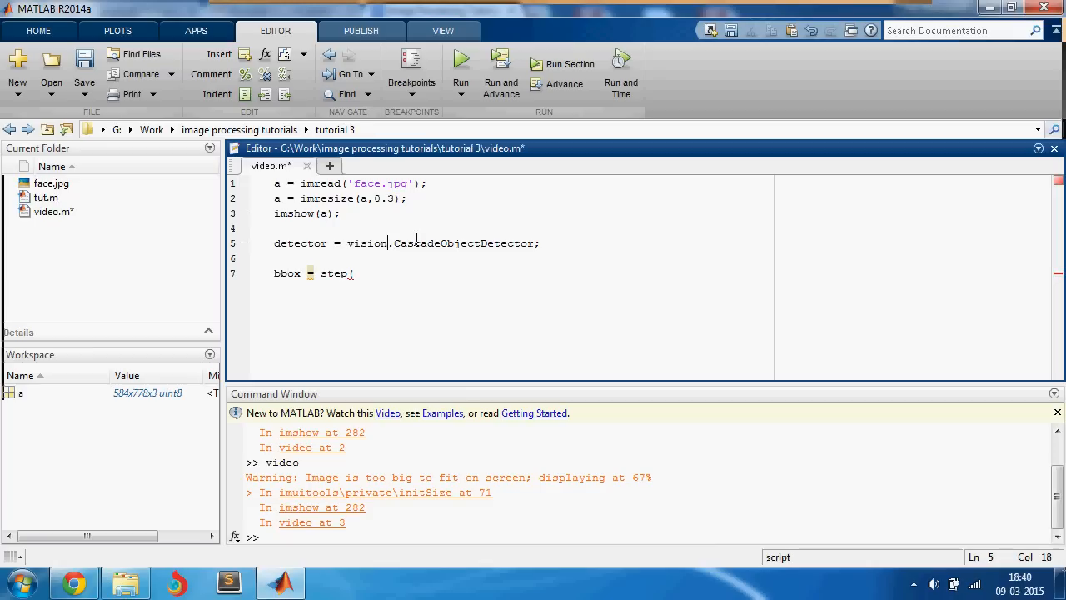
pyautogui.tripleClick(408, 243)
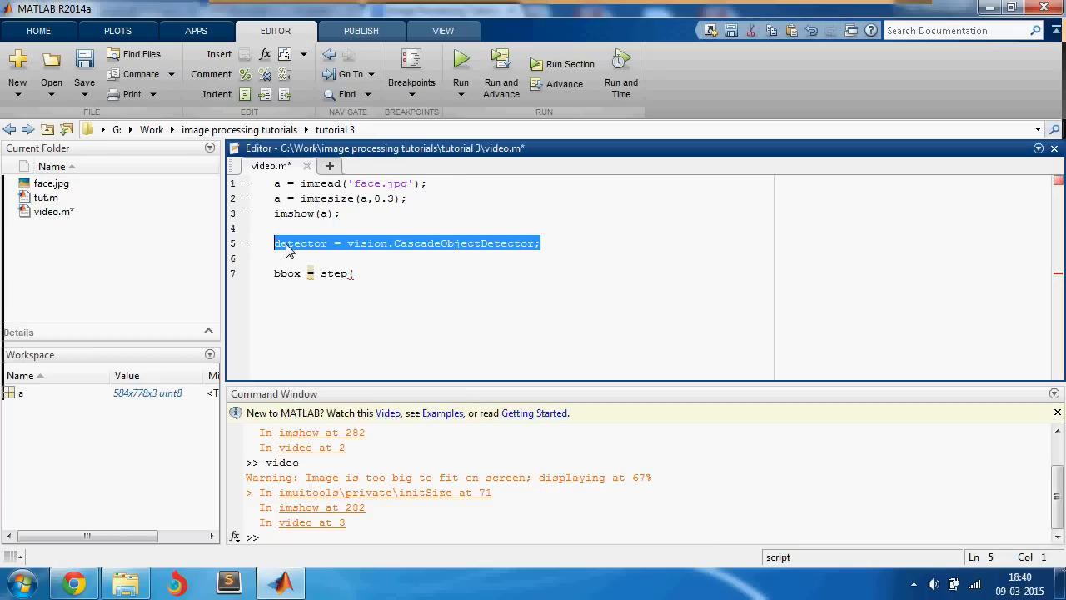
pyautogui.write('detector')
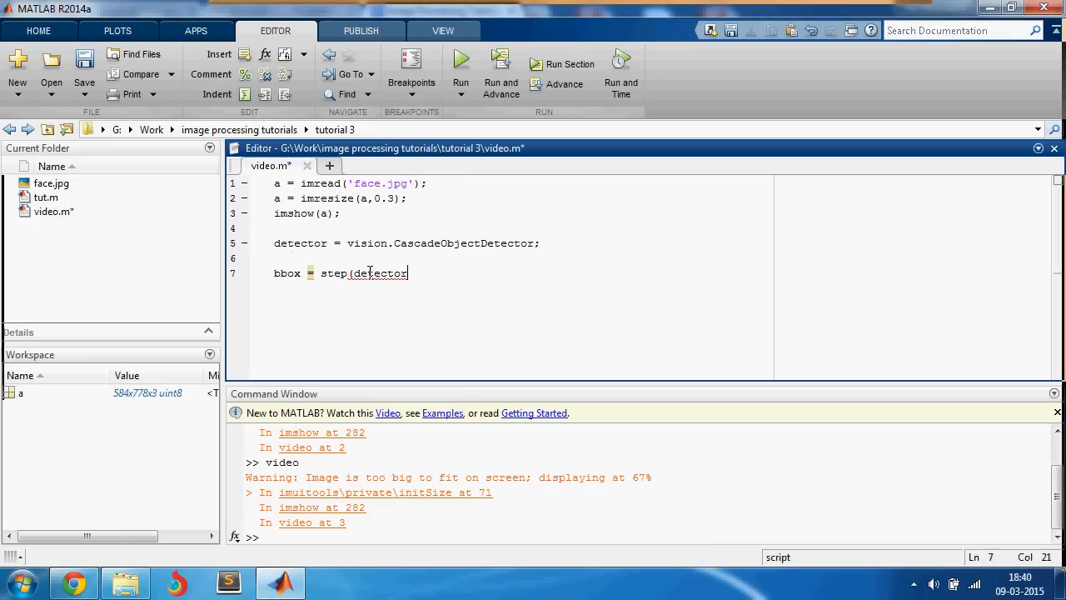
pyautogui.write(', a')
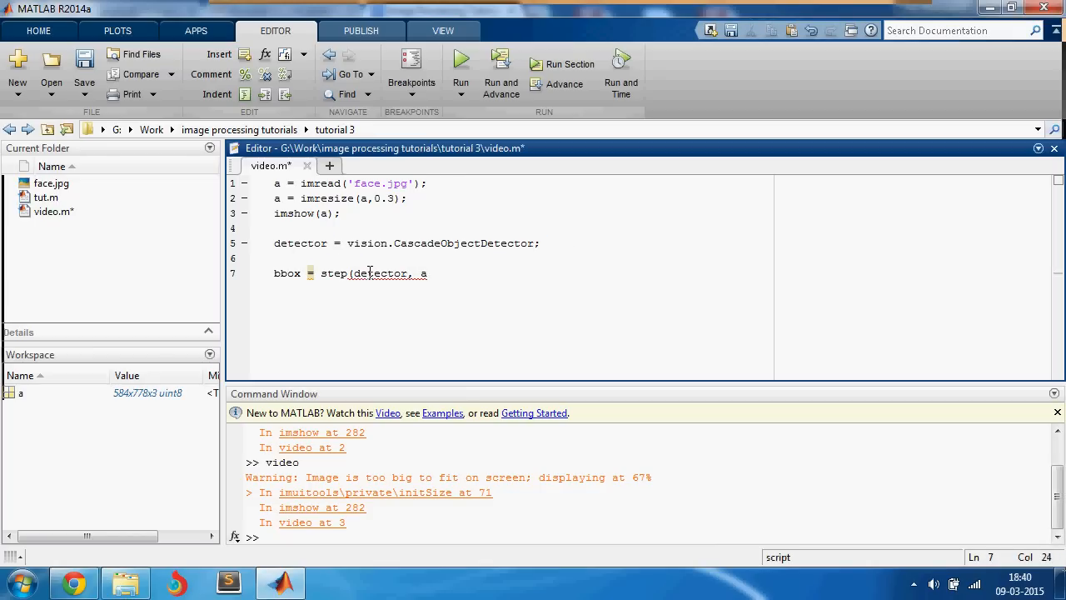
pyautogui.write(');')
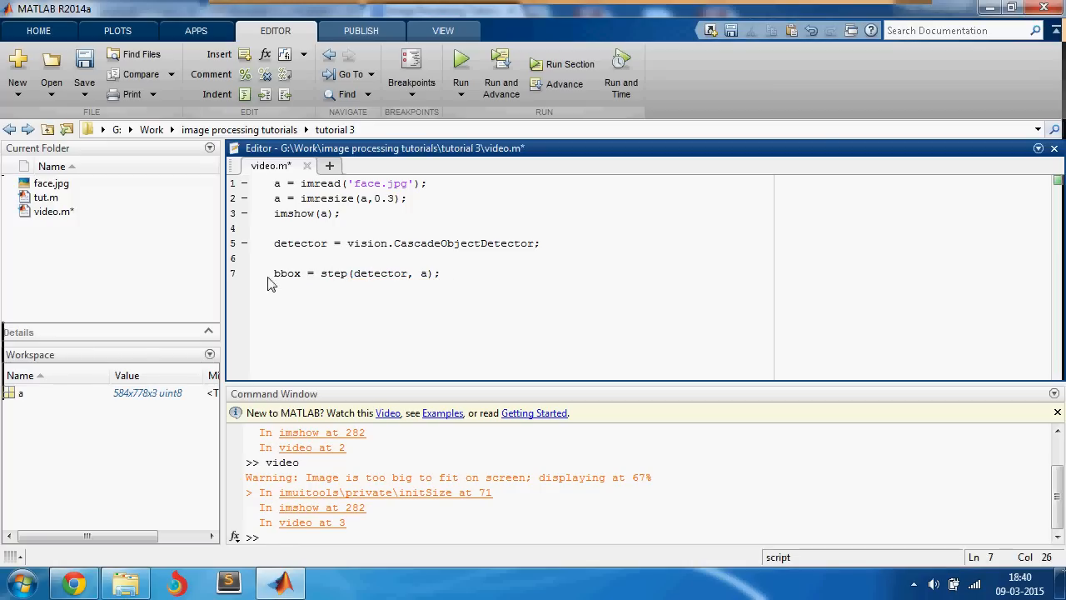
pyautogui.click(467, 273)
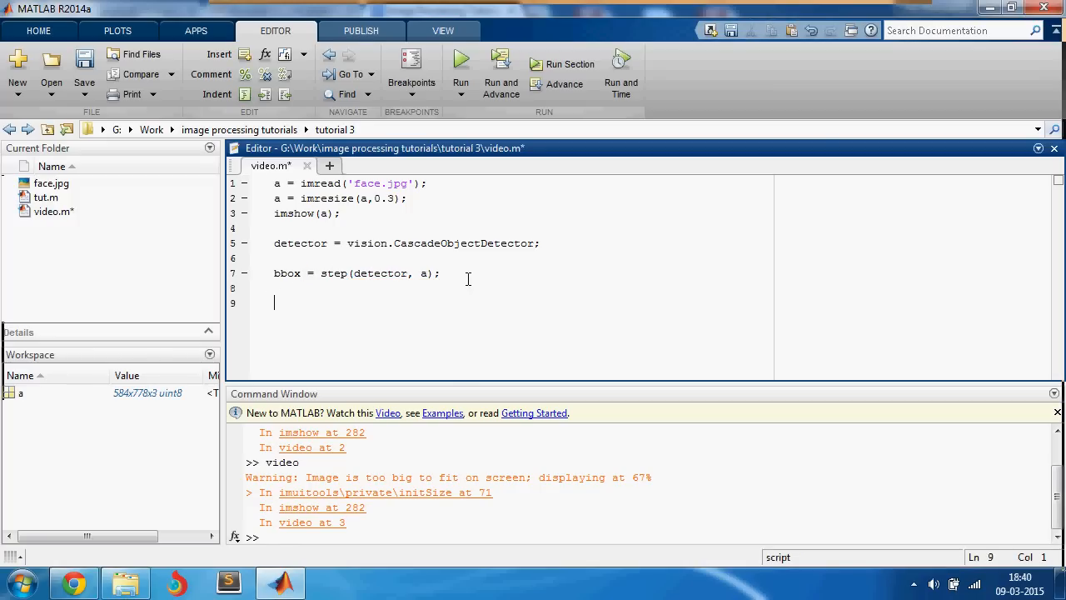
# - Add out = insertObjectAnnotation(a,'rectangle',bbox,'detection'); with the label spelling corrected
pyautogui.doubleClick(287, 273)
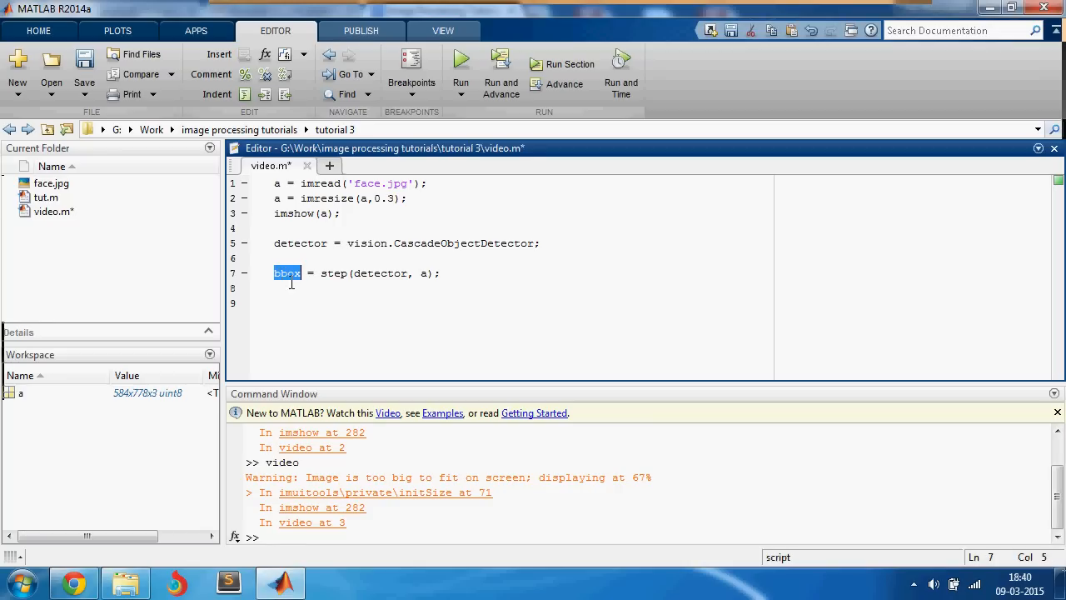
pyautogui.write('out =')
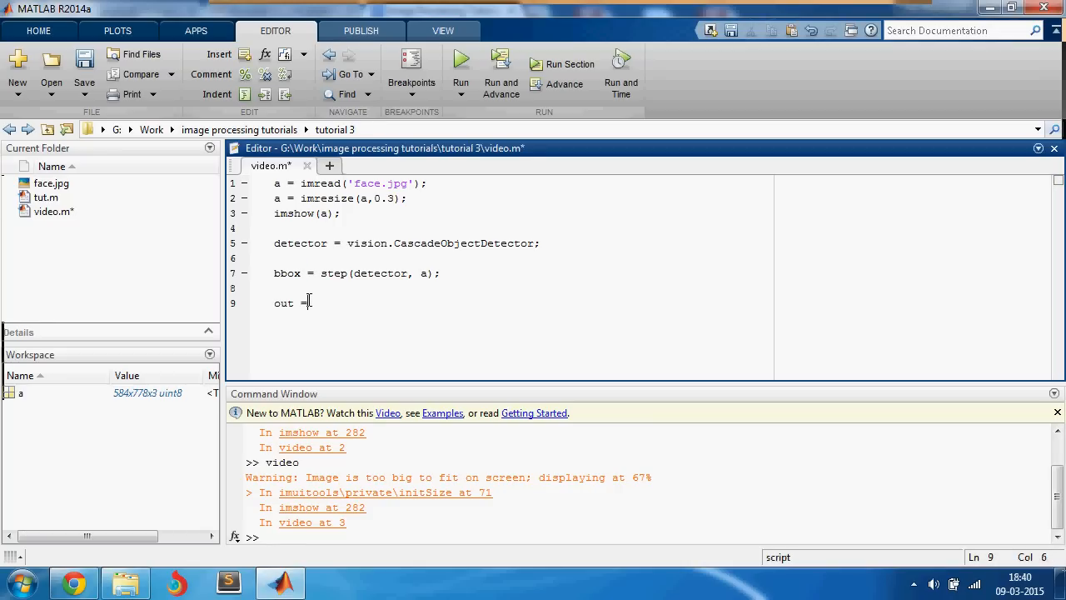
pyautogui.write('inser')
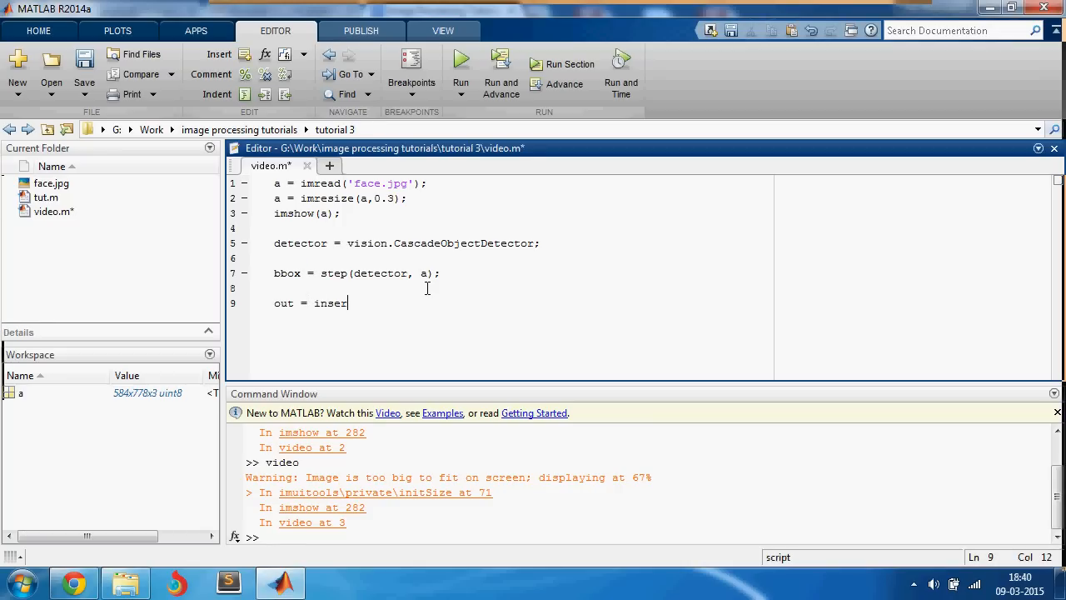
pyautogui.write('tObject')
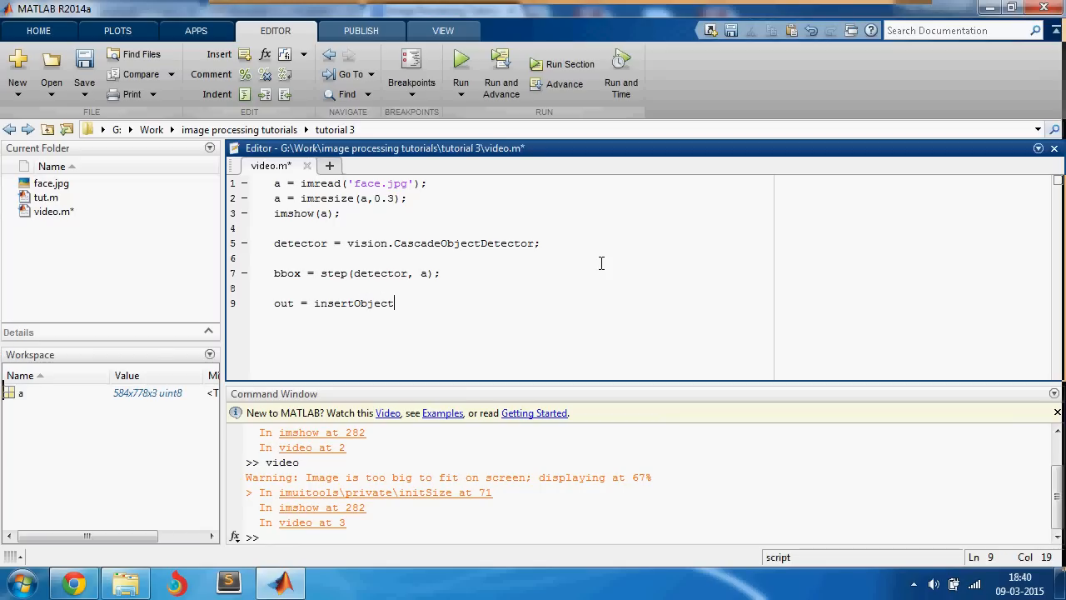
pyautogui.write('Annotaito')
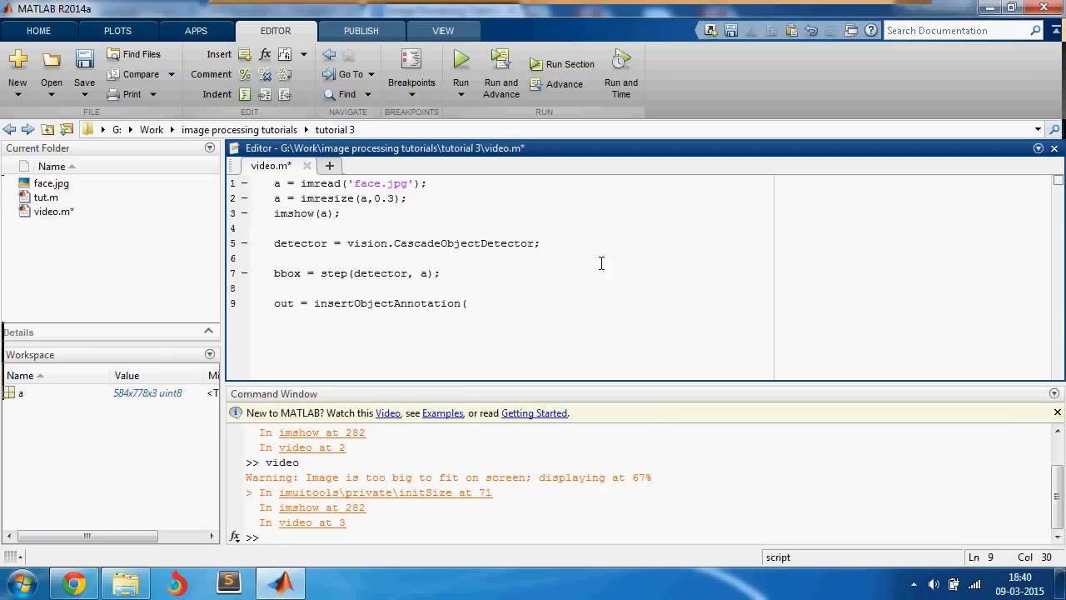
pyautogui.write('a,')
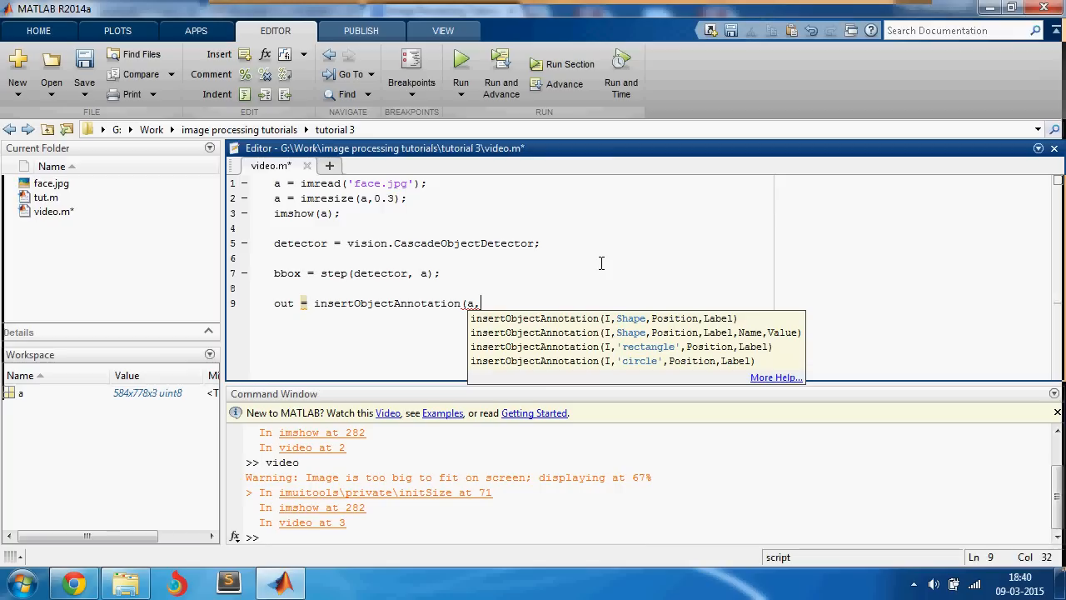
pyautogui.write("'rectangle")
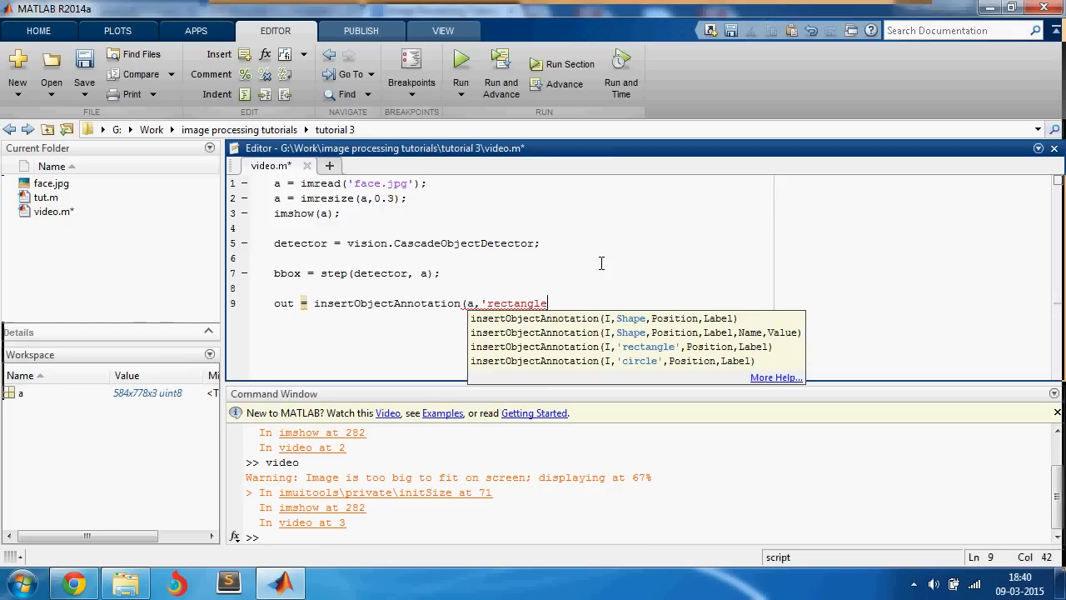
pyautogui.write(',bbox,')
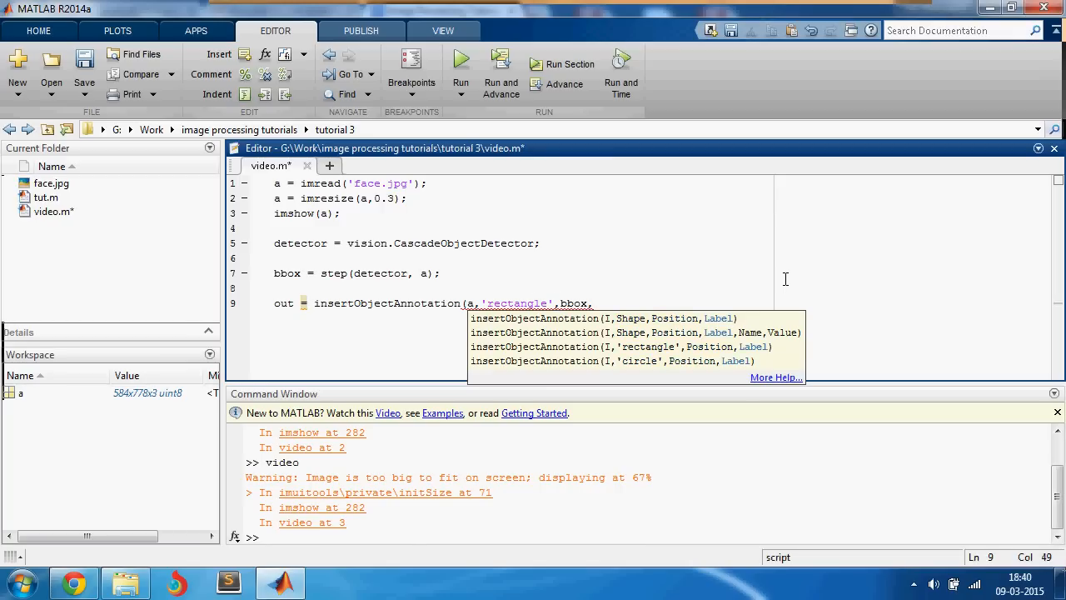
pyautogui.write("'")
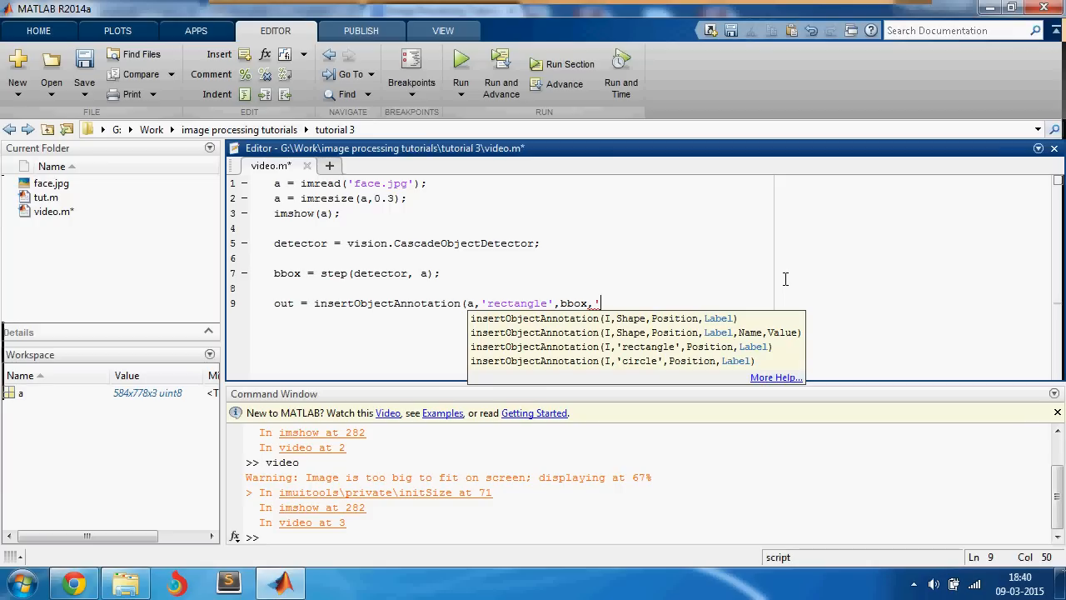
pyautogui.write("dectection');")
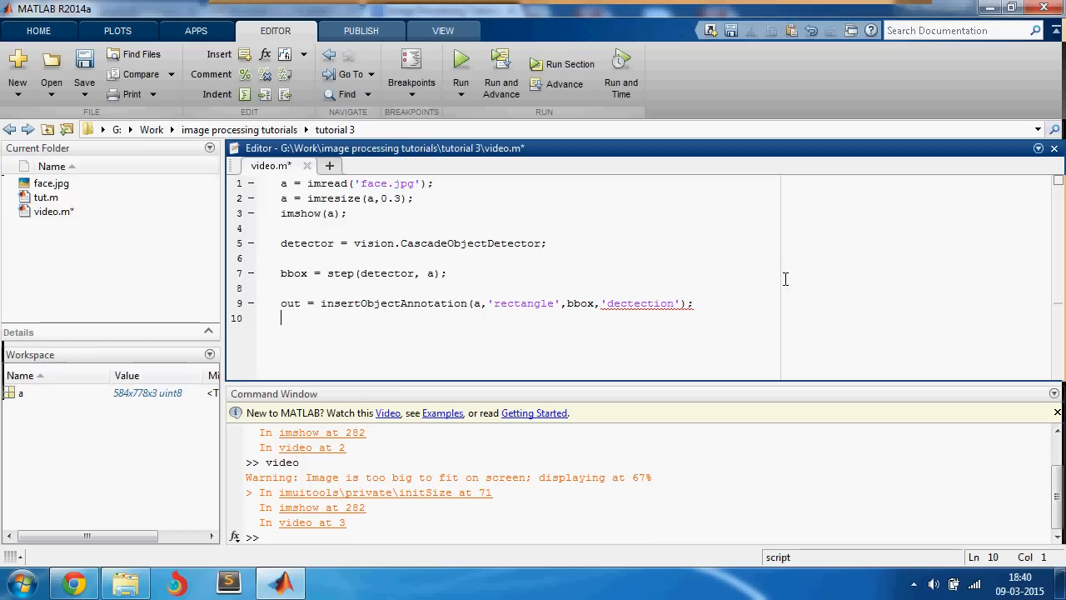
pyautogui.click(636, 303)
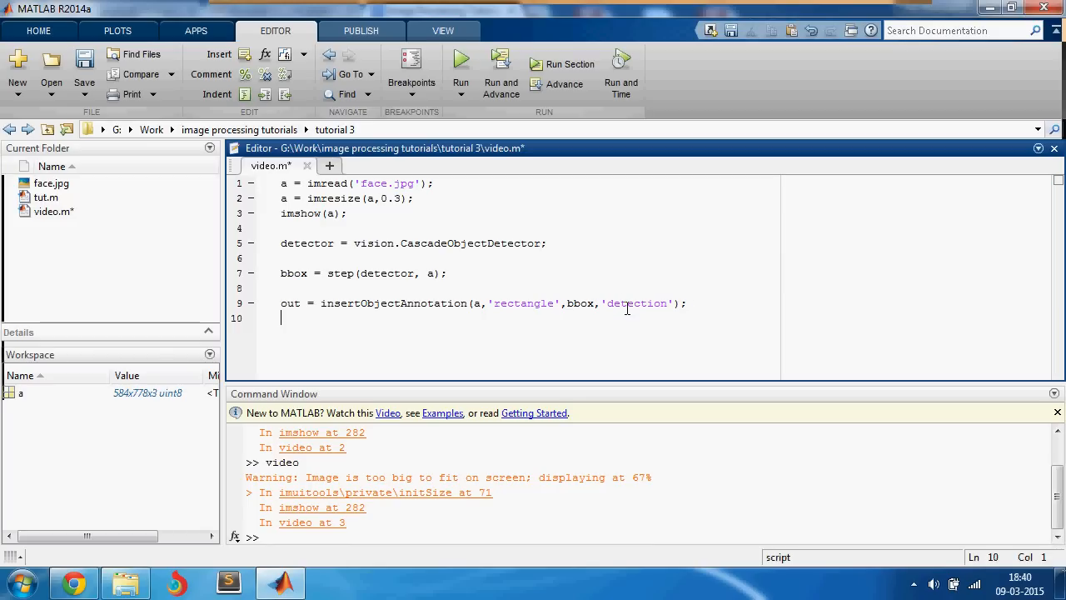
# - Add imshow(out) to display the annotated image and run the script
pyautogui.write('ims')
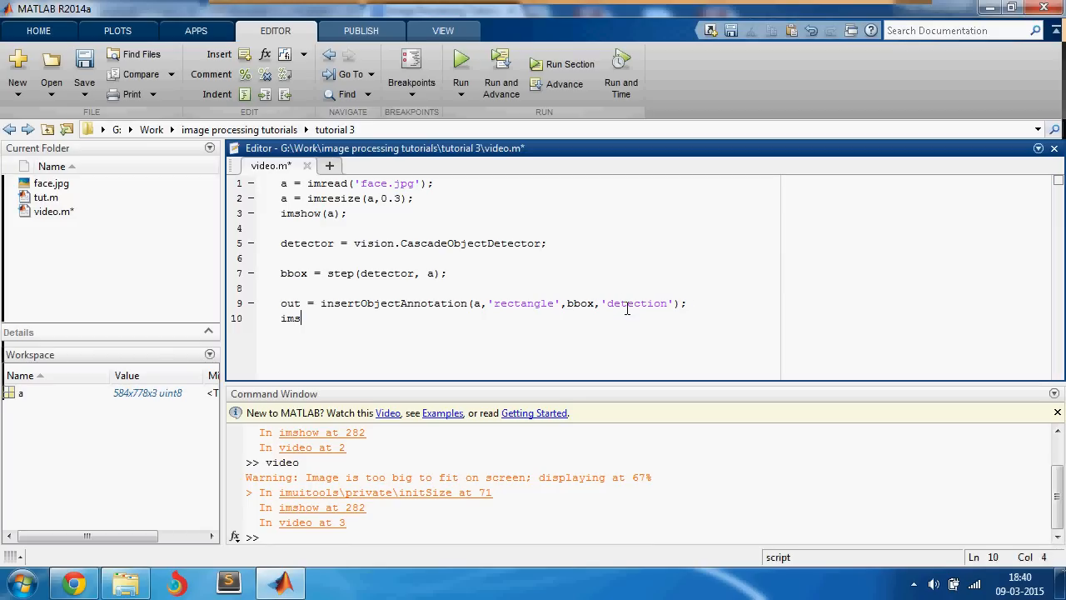
pyautogui.rightClick(607, 226)
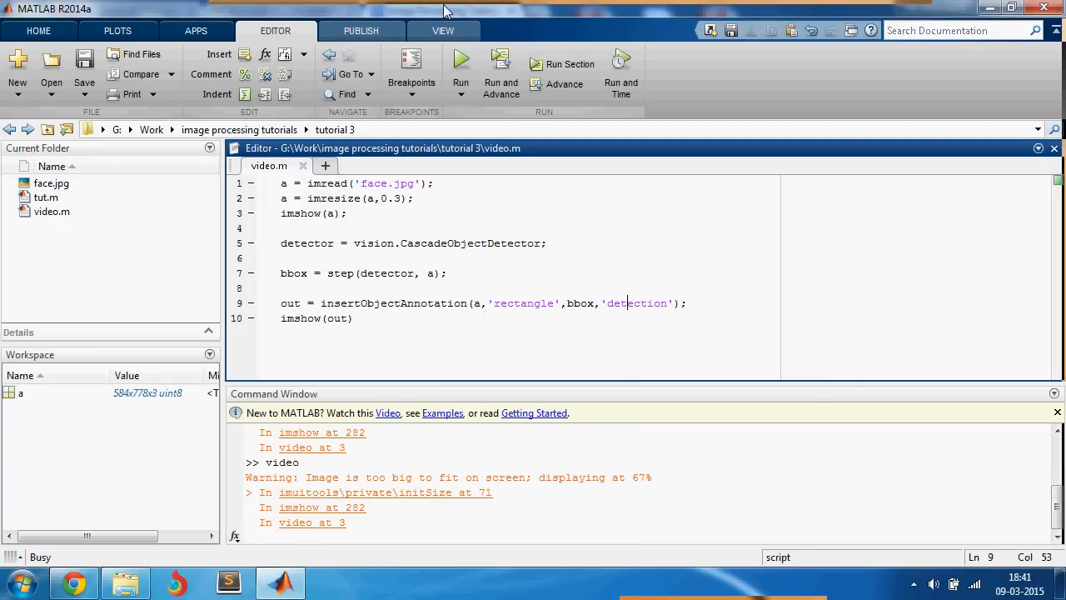
# - Bring up and maximize Figure 1 to inspect the face image with its detection boxes
pyautogui.click(460, 59)
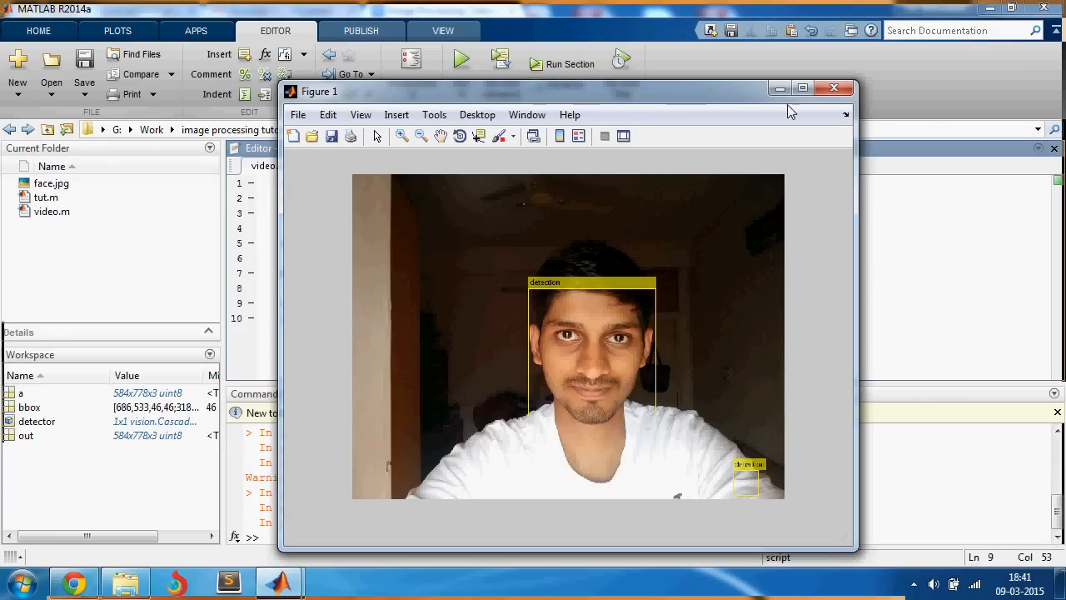
pyautogui.click(801, 87)
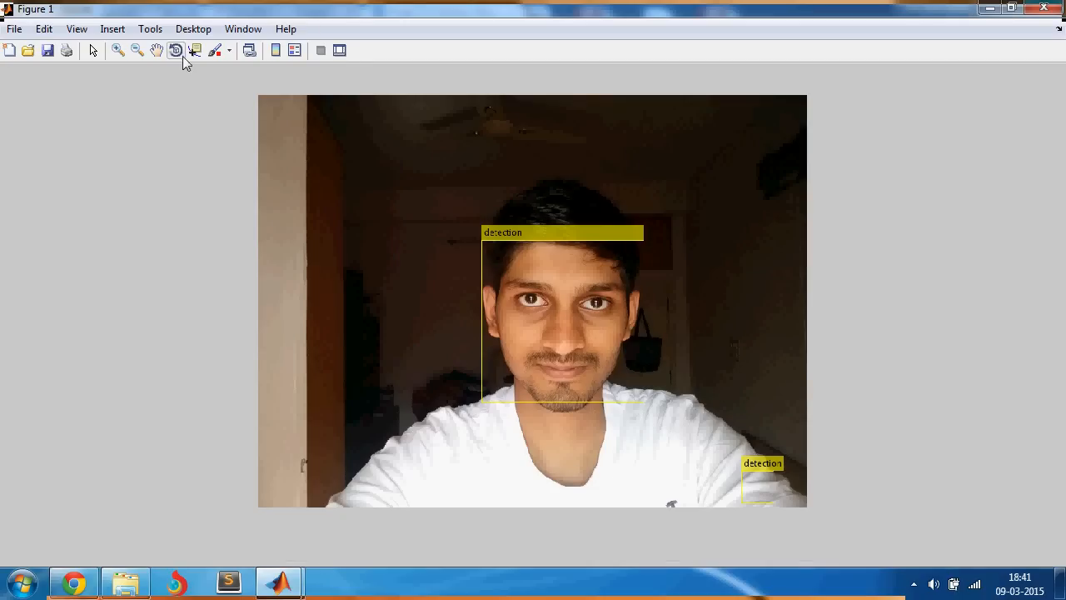
pyautogui.click(118, 50)
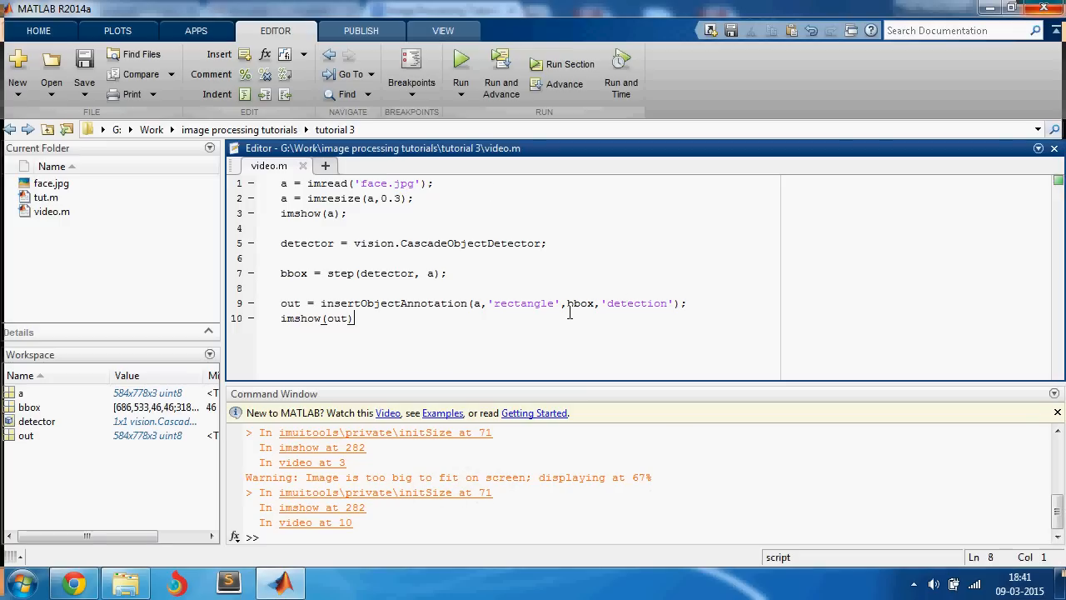
pyautogui.doubleClick(306, 243)
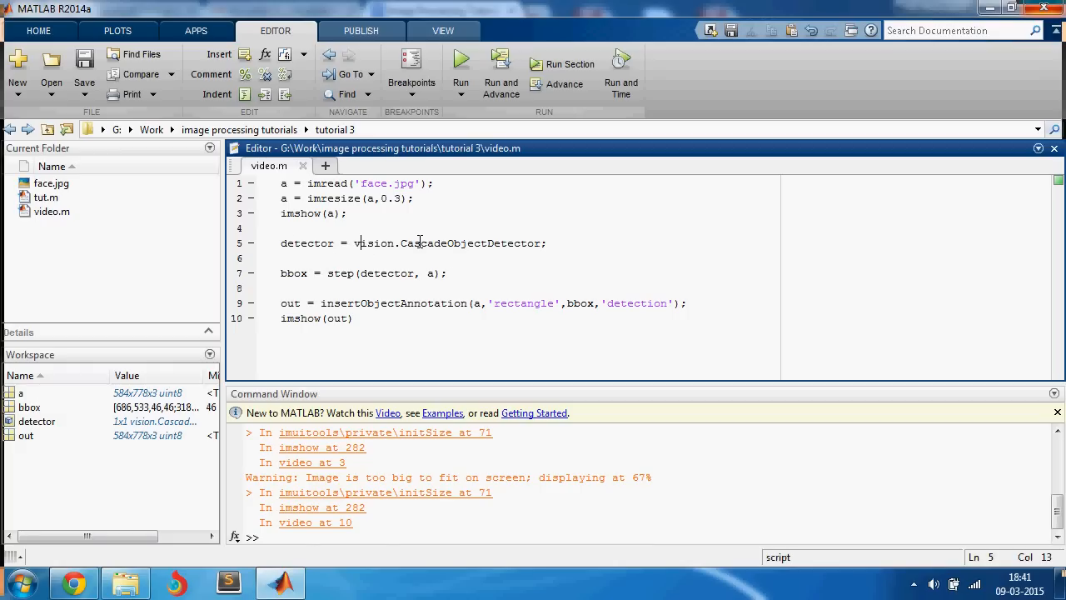
pyautogui.click(319, 244)
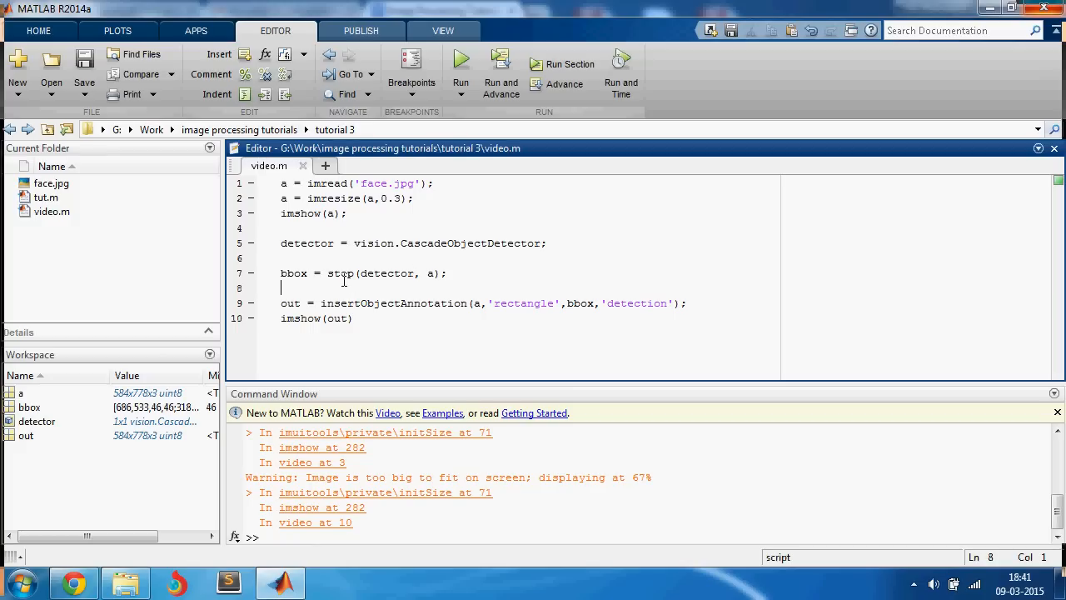
pyautogui.doubleClick(293, 273)
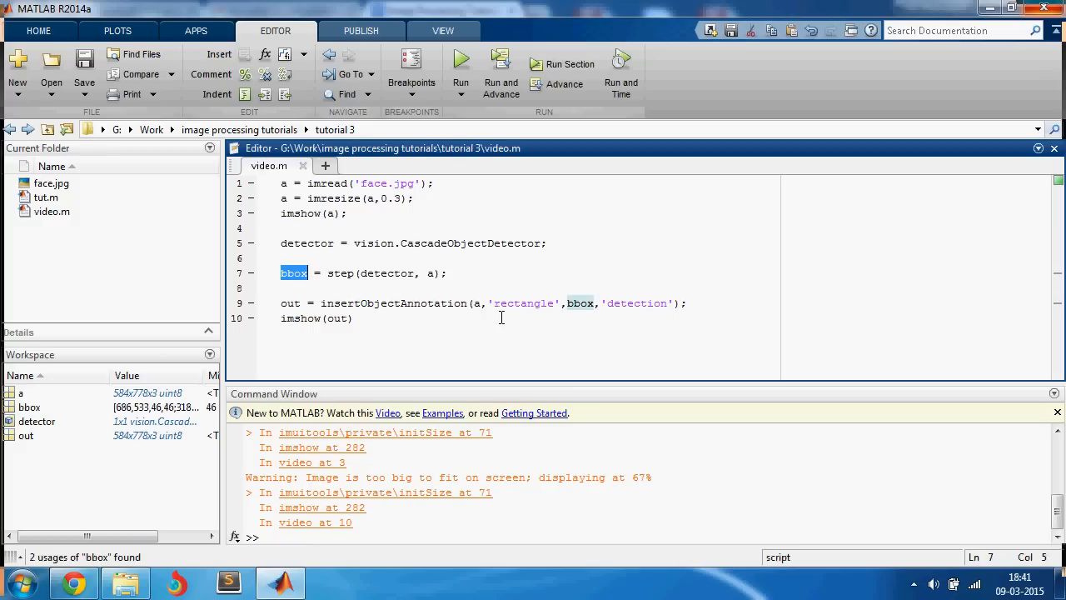
pyautogui.doubleClick(476, 303)
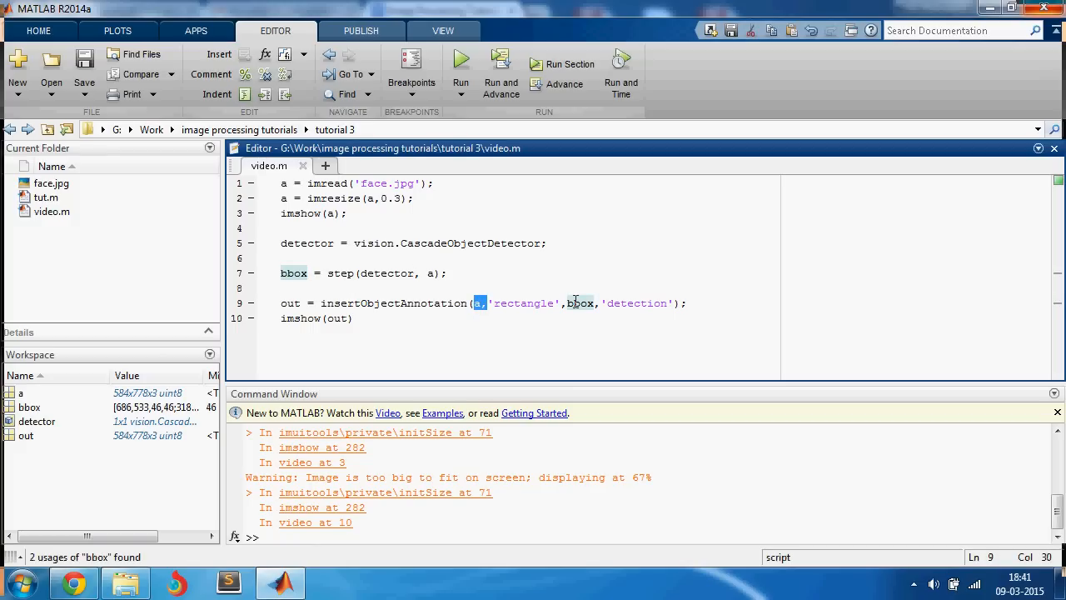
pyautogui.click(480, 303)
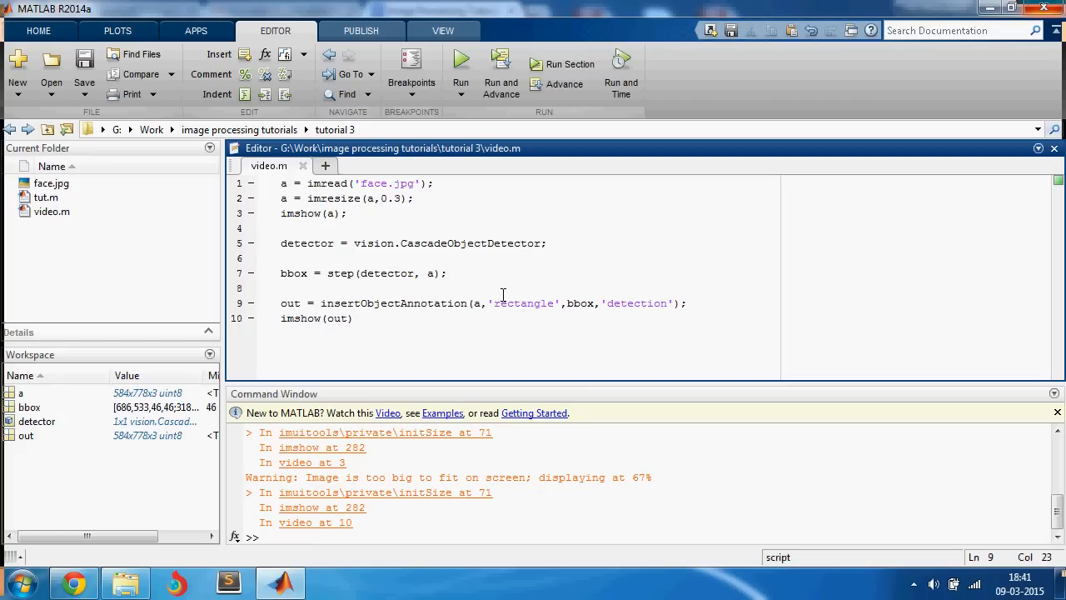
pyautogui.doubleClick(290, 303)
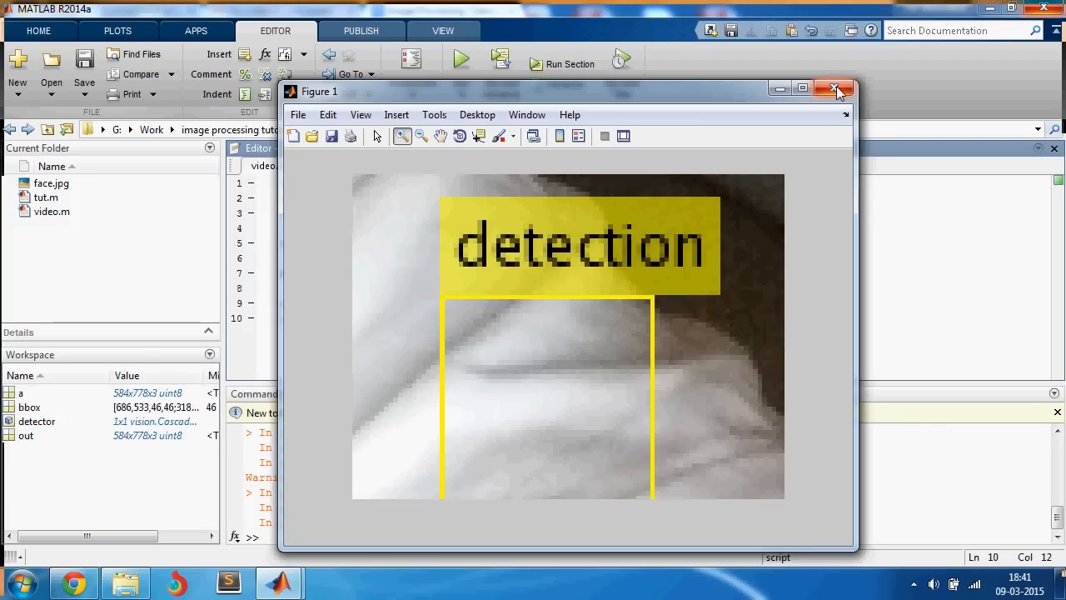
pyautogui.click(836, 90)
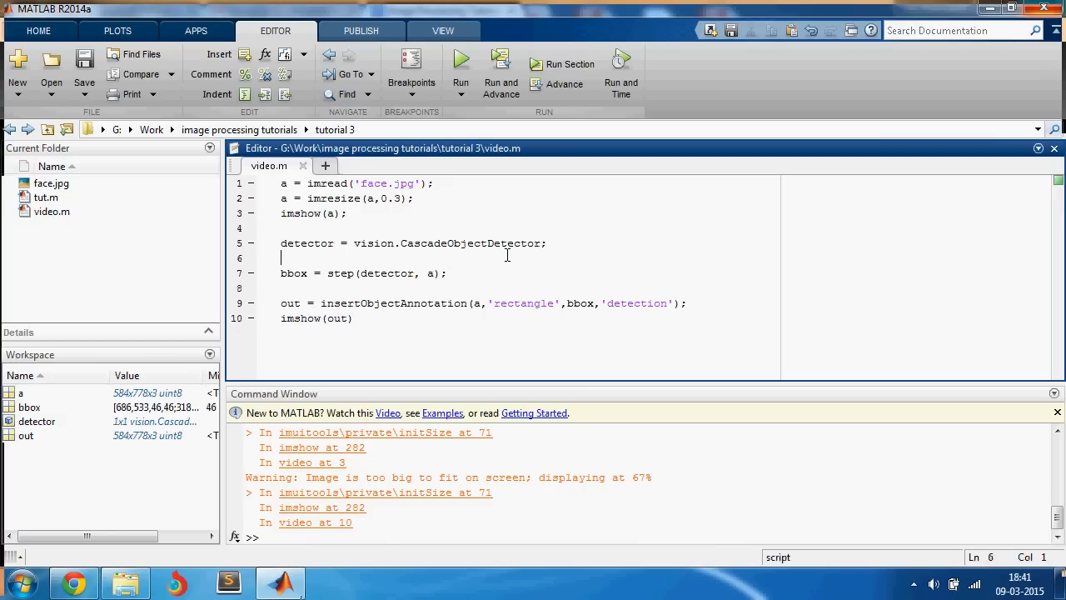
pyautogui.doubleClick(470, 243)
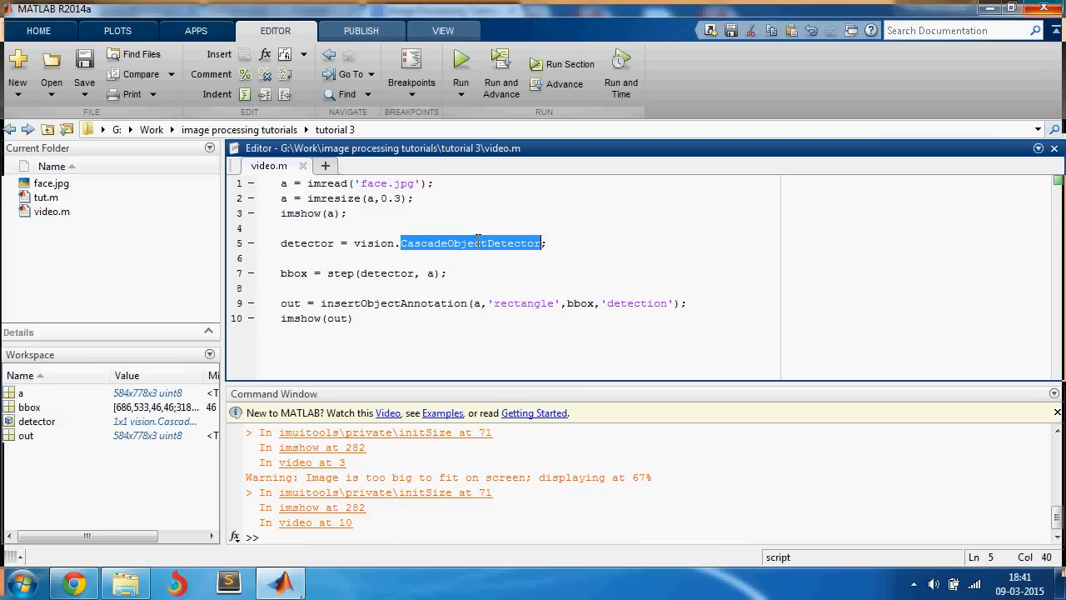
# - Look up doc CascadeObjectDetector and read its properties down to MergeThreshold, selecting that name
pyautogui.write('do')
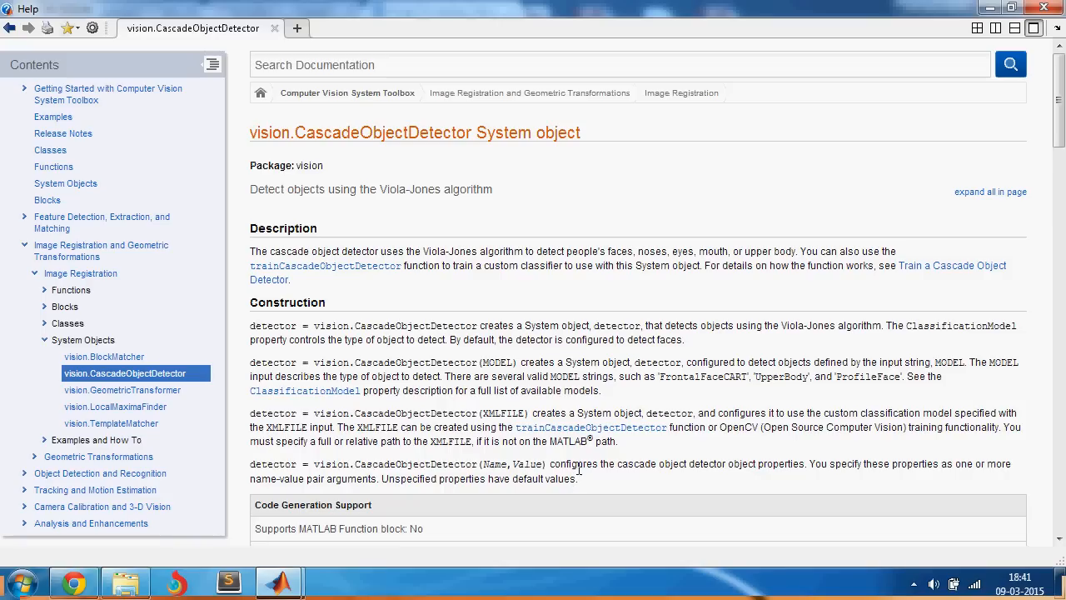
pyautogui.moveTo(581, 230)
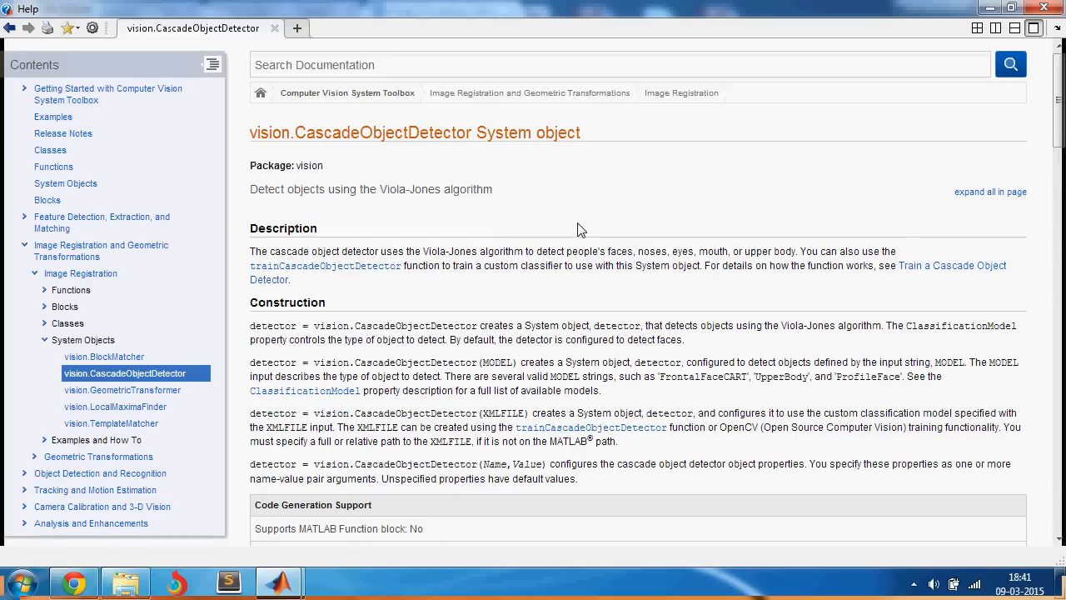
pyautogui.moveTo(503, 220)
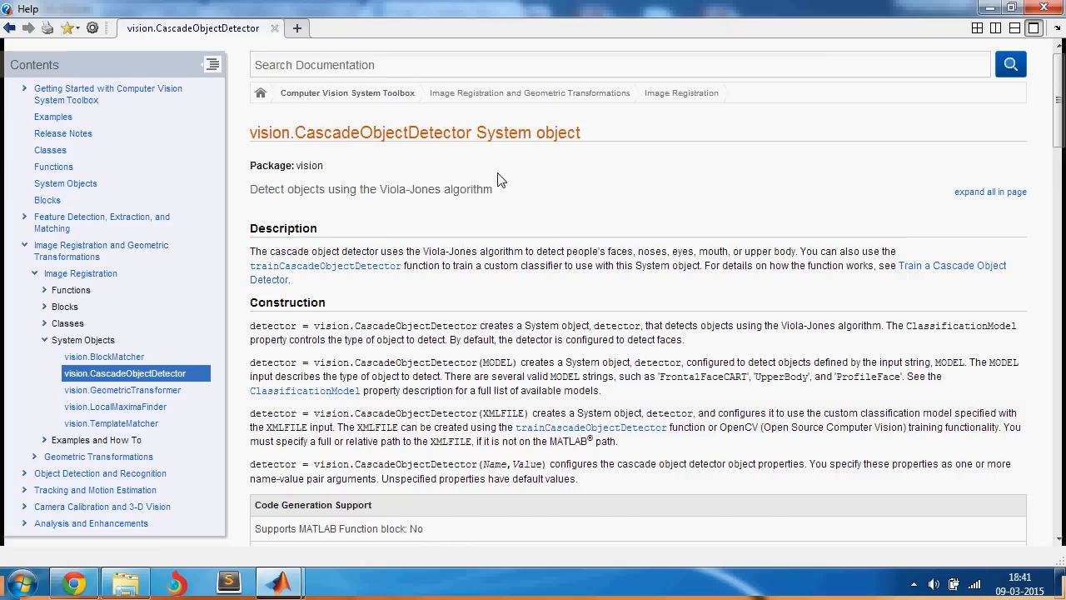
pyautogui.scroll(-3)
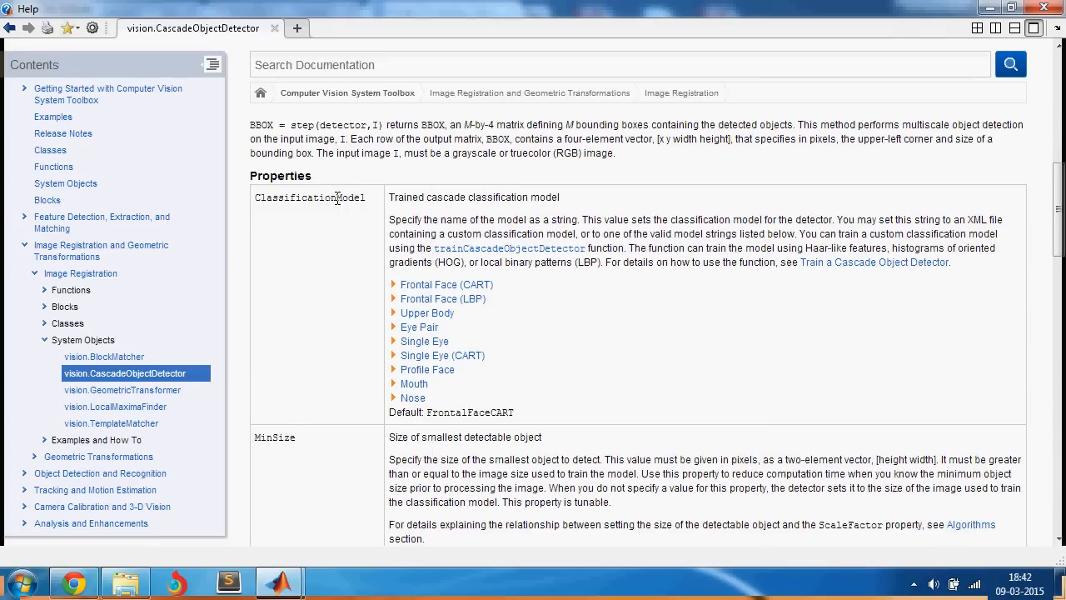
pyautogui.moveTo(448, 324)
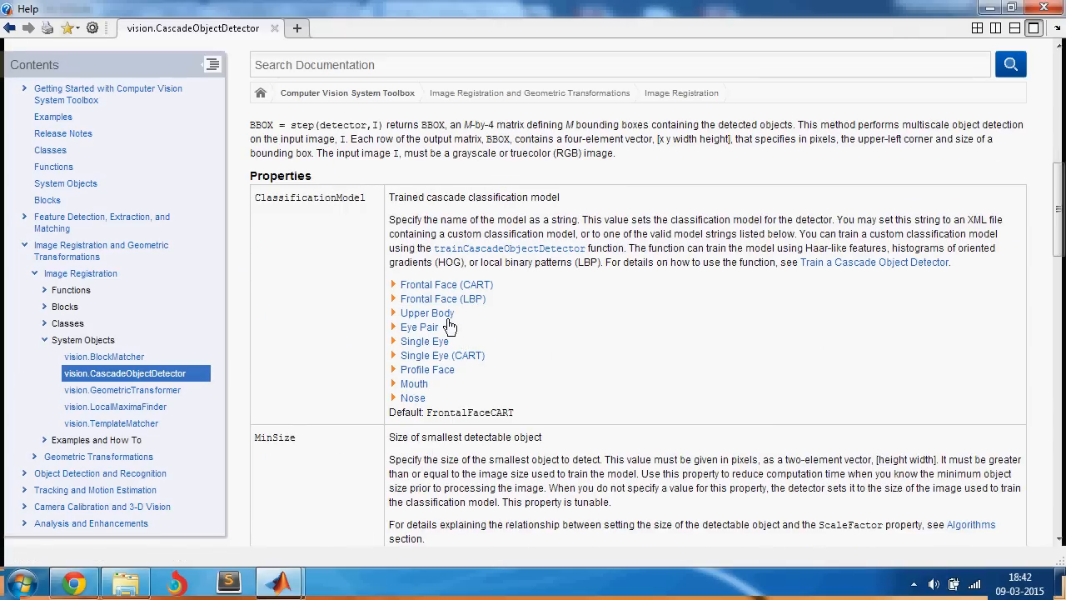
pyautogui.moveTo(470, 314)
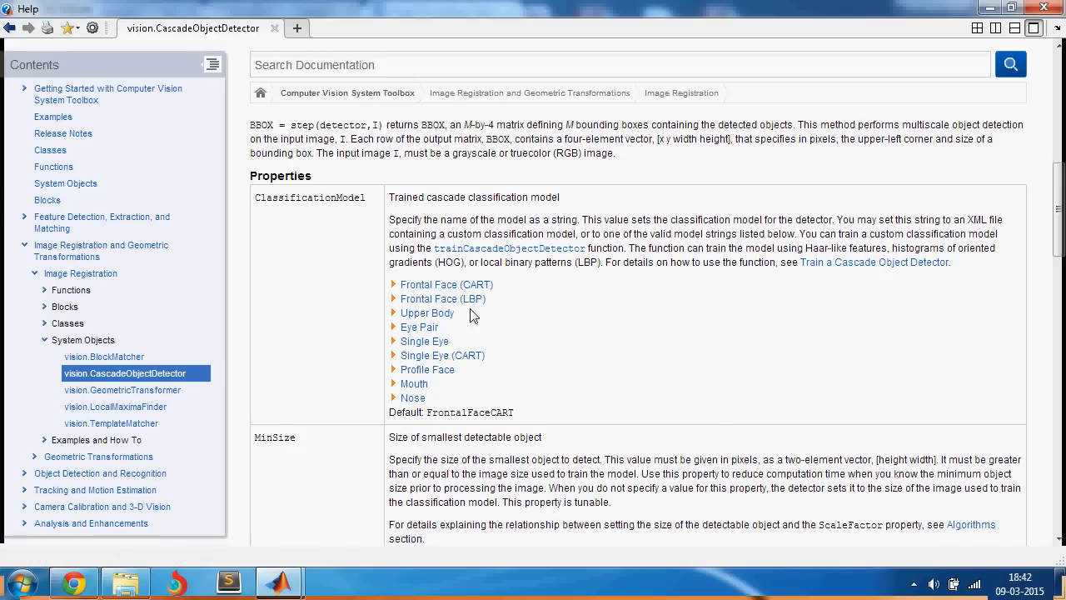
pyautogui.moveTo(443, 356)
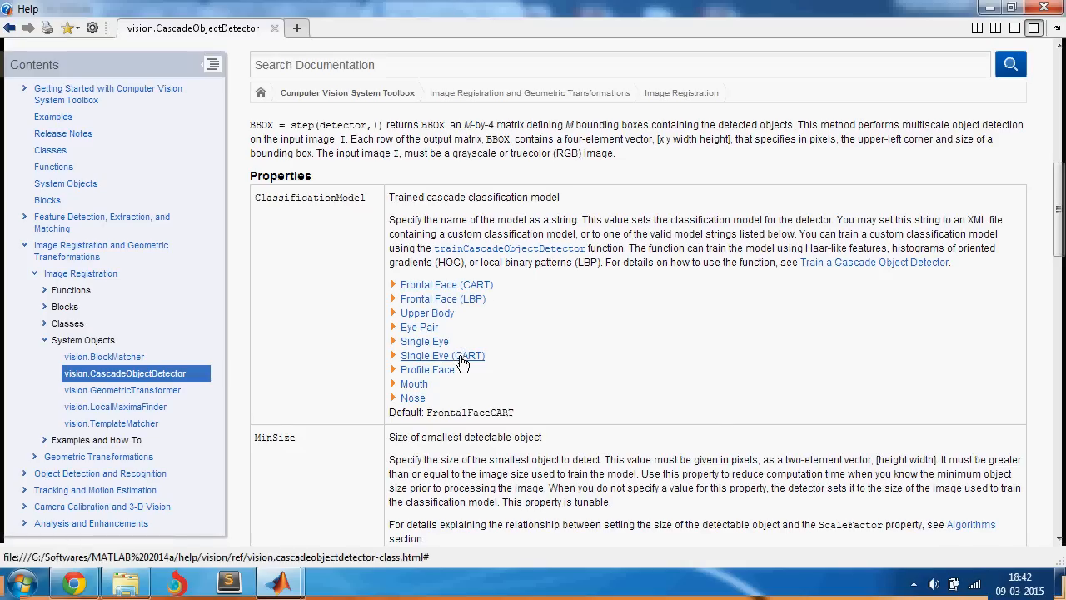
pyautogui.scroll(-3)
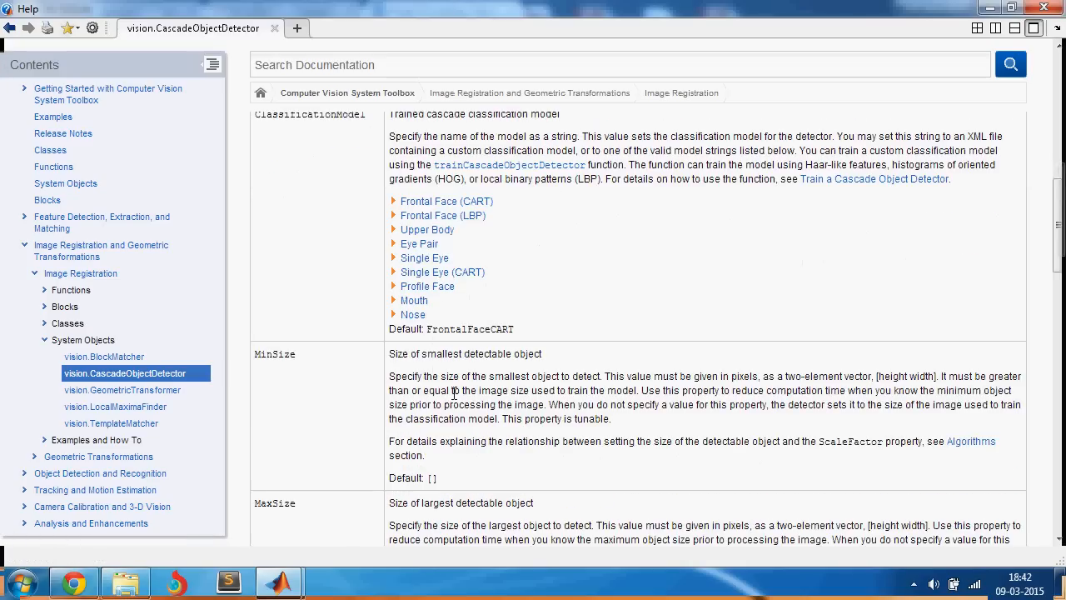
pyautogui.scroll(-3)
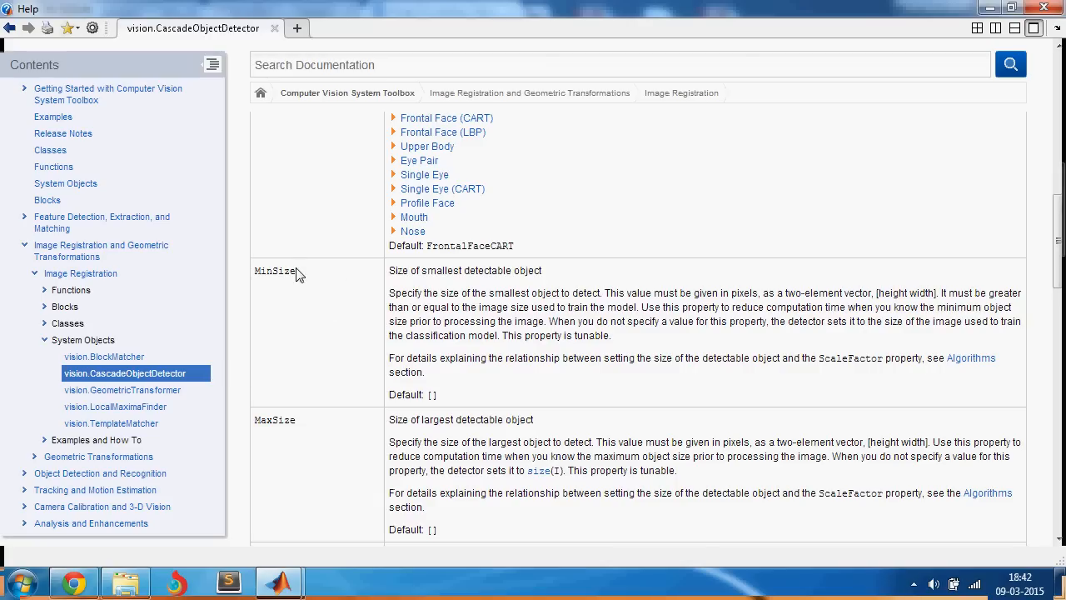
pyautogui.scroll(-3)
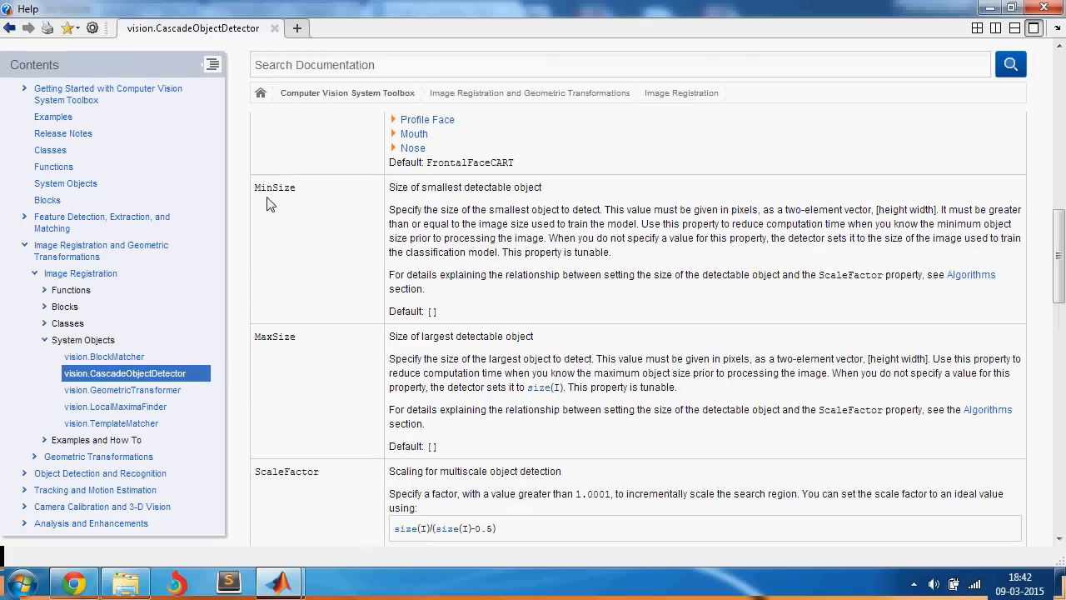
pyautogui.scroll(-3)
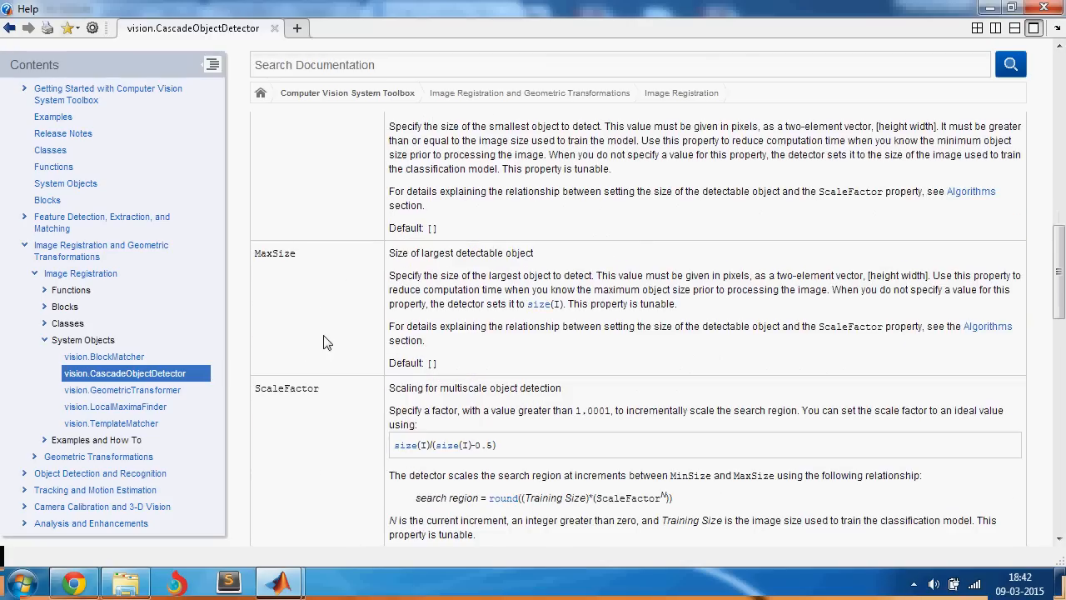
pyautogui.scroll(-3)
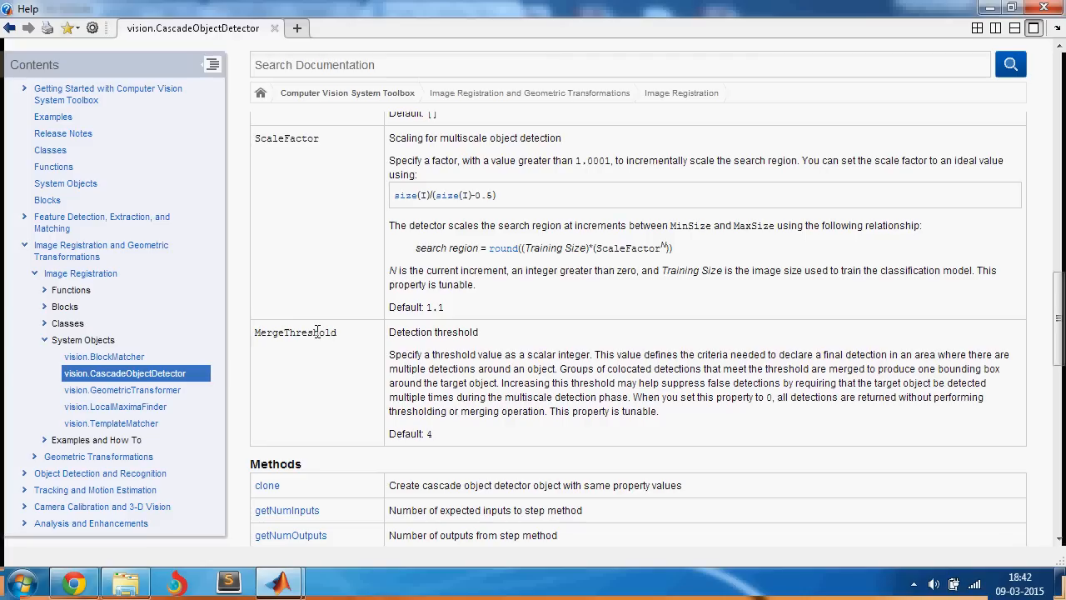
pyautogui.doubleClick(295, 331)
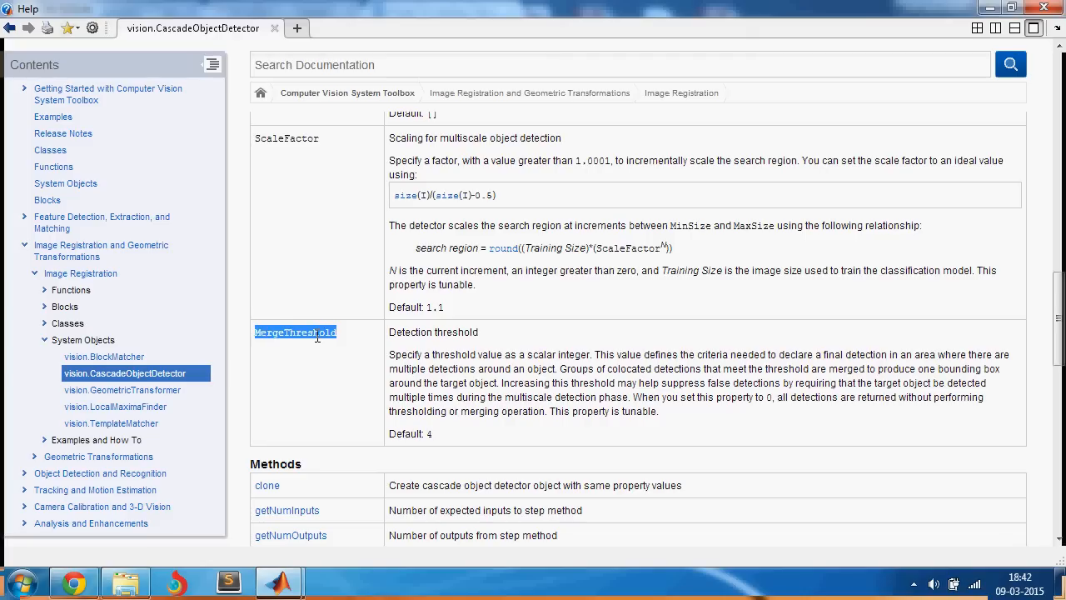
pyautogui.moveTo(431, 431)
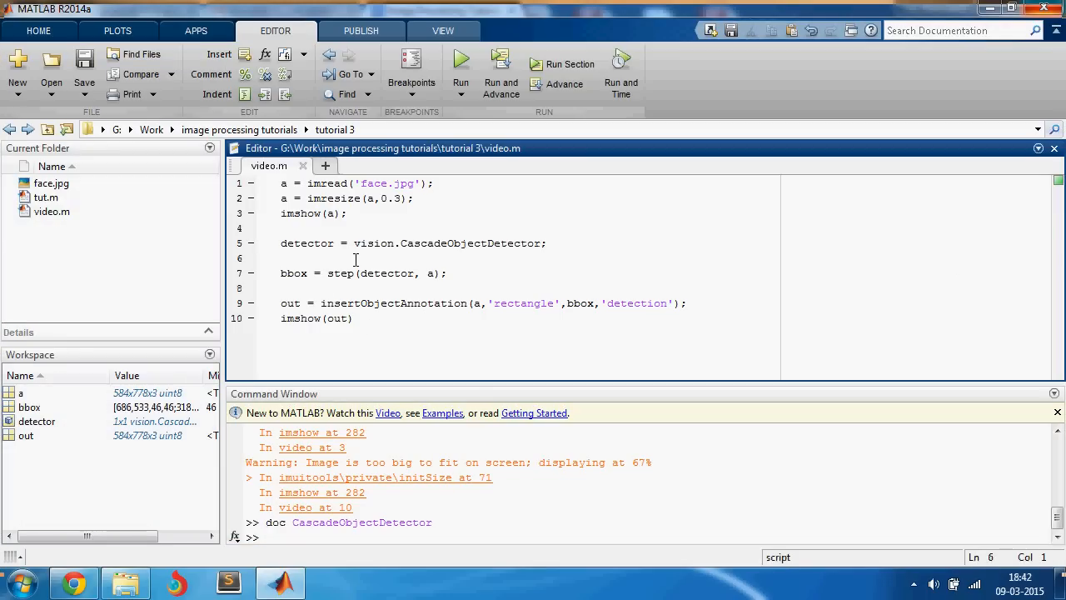
# - Add detector.MergeThreshold = 7; after the detector is created
pyautogui.write('MergeThreshold')
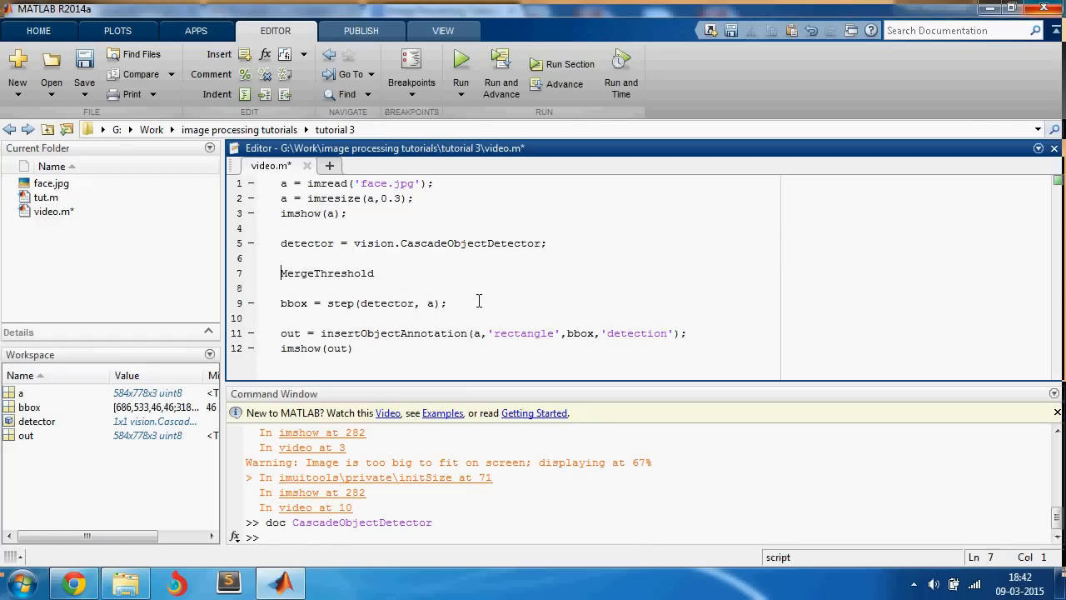
pyautogui.write('detector.')
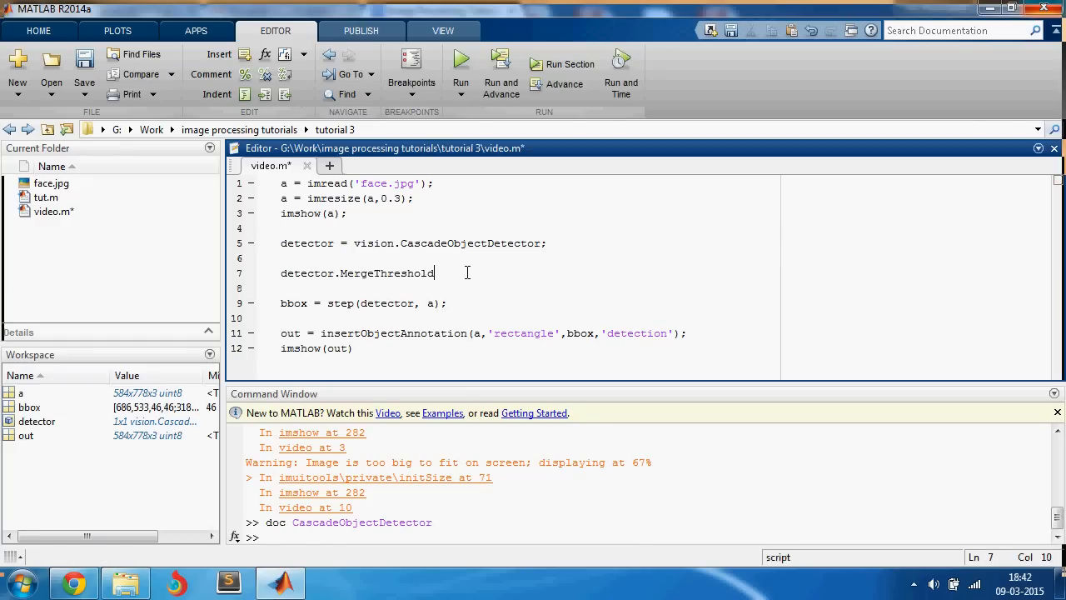
pyautogui.write('=')
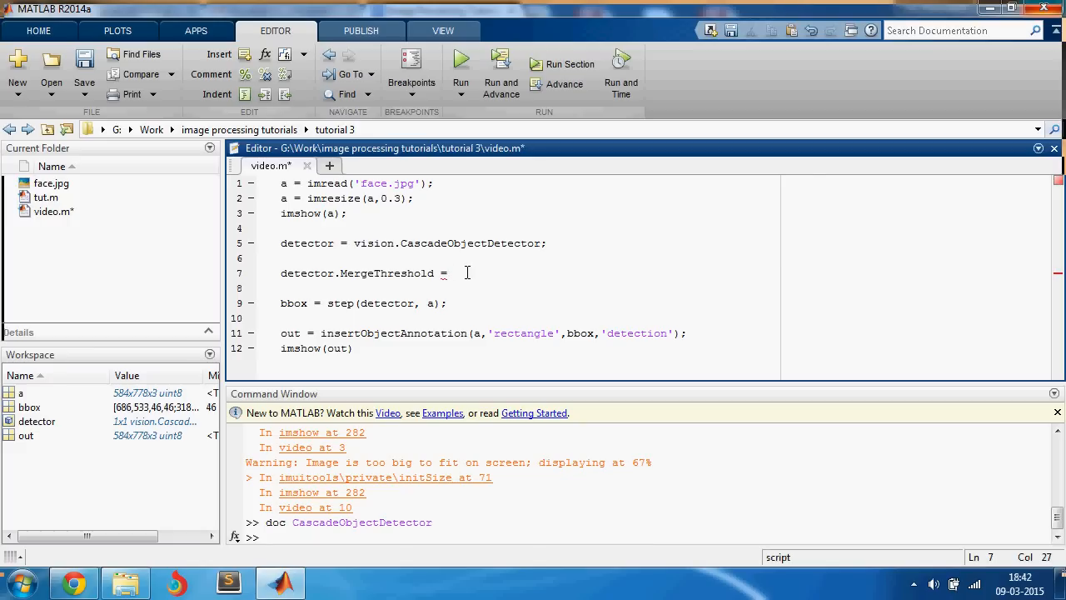
pyautogui.write('7;')
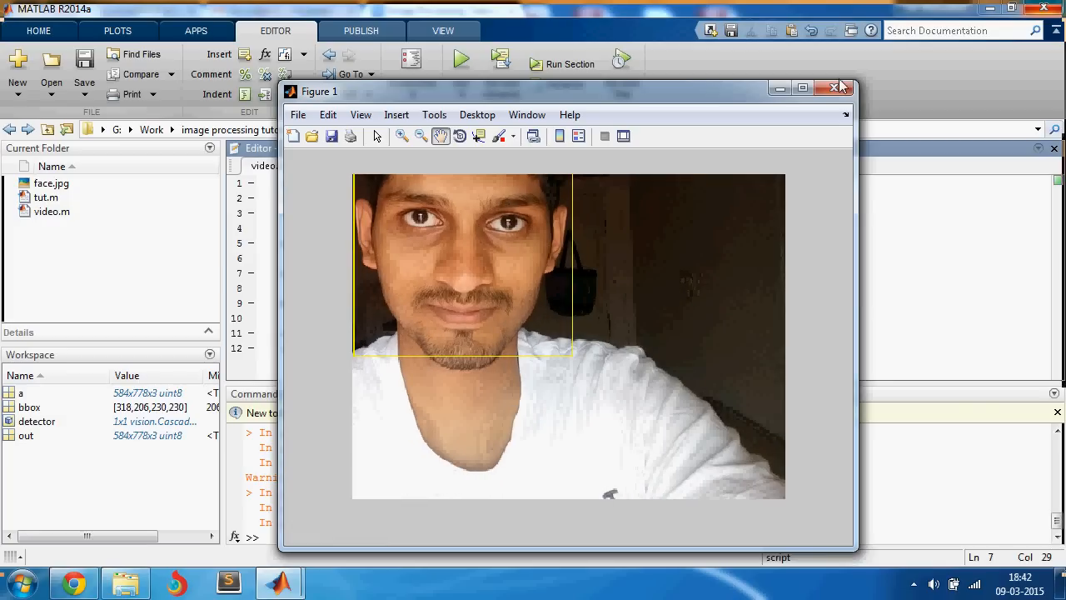
# - Run video.m with MergeThreshold 1 and inspect the several spurious boxes
pyautogui.click(833, 86)
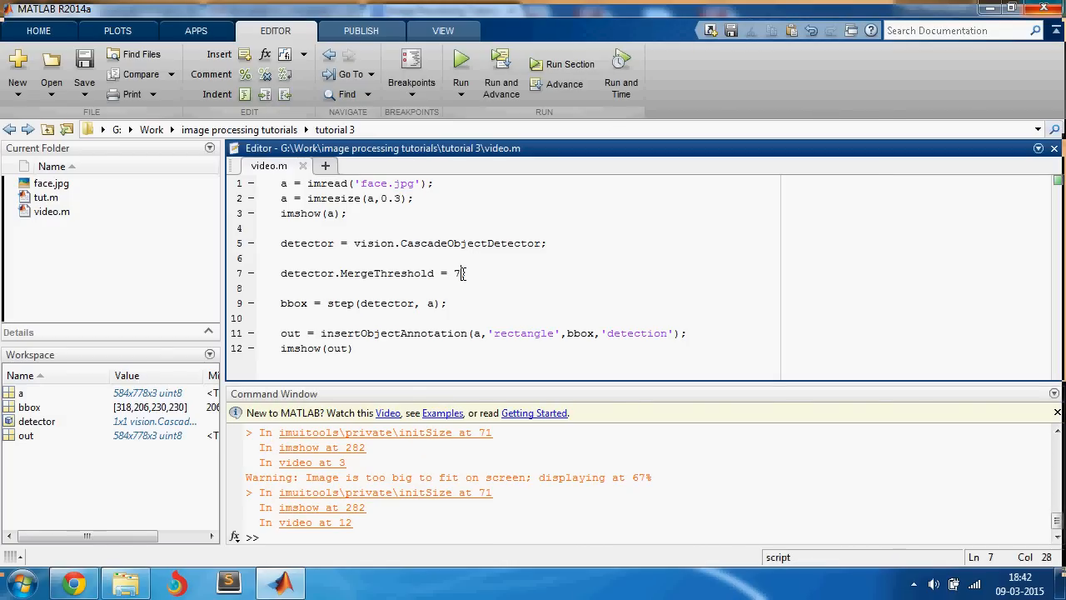
pyautogui.write('1')
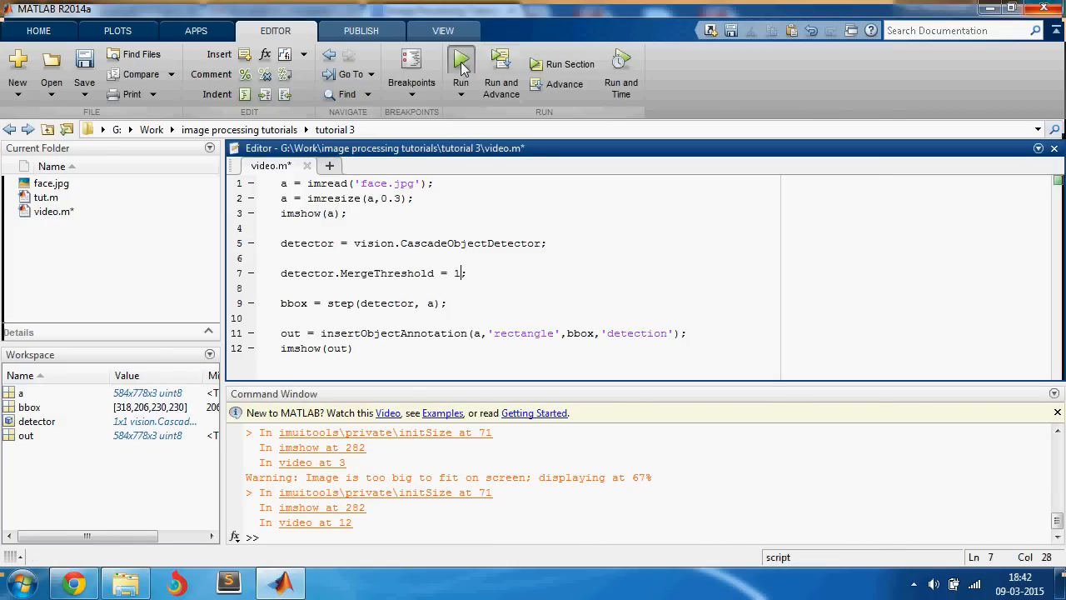
pyautogui.click(460, 63)
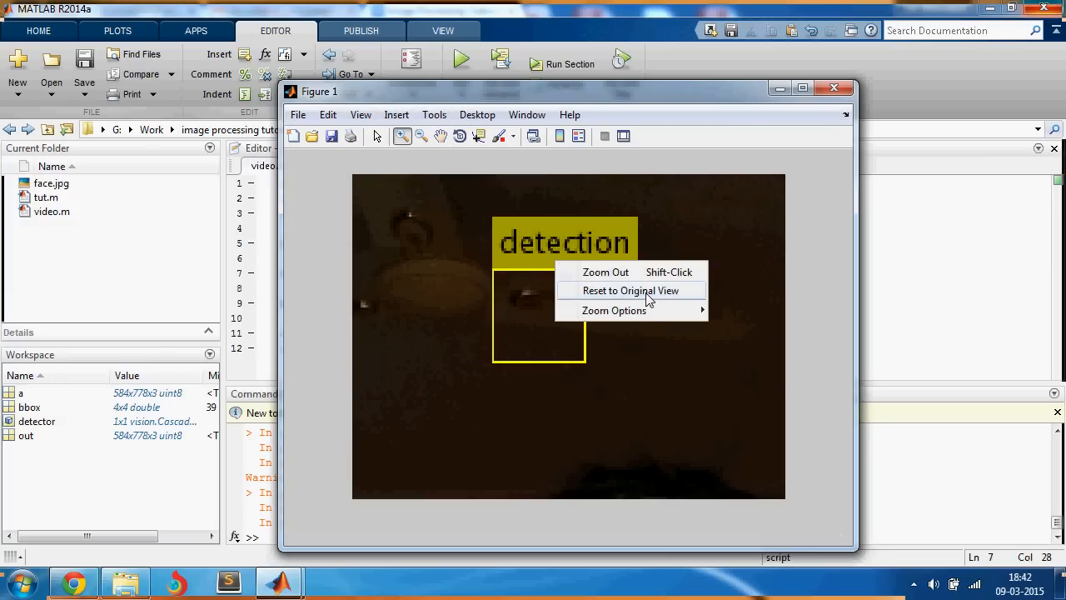
pyautogui.click(634, 290)
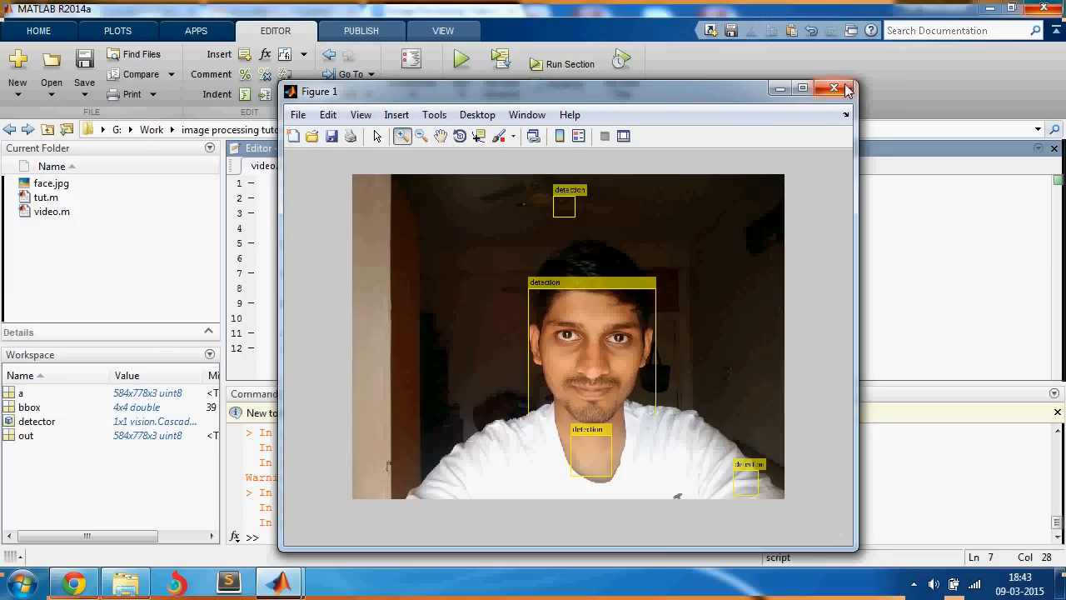
pyautogui.click(832, 89)
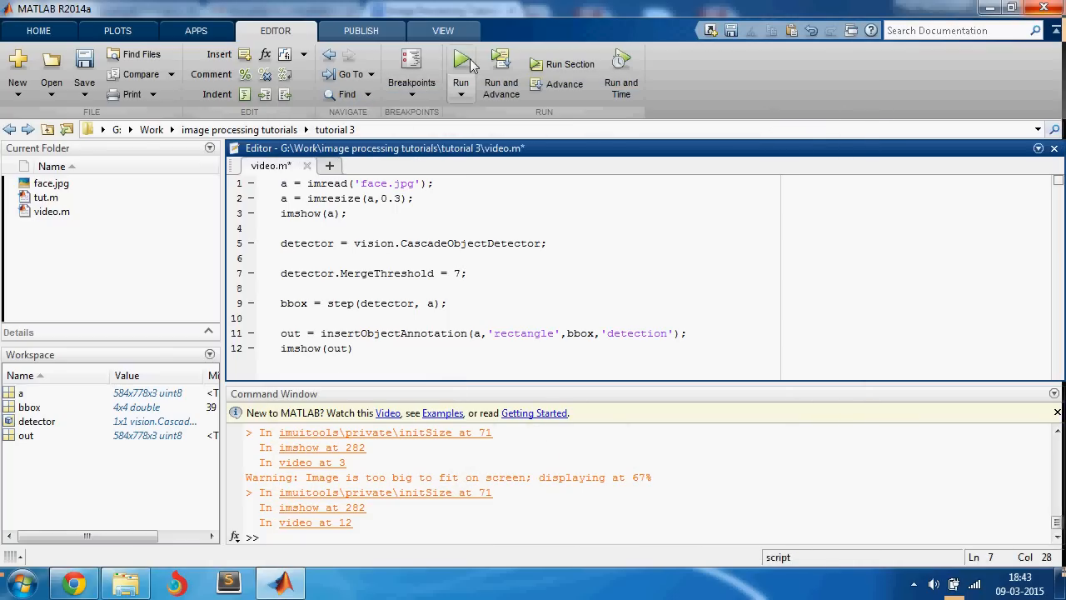
# - Rerun with MergeThreshold restored to 7, confirming a single face box
pyautogui.click(459, 58)
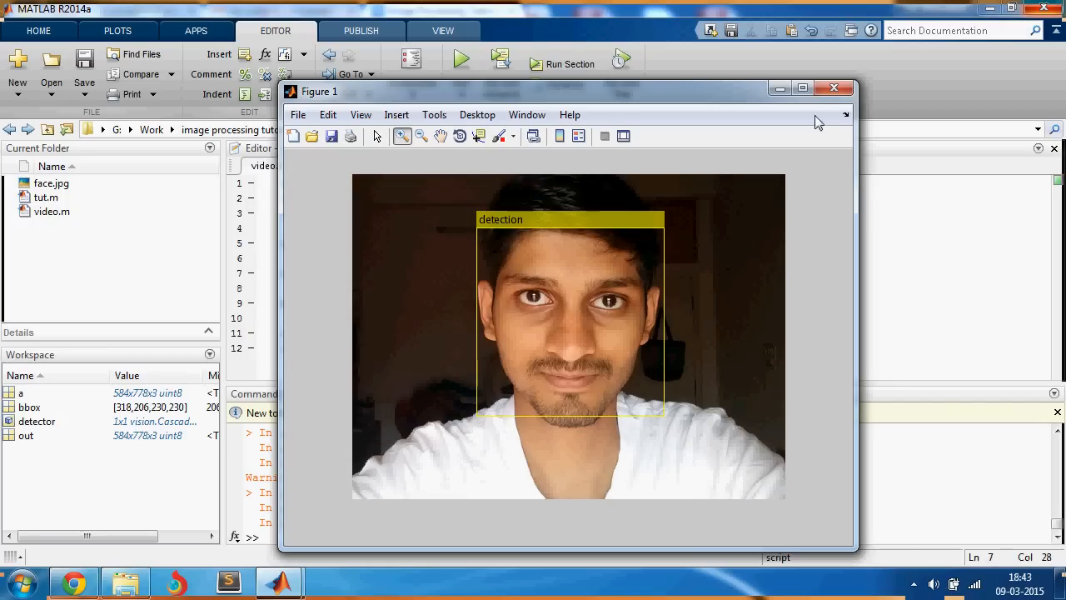
pyautogui.click(832, 86)
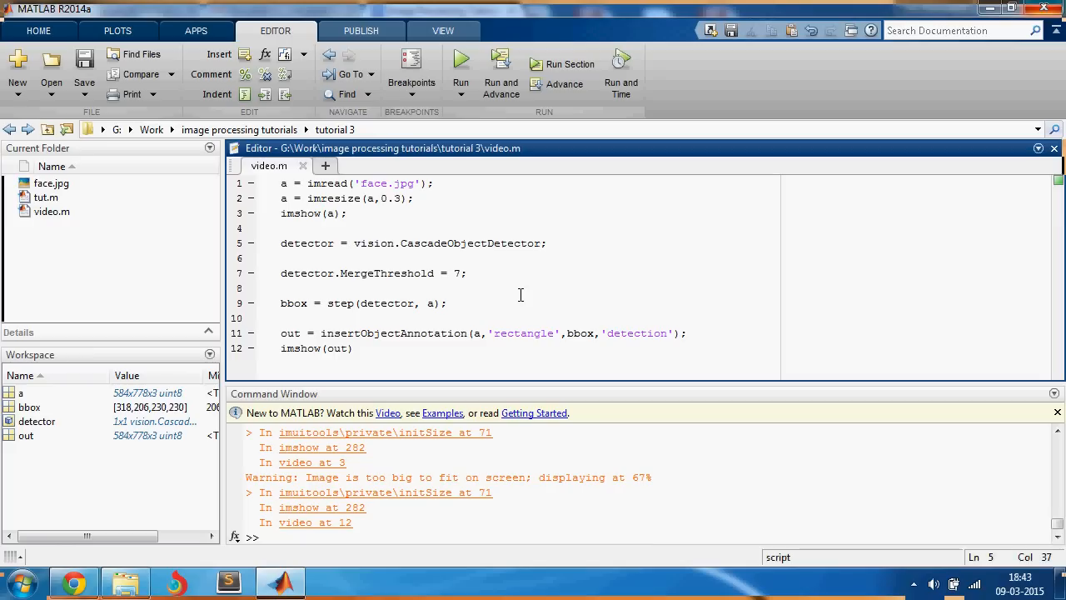
# - Reopen the CascadeObjectDetector help, expand ClassificationModel Mouth and select its model name
pyautogui.doubleClick(470, 244)
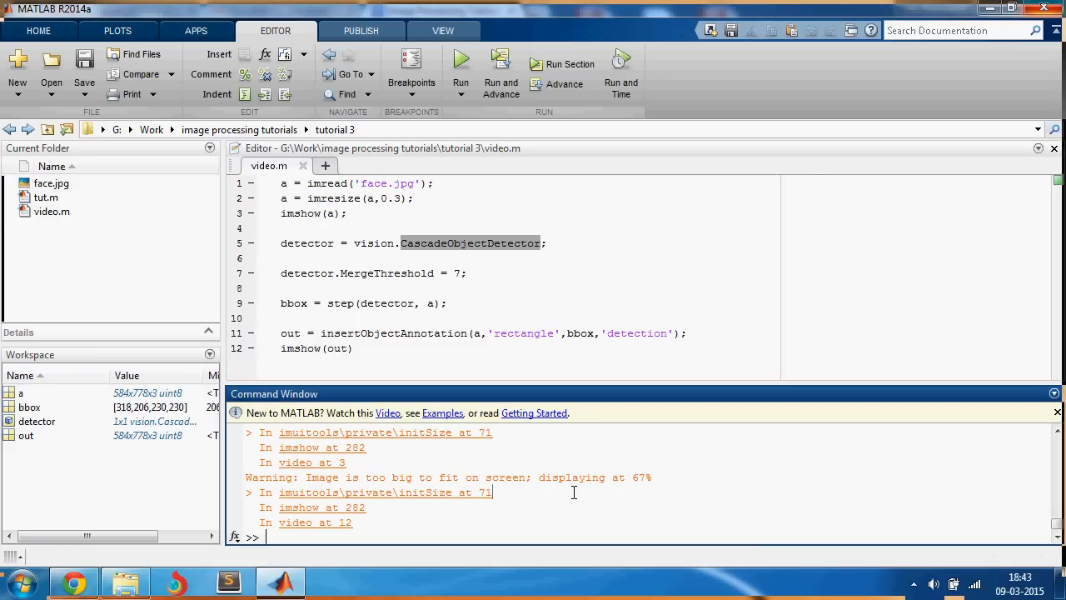
pyautogui.write('doc')
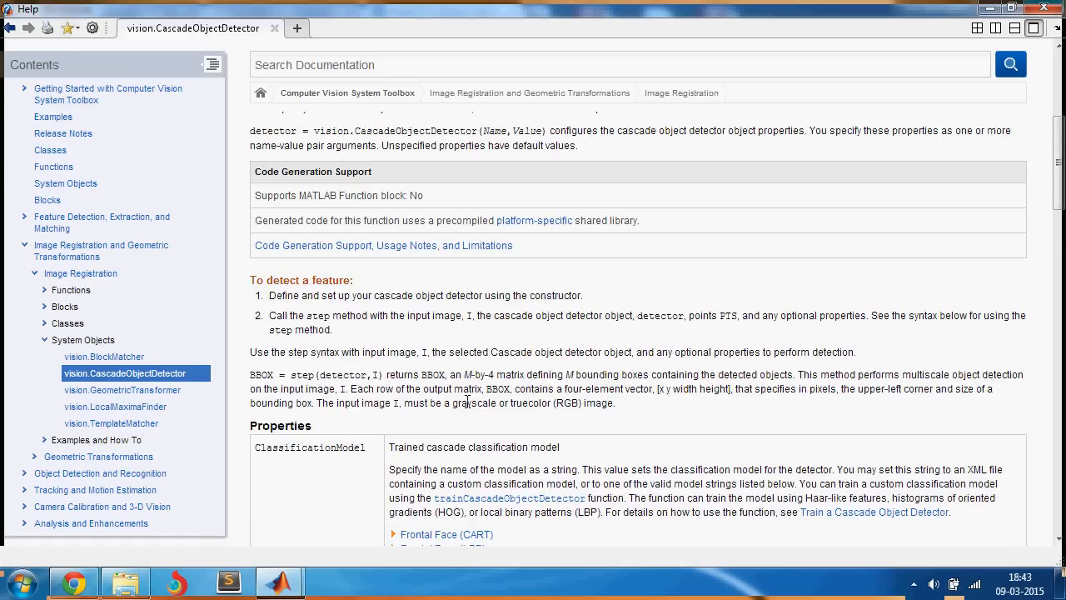
pyautogui.scroll(-3)
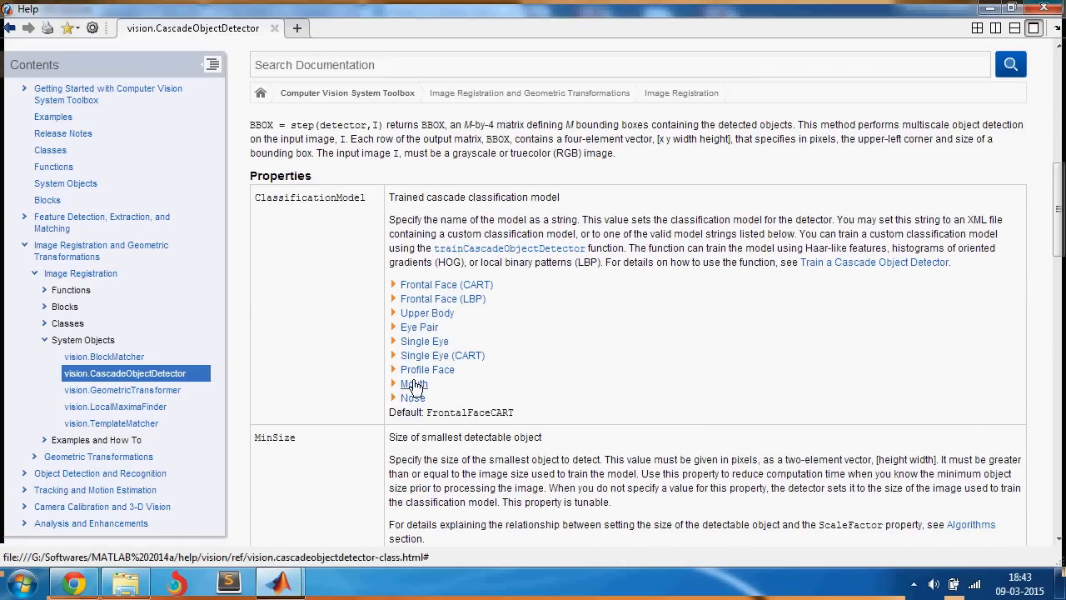
pyautogui.click(413, 383)
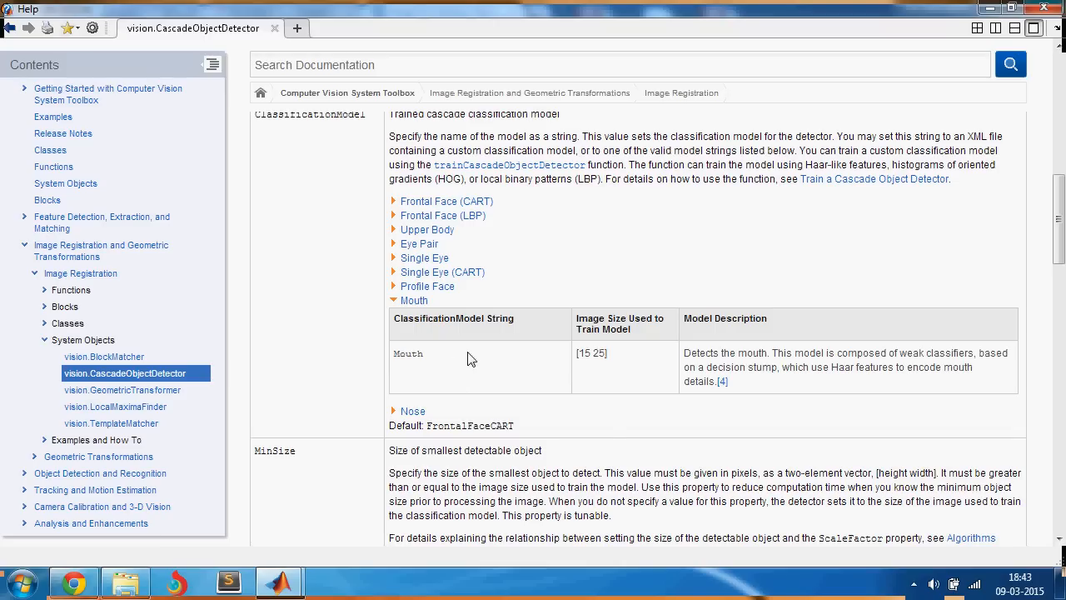
pyautogui.doubleClick(407, 353)
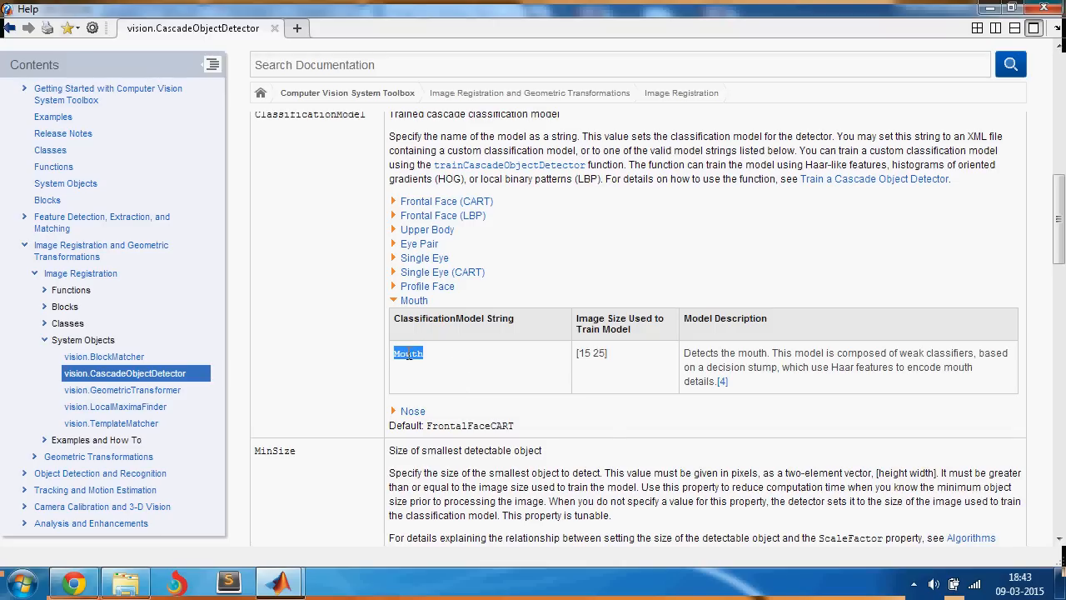
pyautogui.moveTo(816, 114)
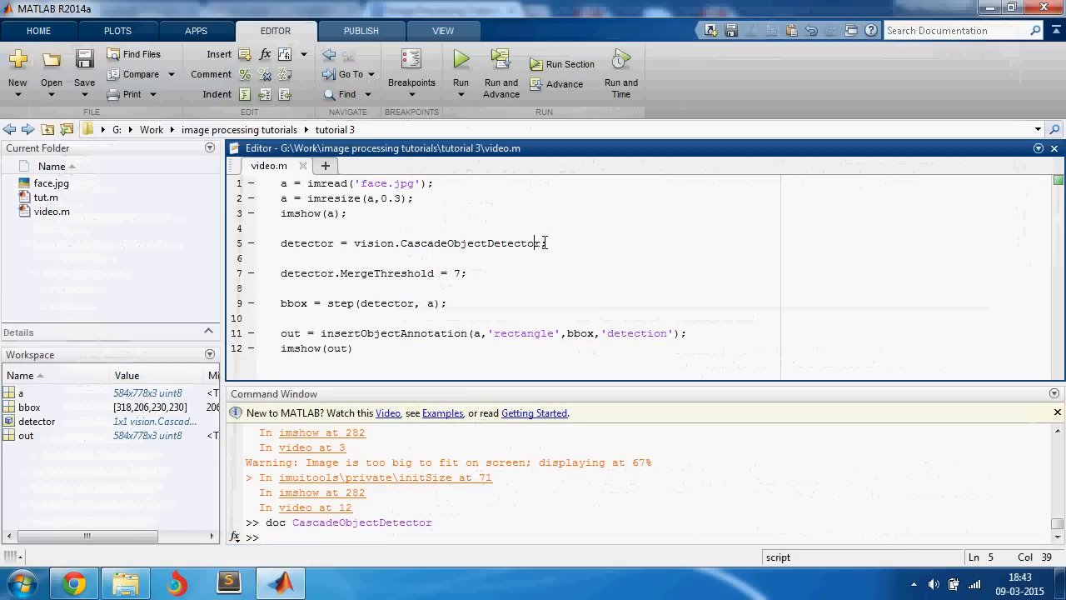
# - Make the CascadeObjectDetector use the 'Mouth' model and run the script to see mouth detections
pyautogui.write("'Mouth'")
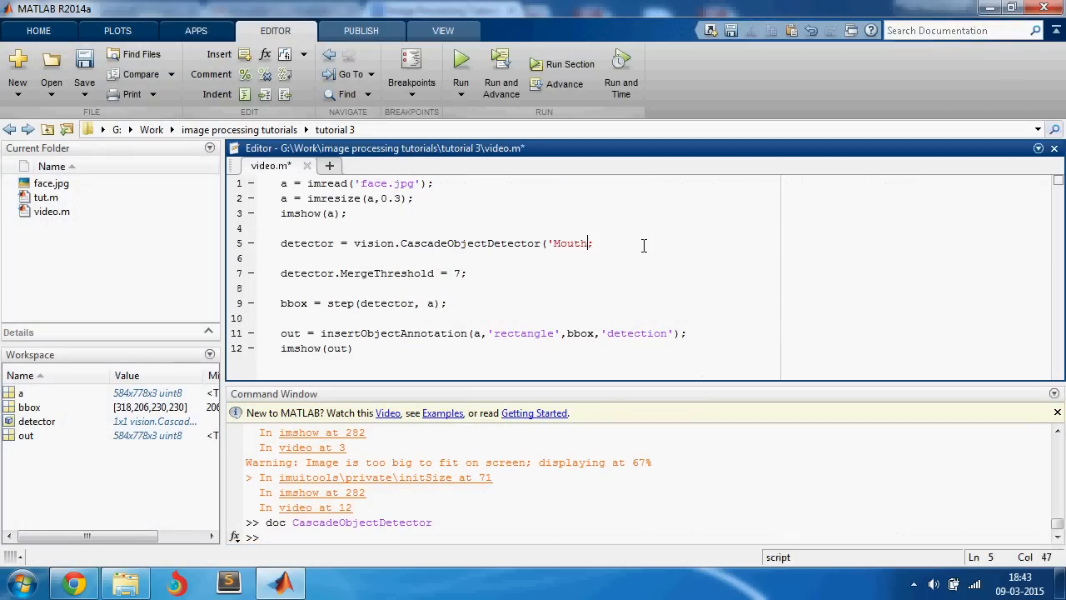
pyautogui.write("')")
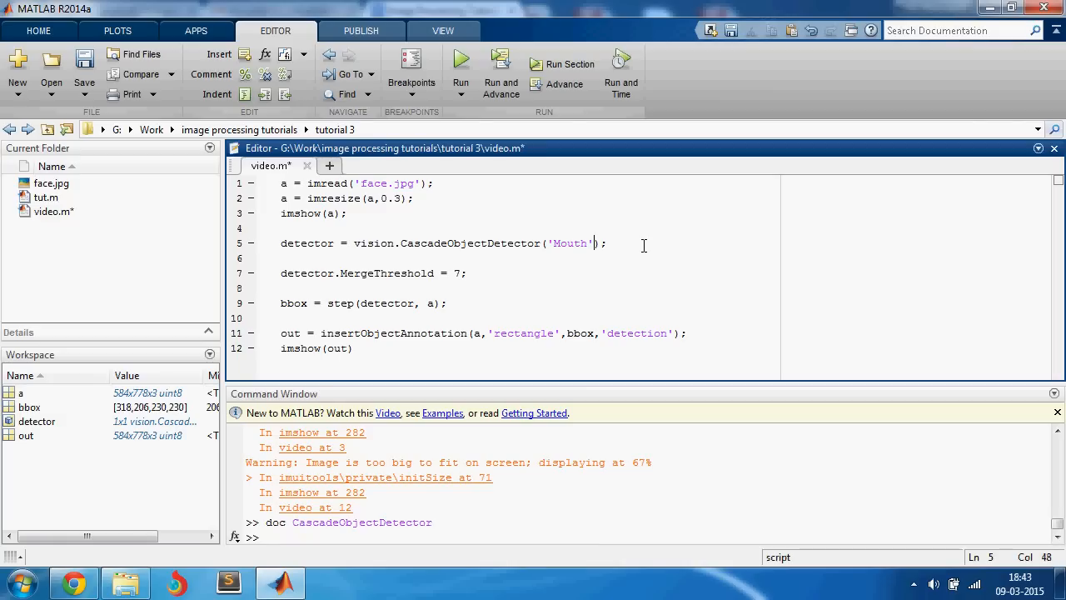
pyautogui.click(470, 273)
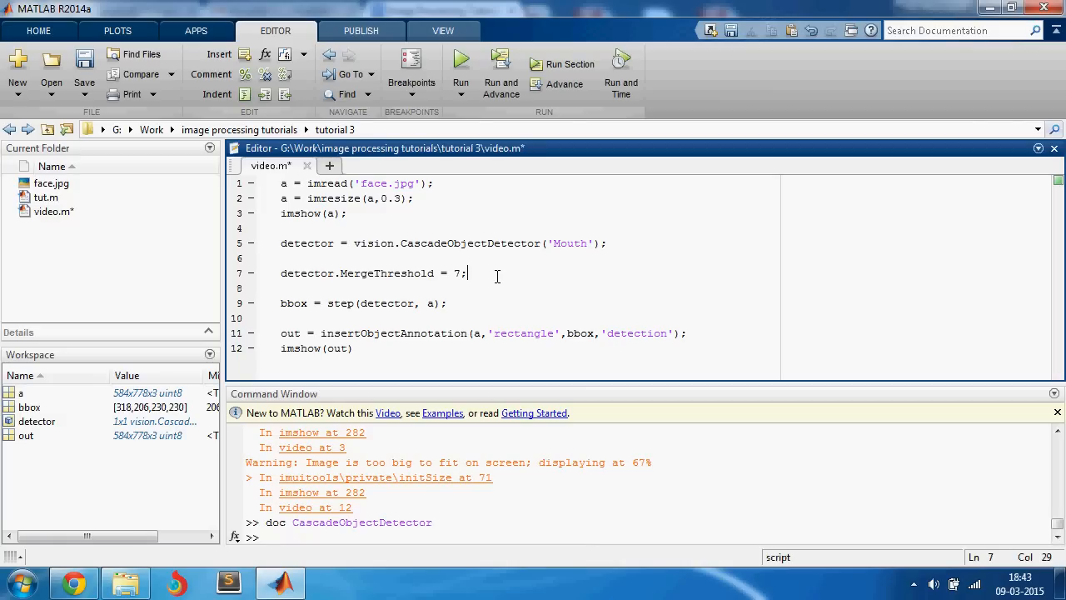
pyautogui.click(459, 58)
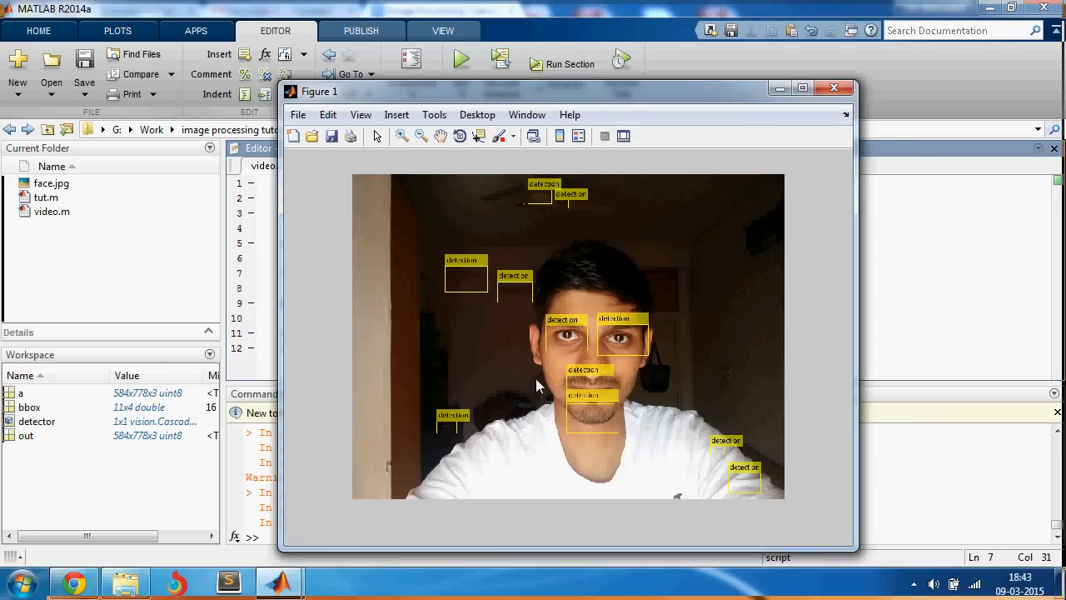
pyautogui.moveTo(837, 120)
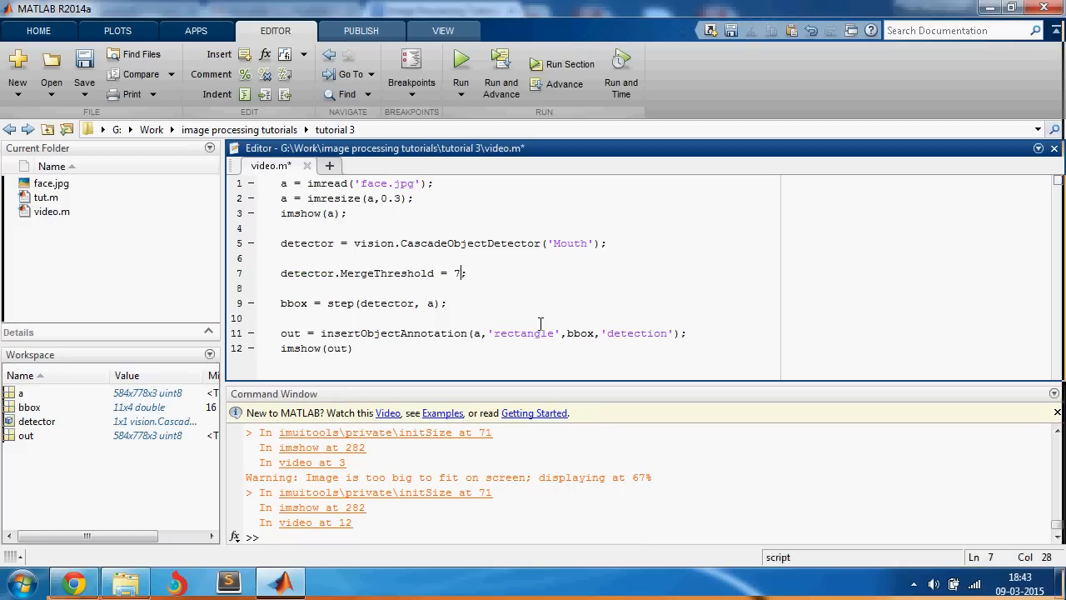
# - Try MergeThreshold values 10, 5 and 100, rerunning the script after each change
pyautogui.write('10')
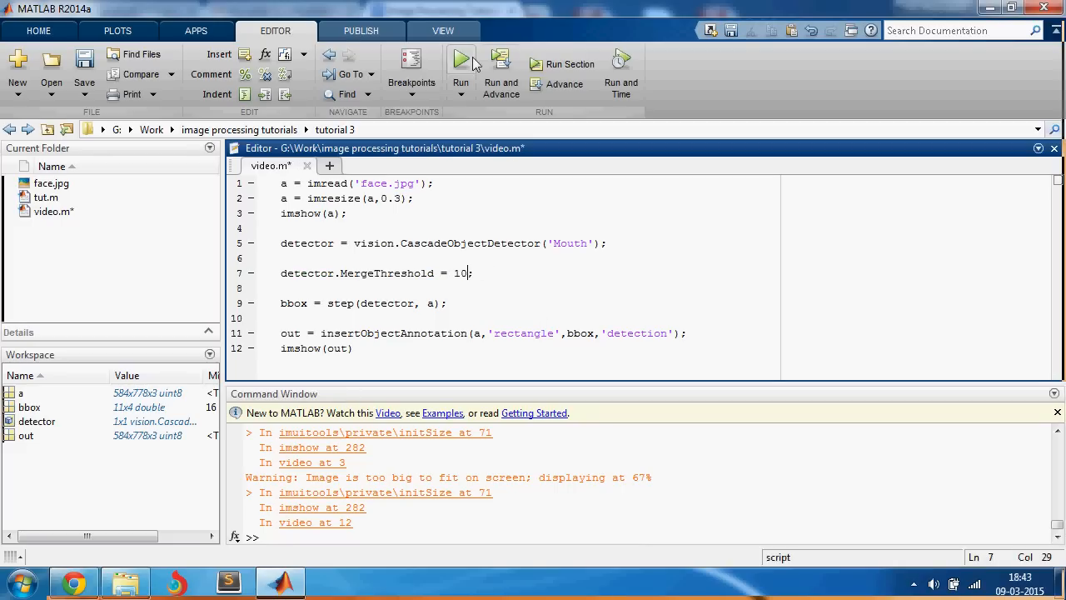
pyautogui.click(459, 58)
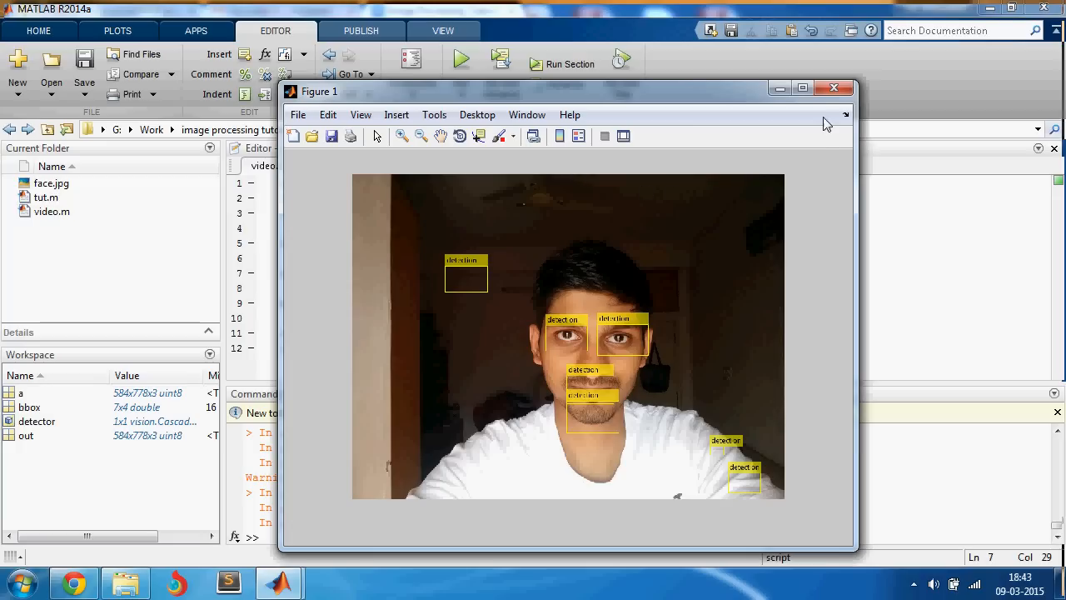
pyautogui.click(833, 87)
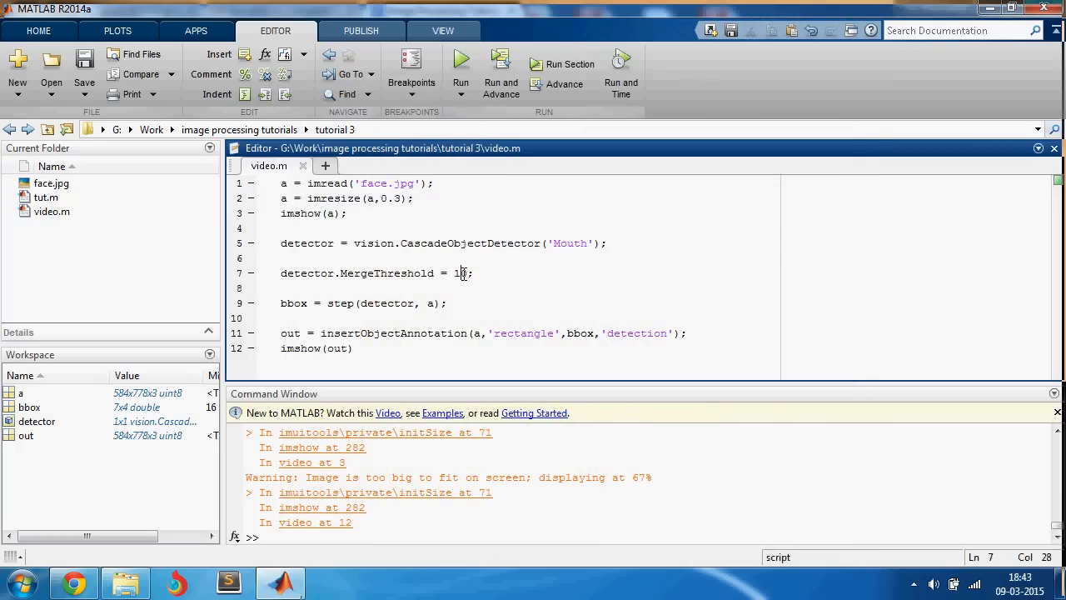
pyautogui.write('5')
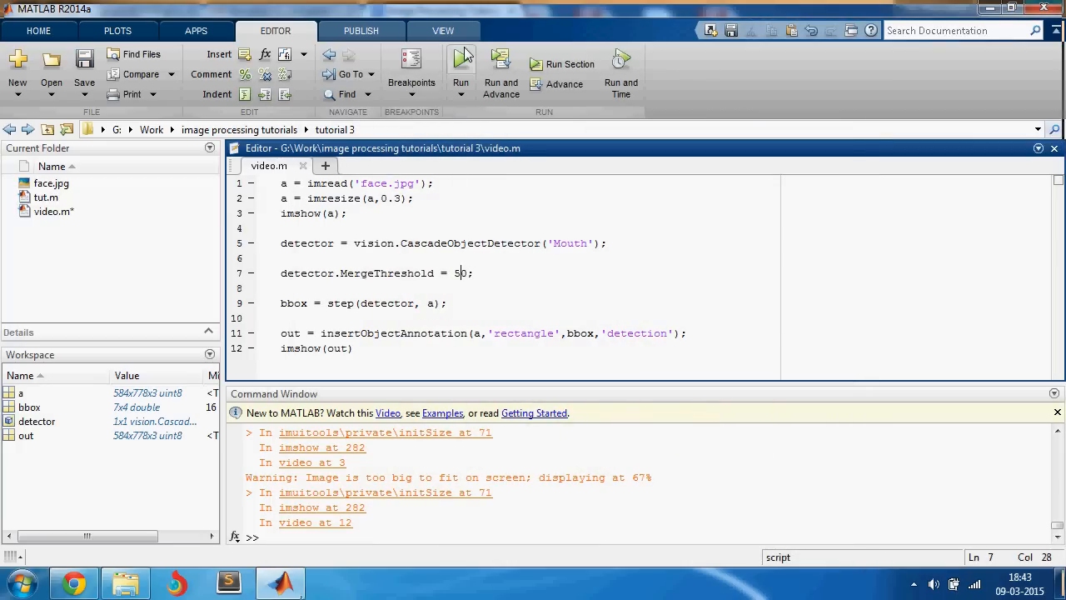
pyautogui.click(460, 58)
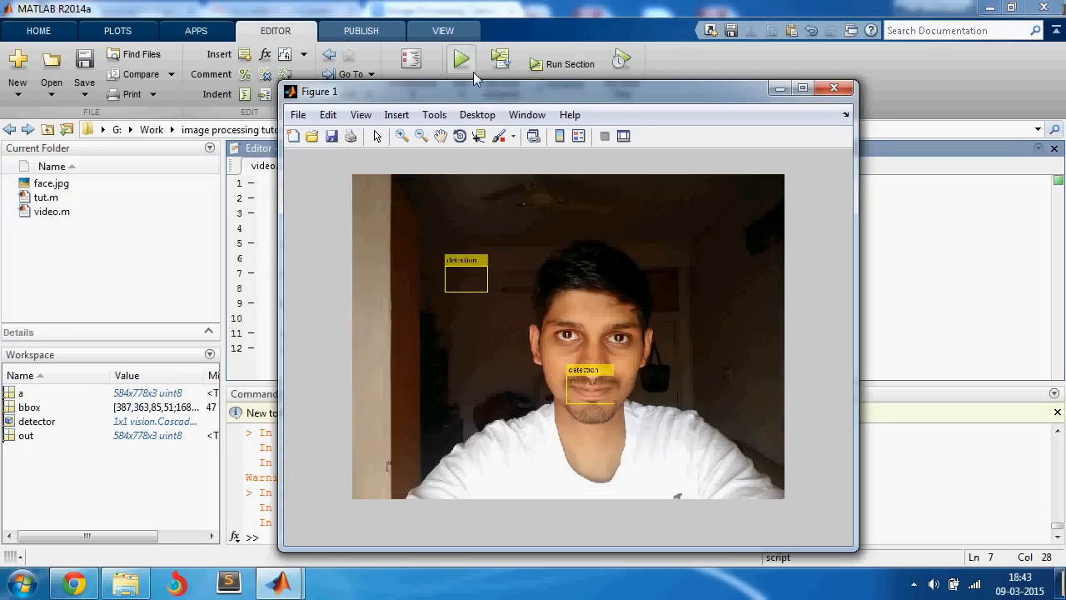
pyautogui.click(833, 86)
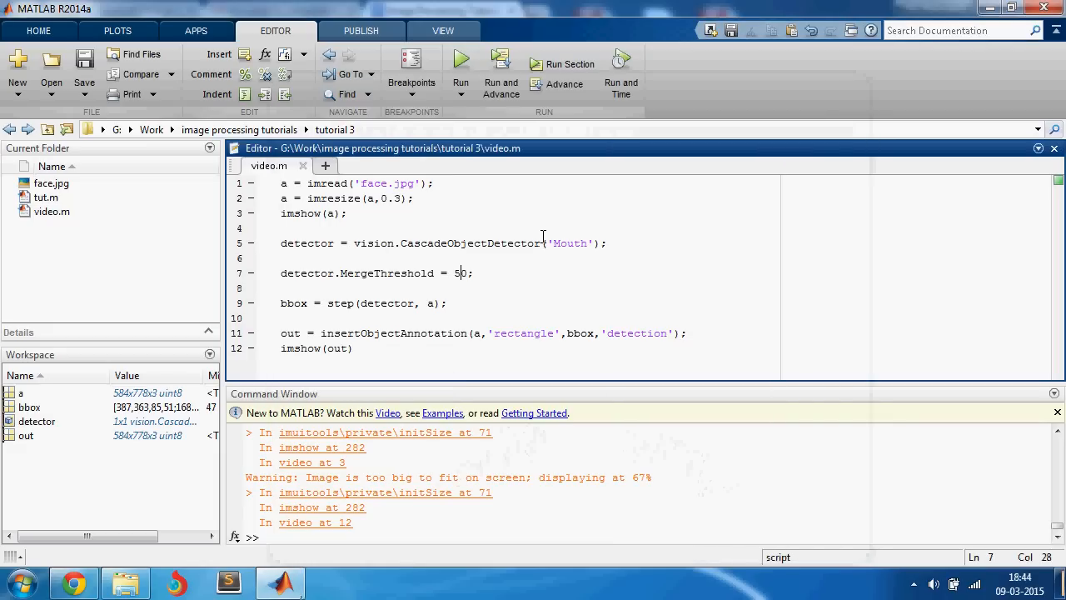
pyautogui.write('100')
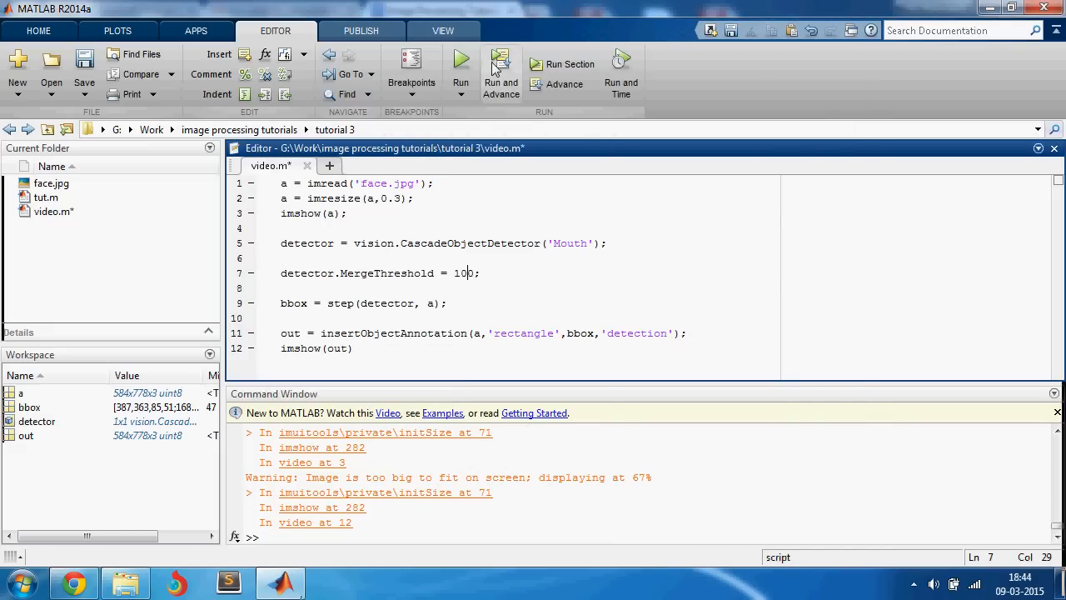
pyautogui.click(460, 63)
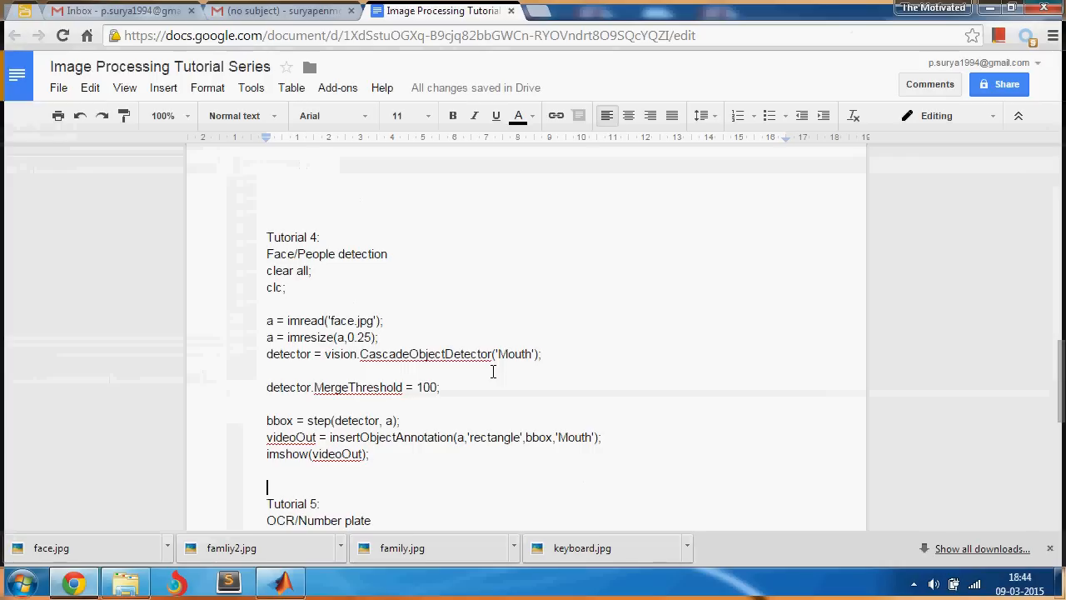
# - Bring up the Tutorial 4 face detection code in the tutorial series document
pyautogui.click(280, 580)
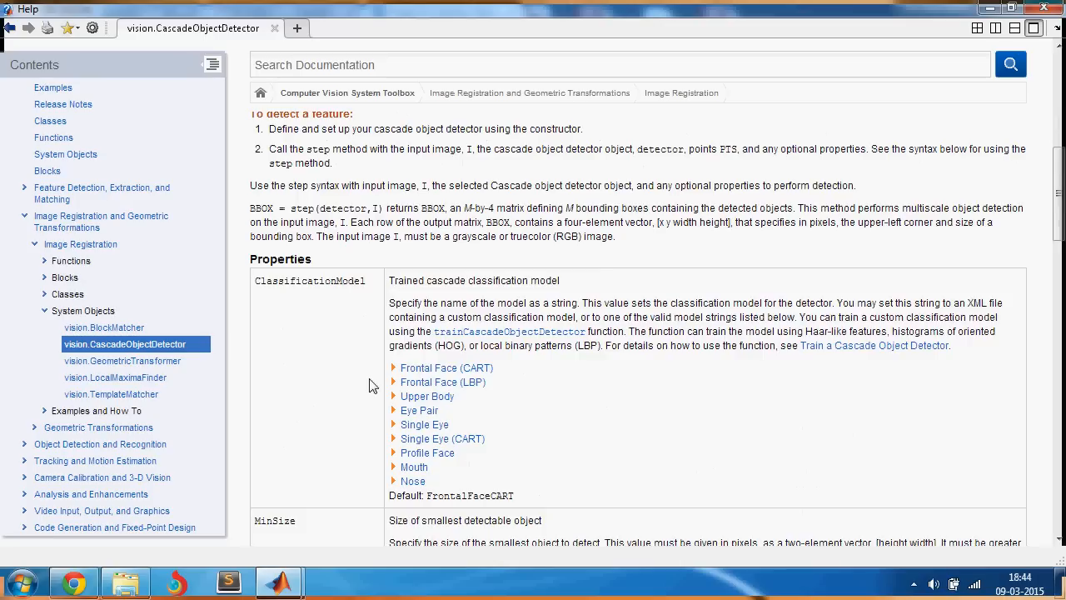
# - Check the Eye Pair model in Help, switch the detector to 'EyePairBig' and run the script
pyautogui.scroll(-3)
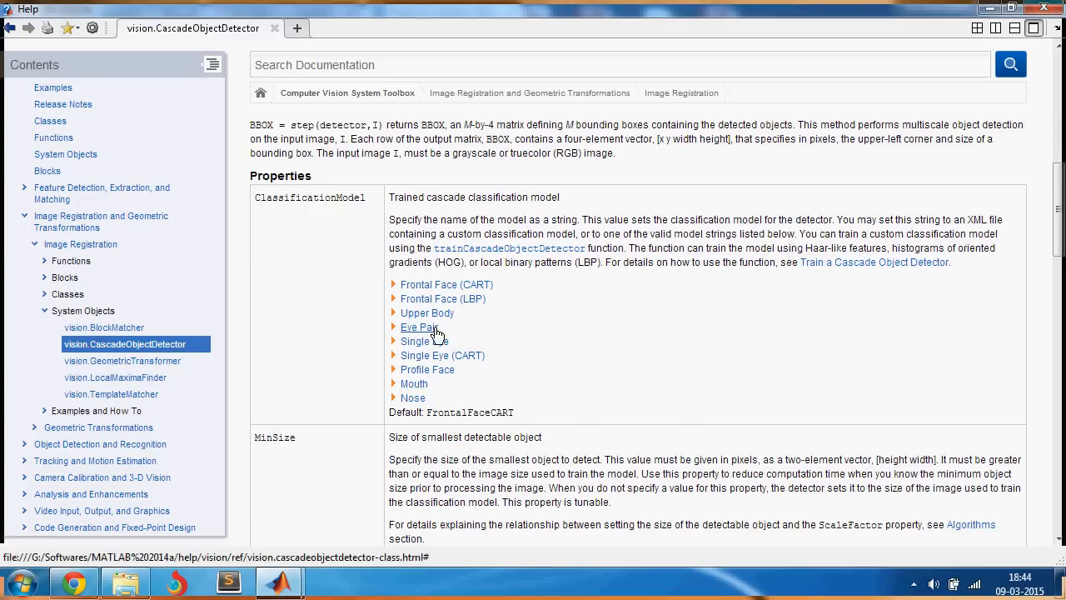
pyautogui.click(420, 326)
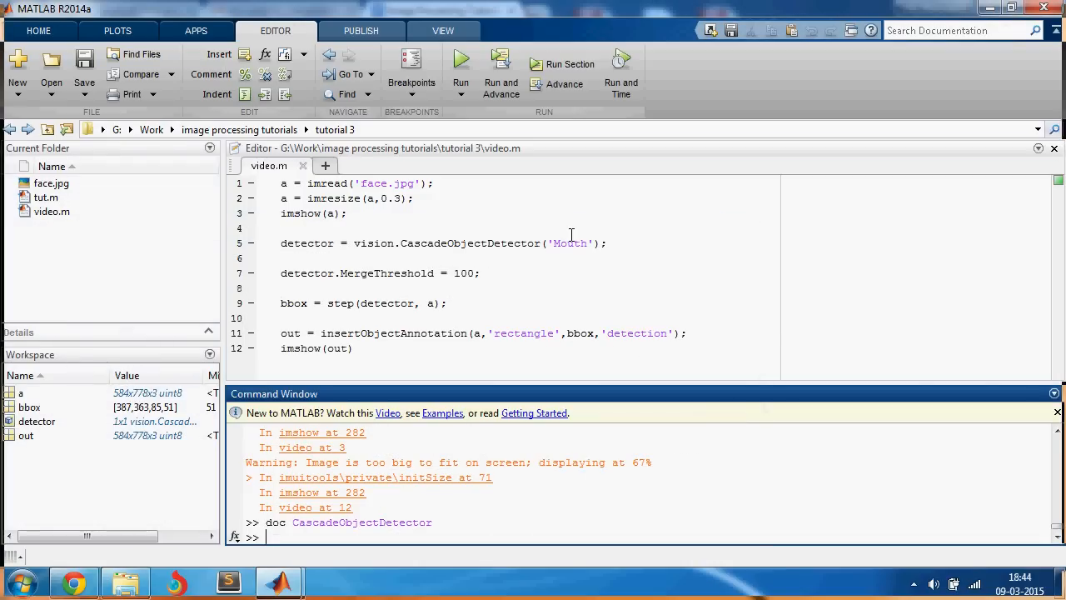
pyautogui.write('EyePairBig')
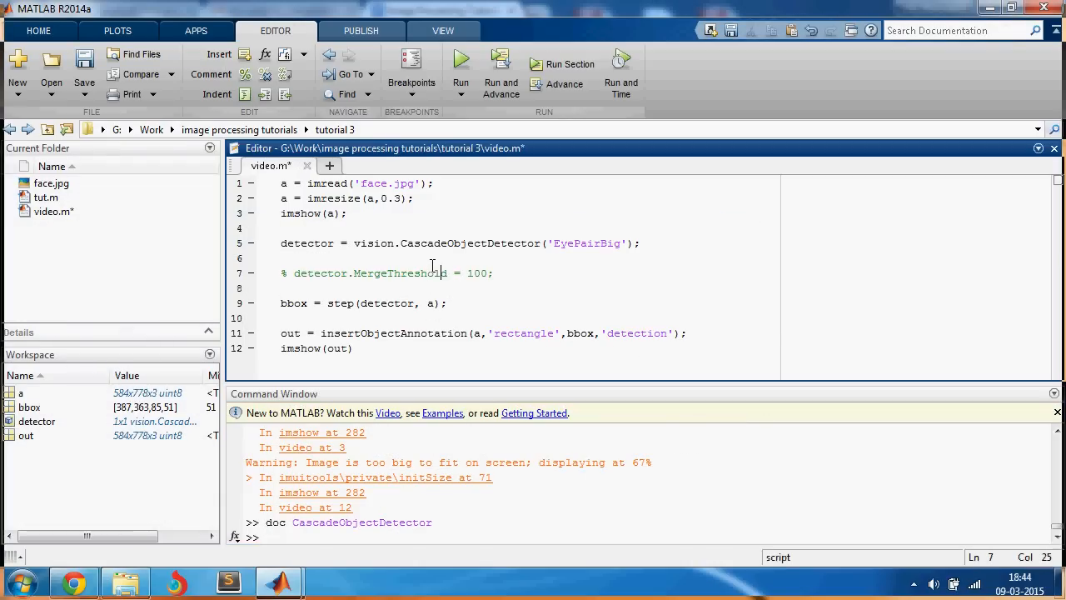
pyautogui.click(459, 57)
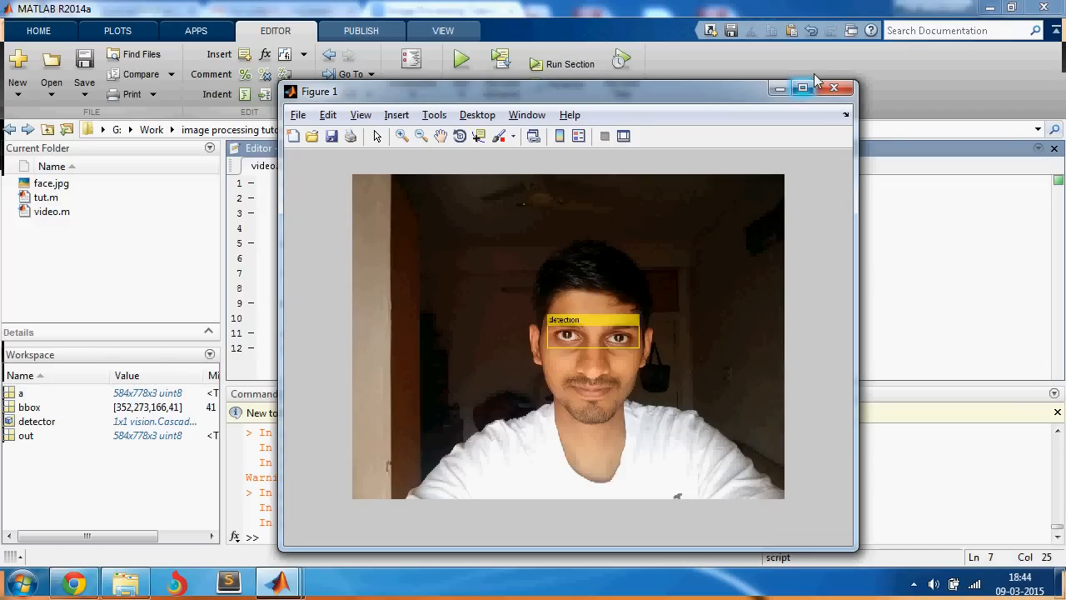
# - Change the model to 'EyePairSmall', rerun and enlarge the resulting eye-pair figure
pyautogui.click(834, 86)
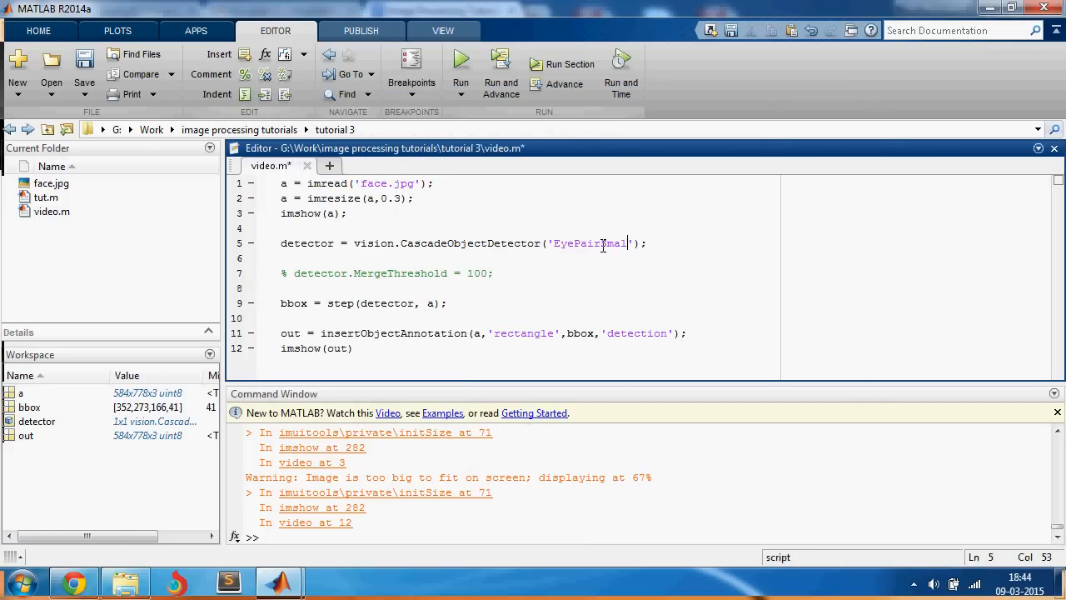
pyautogui.click(460, 56)
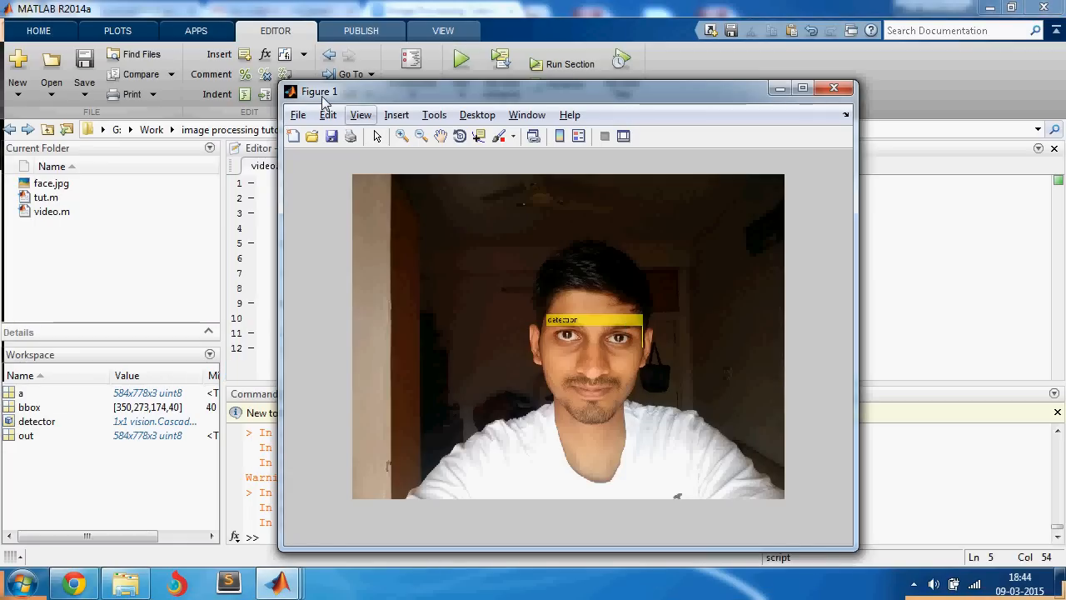
pyautogui.moveTo(739, 90)
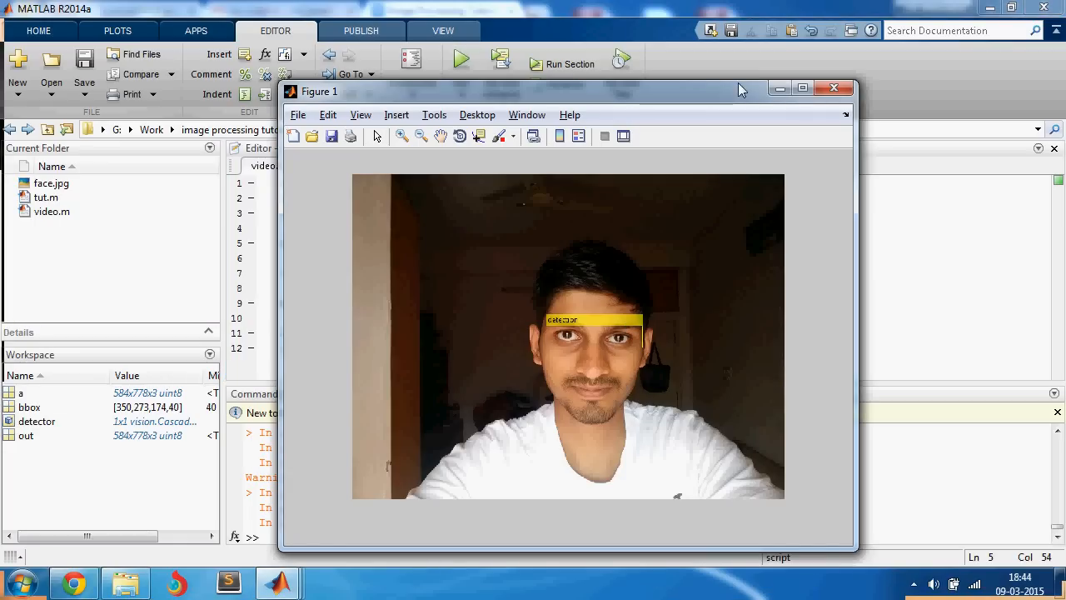
pyautogui.click(803, 88)
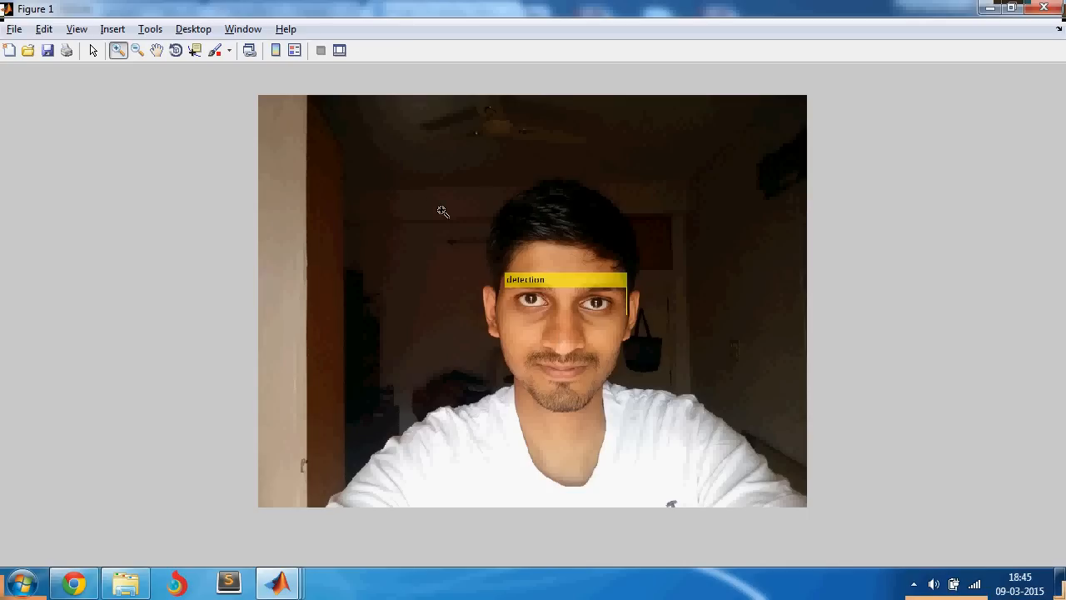
pyautogui.moveTo(469, 250)
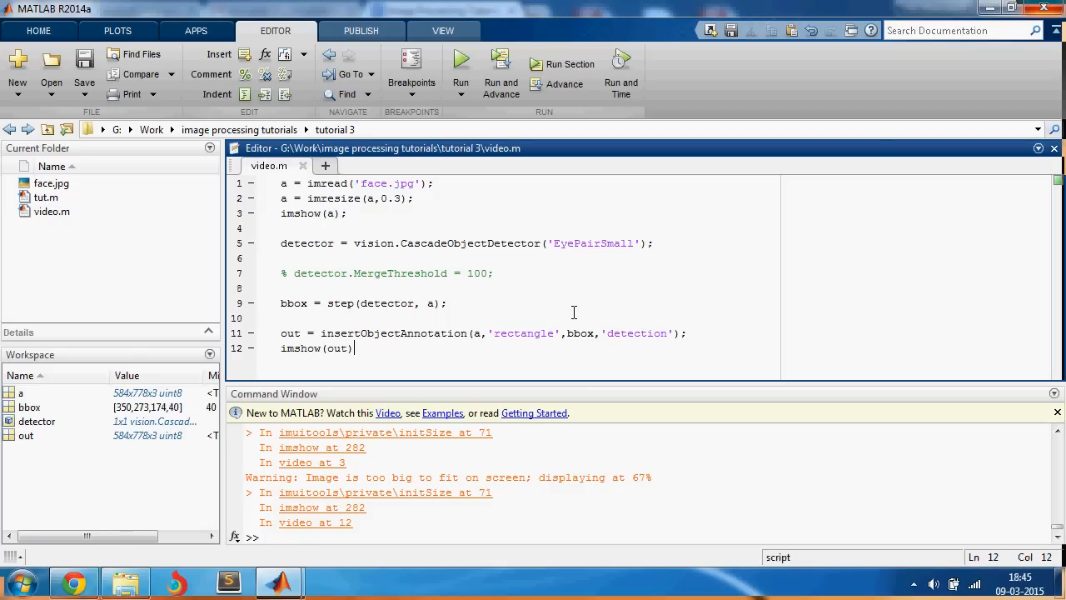
# - Close the enlarged eye-pair figure and return to editing video.m below the imshow line
pyautogui.click(283, 228)
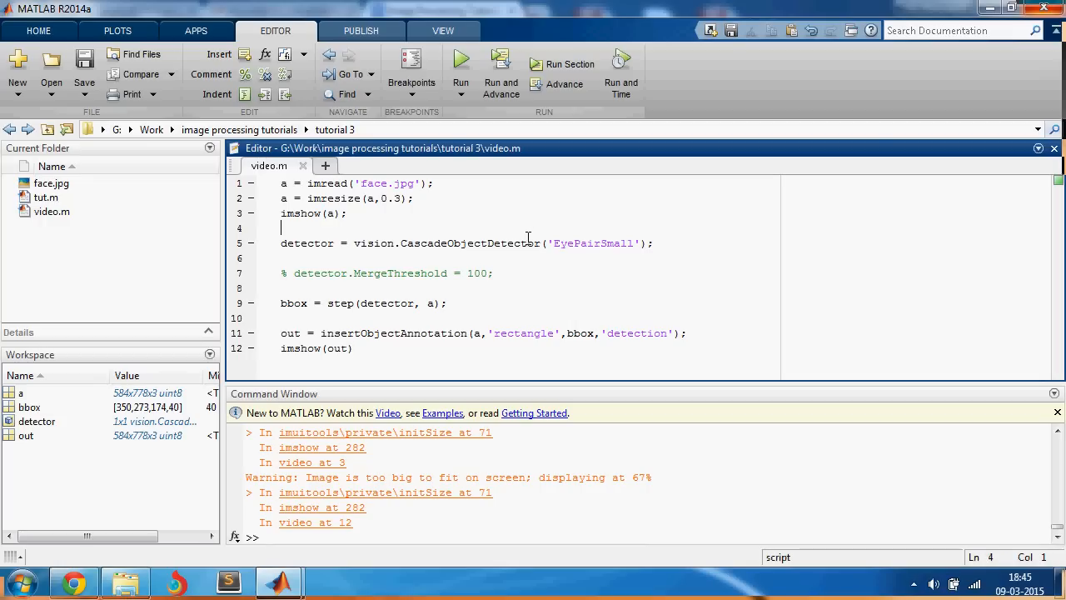